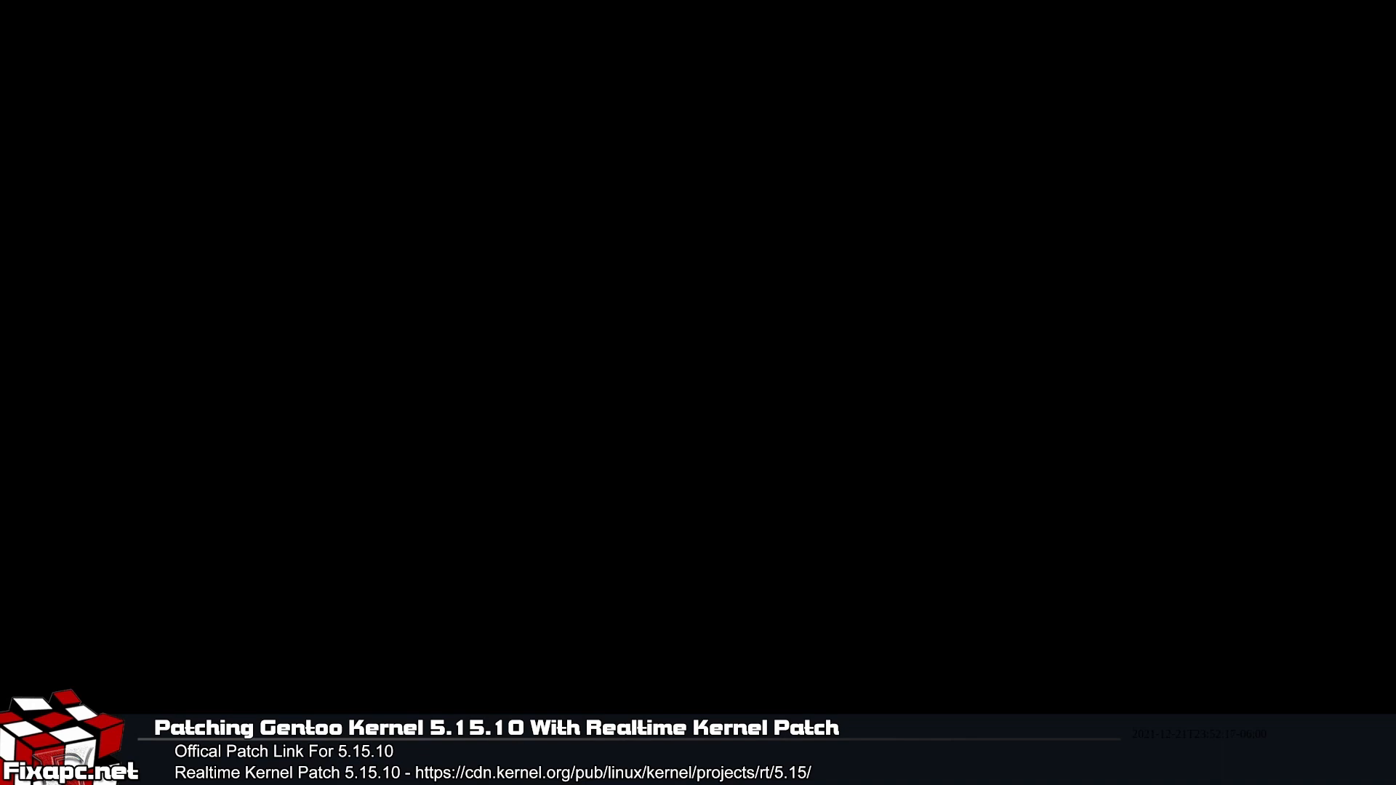
pyautogui.moveTo(719, 256)
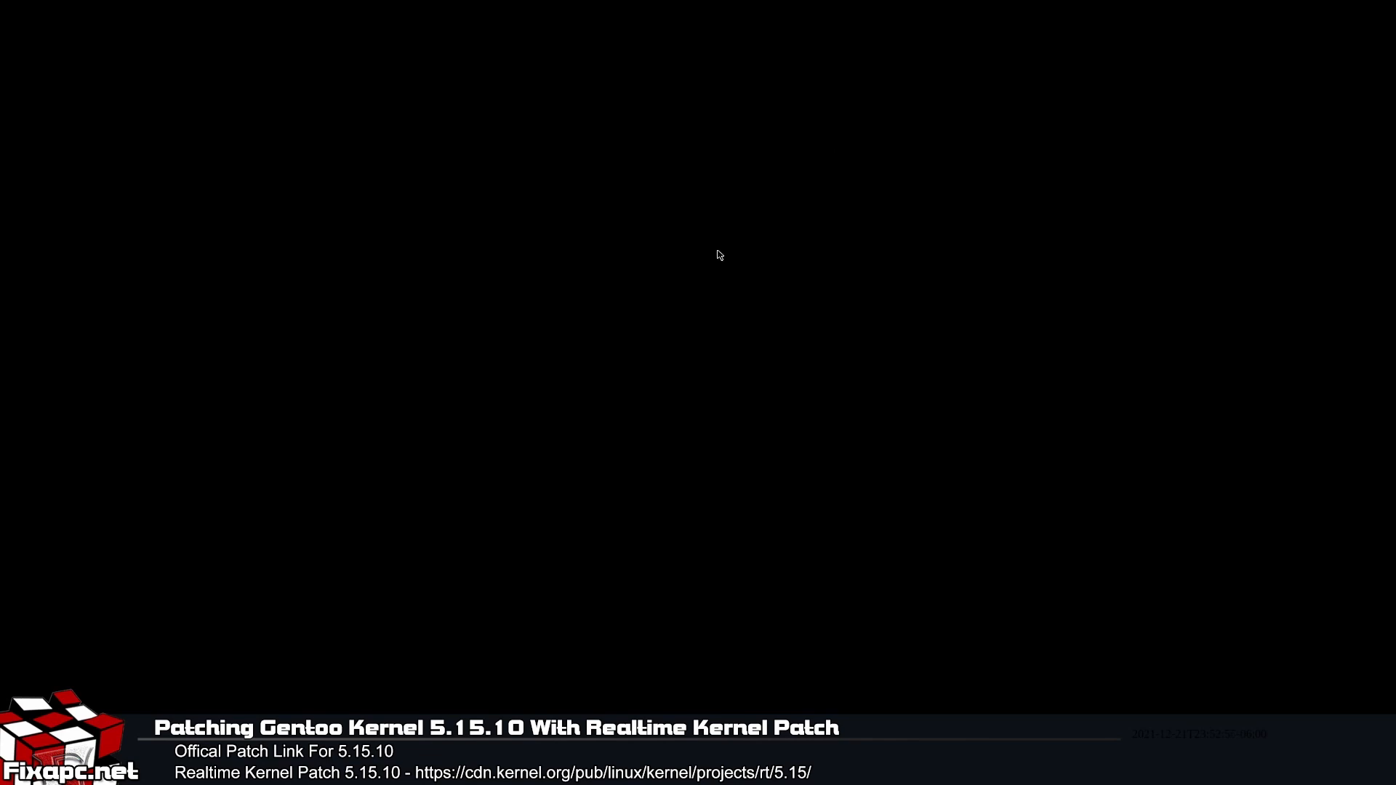
pyautogui.moveTo(588, 363)
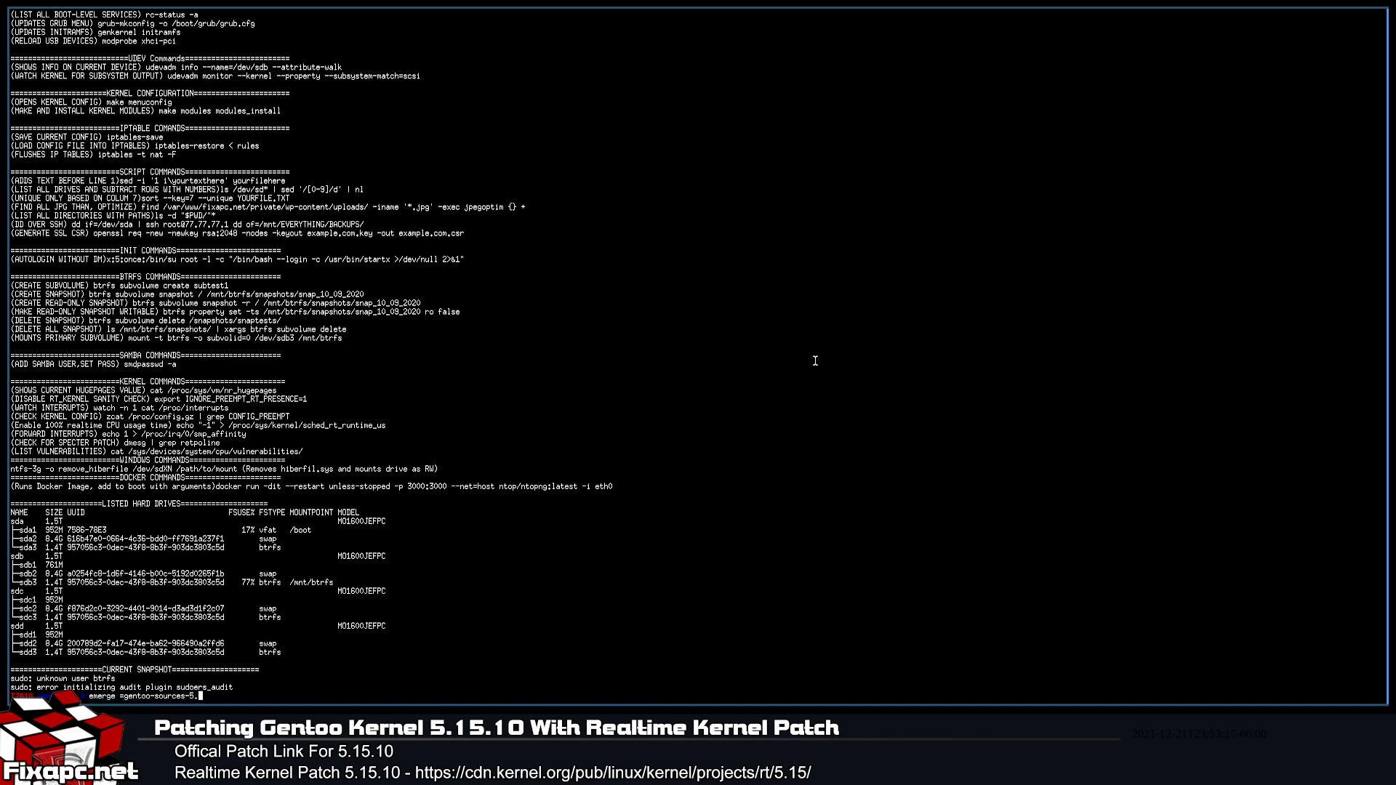
# Step: Emerge gentoo-sources-5.15.10 and let the install run to the preserved-libraries notice
pyautogui.write('15.10')
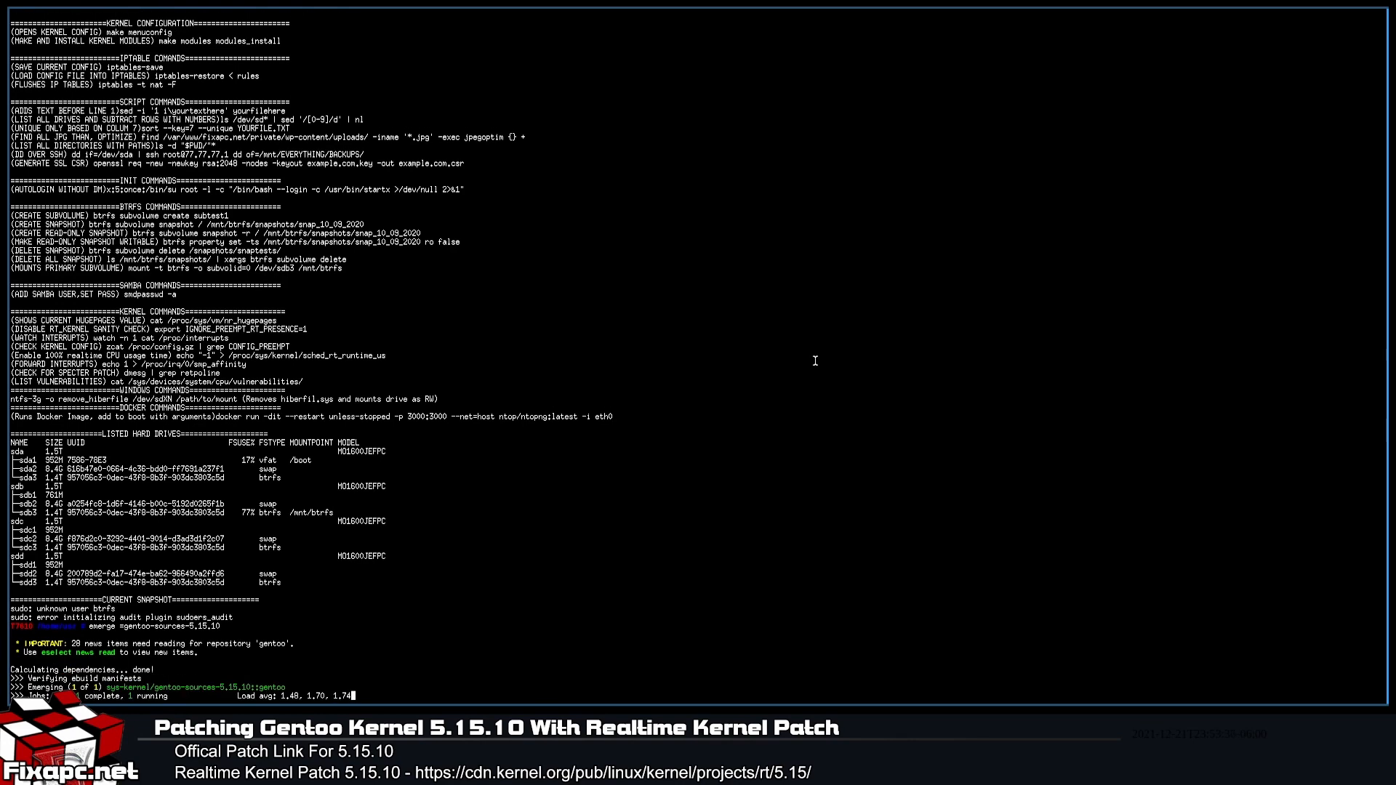
pyautogui.scroll(-3)
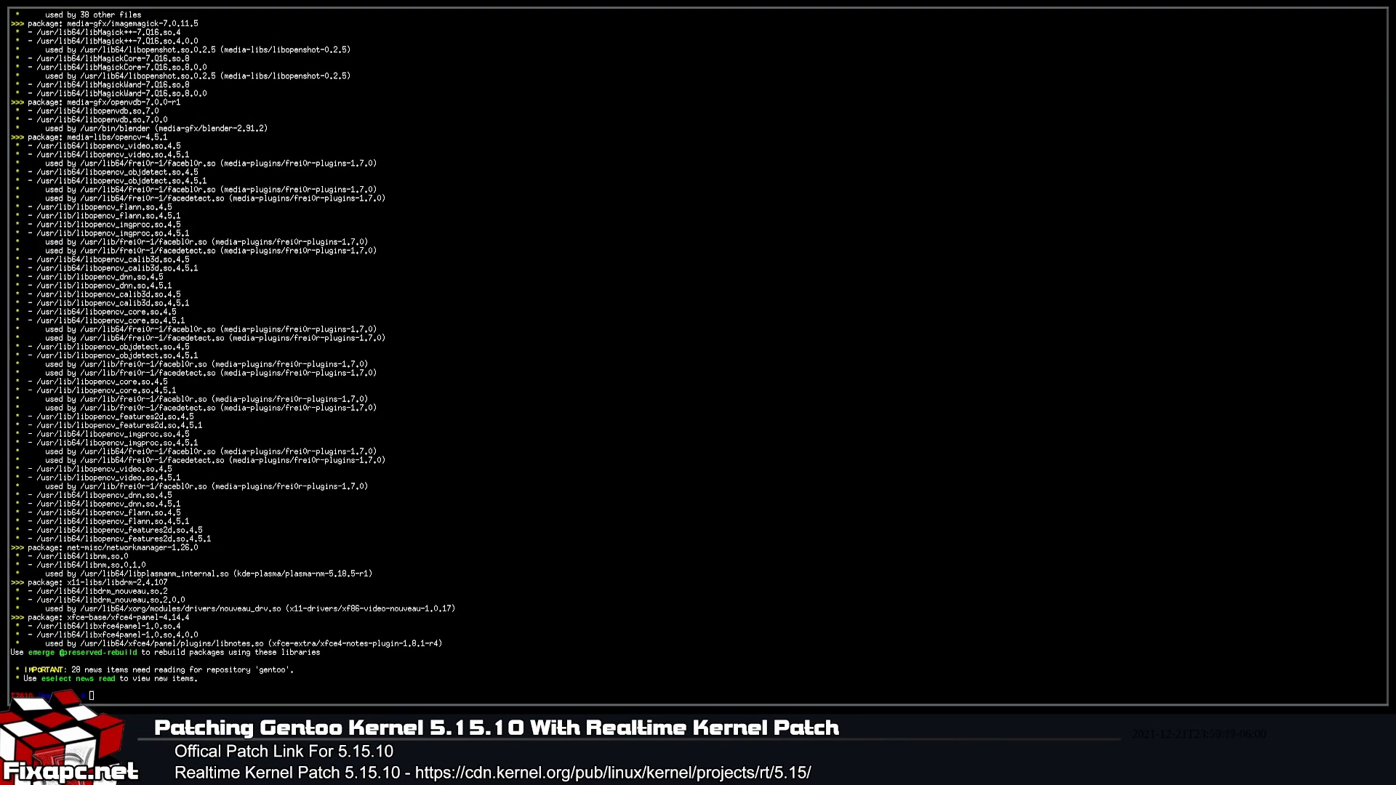
pyautogui.moveTo(682, 470)
pyautogui.write('rt')
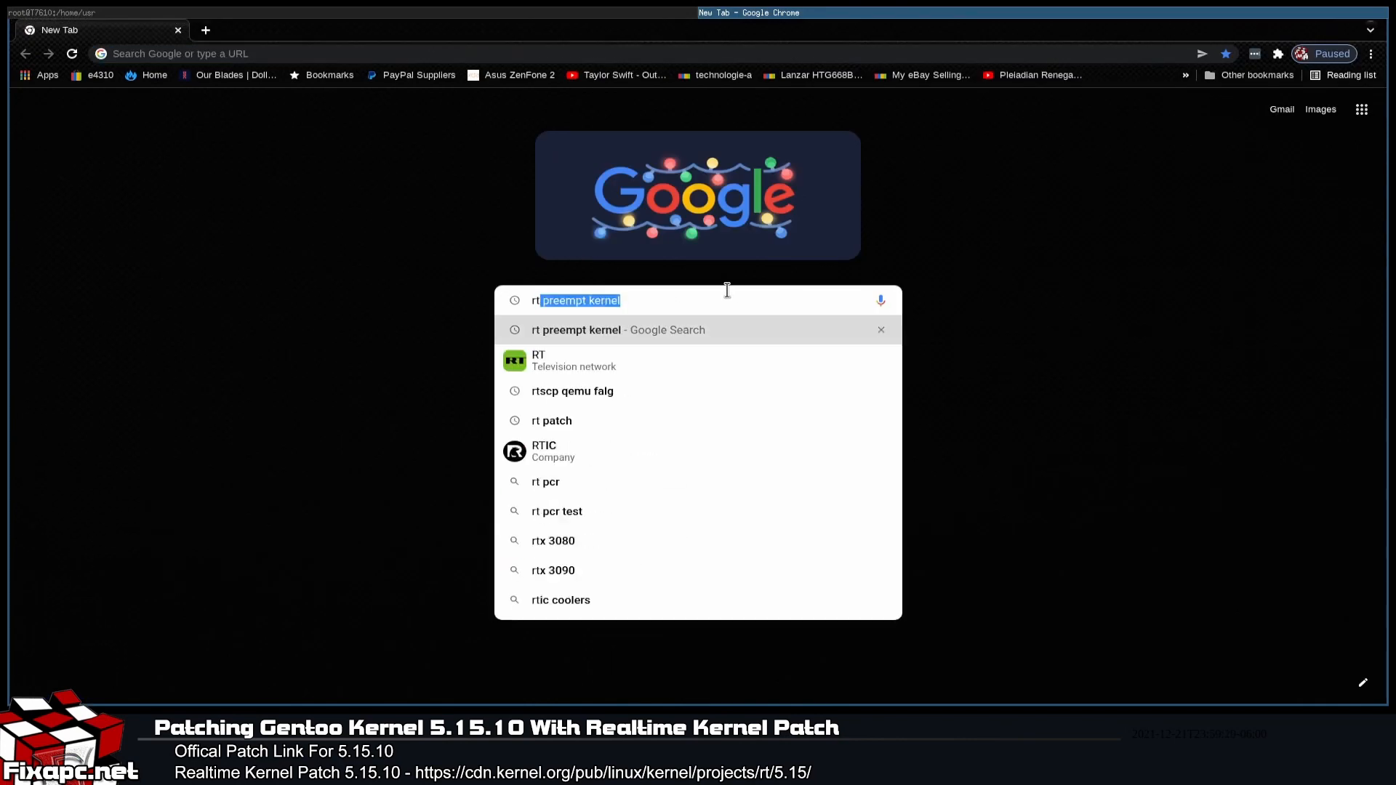
# Step: Search Google for 'rt preempt kernel' and reach RTwiki's CONFIG PREEMPT RT Patch page
pyautogui.press('Return')
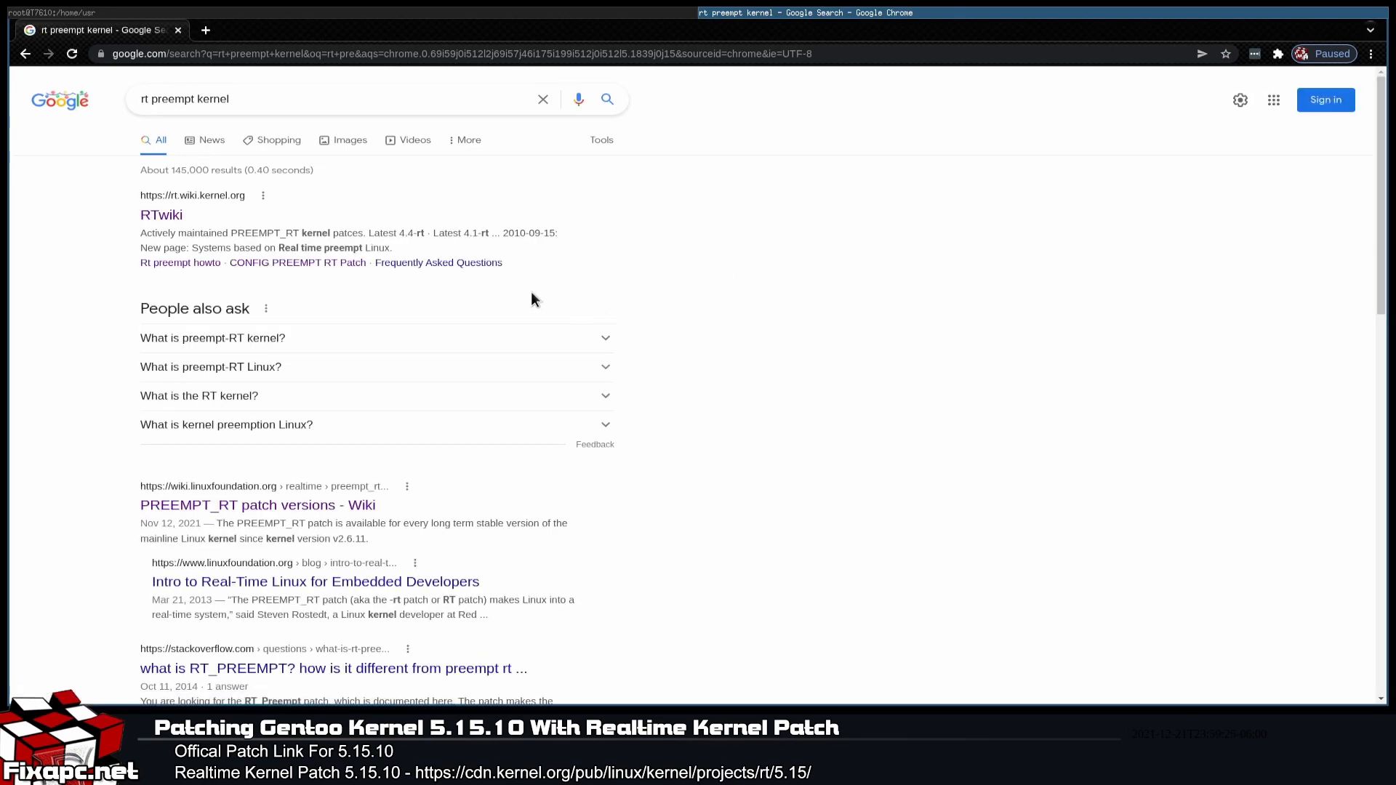
pyautogui.moveTo(207, 226)
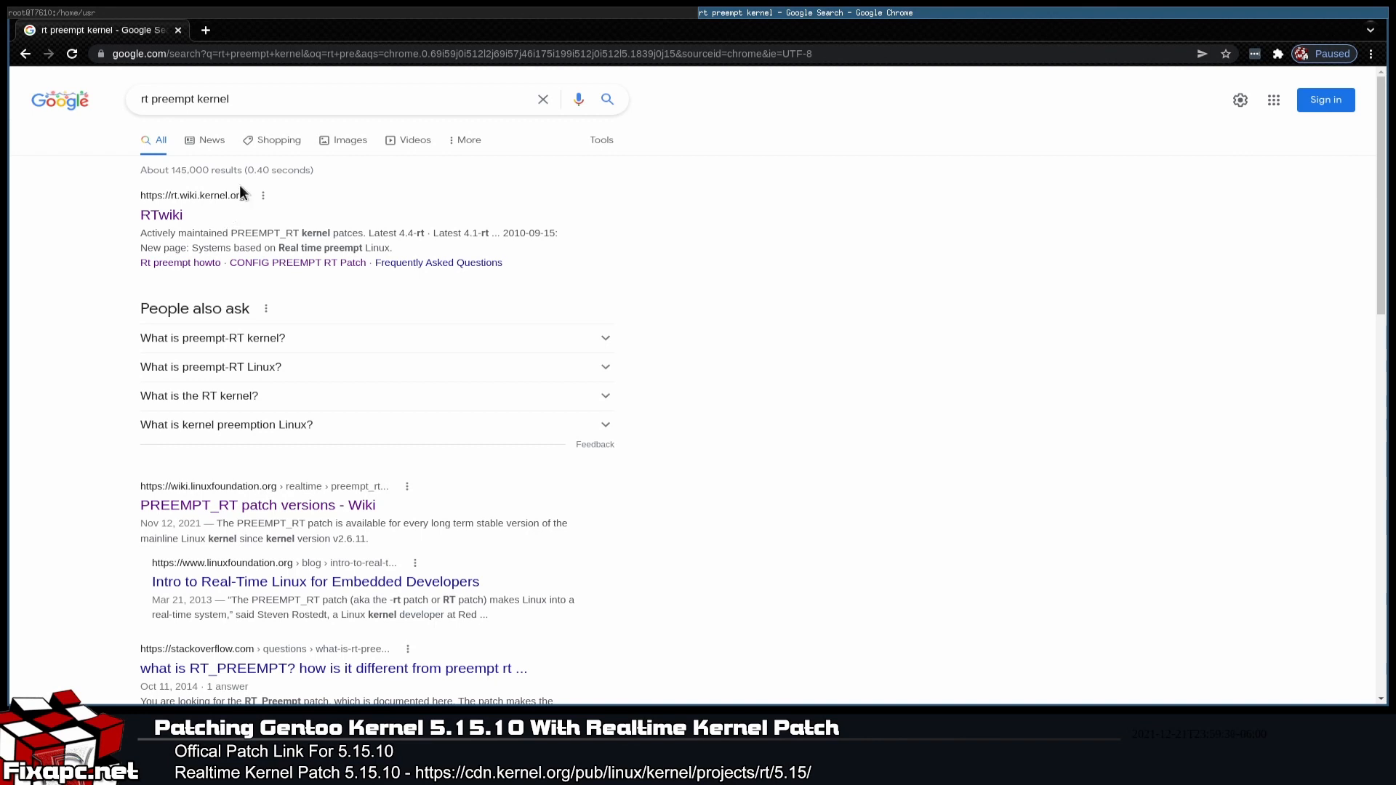
pyautogui.moveTo(165, 225)
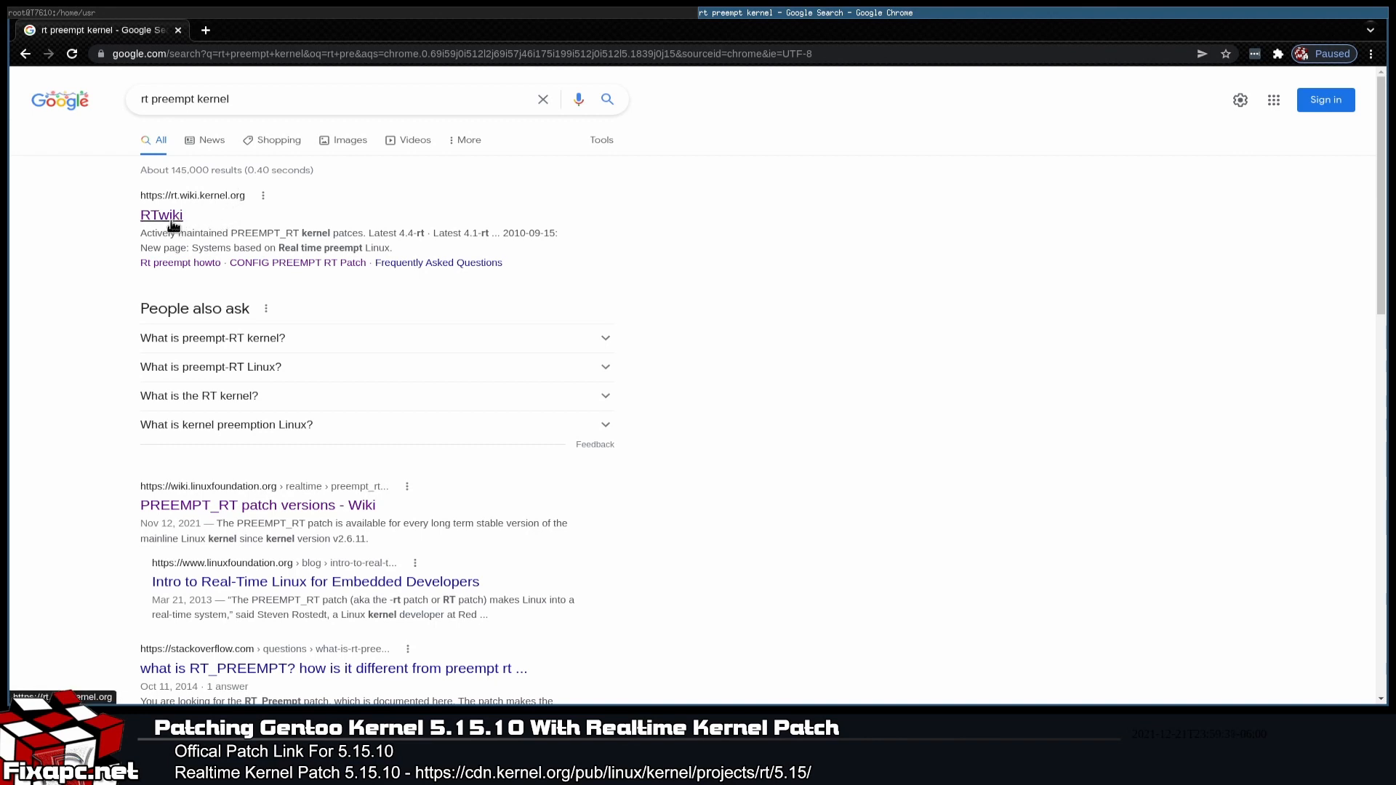
pyautogui.moveTo(168, 222)
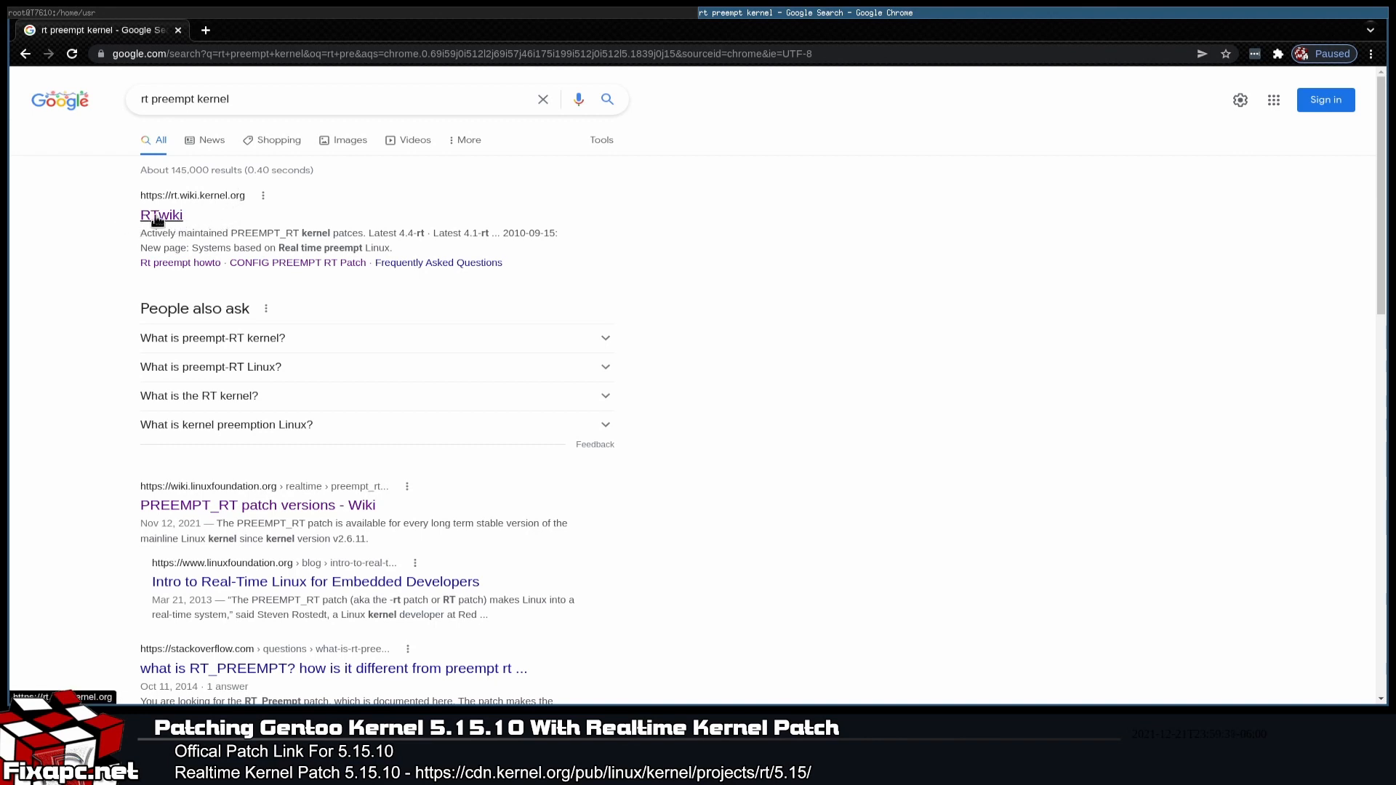
pyautogui.click(162, 215)
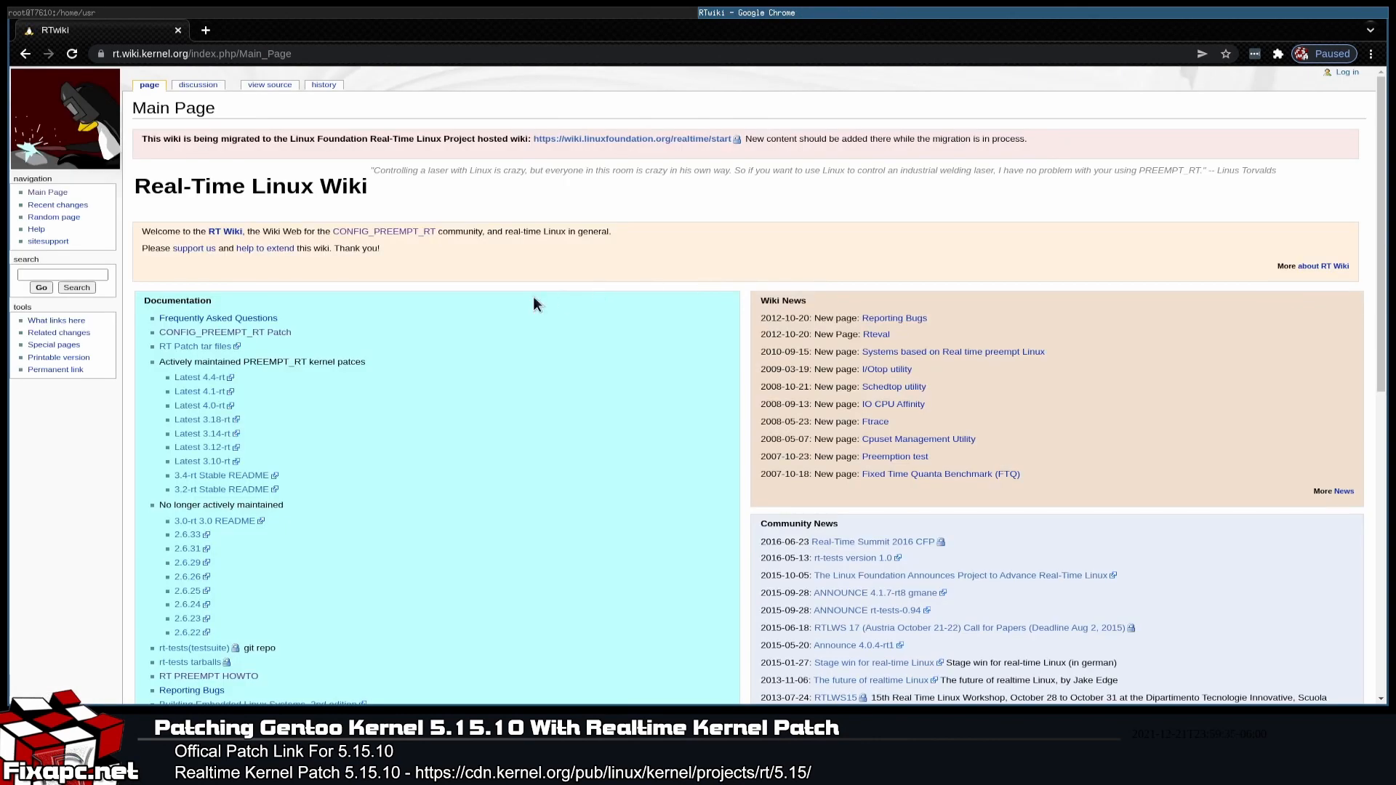
pyautogui.click(224, 332)
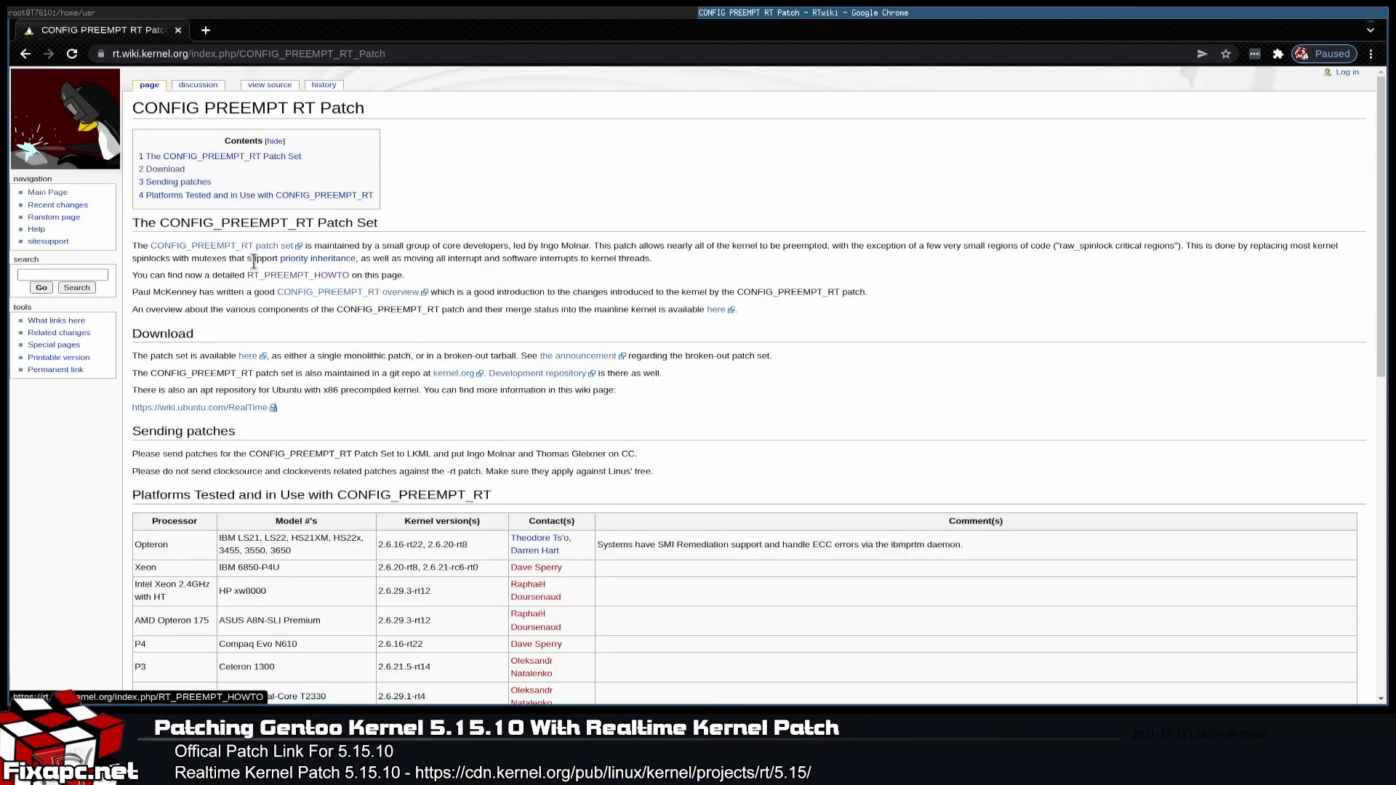
pyautogui.moveTo(251, 248)
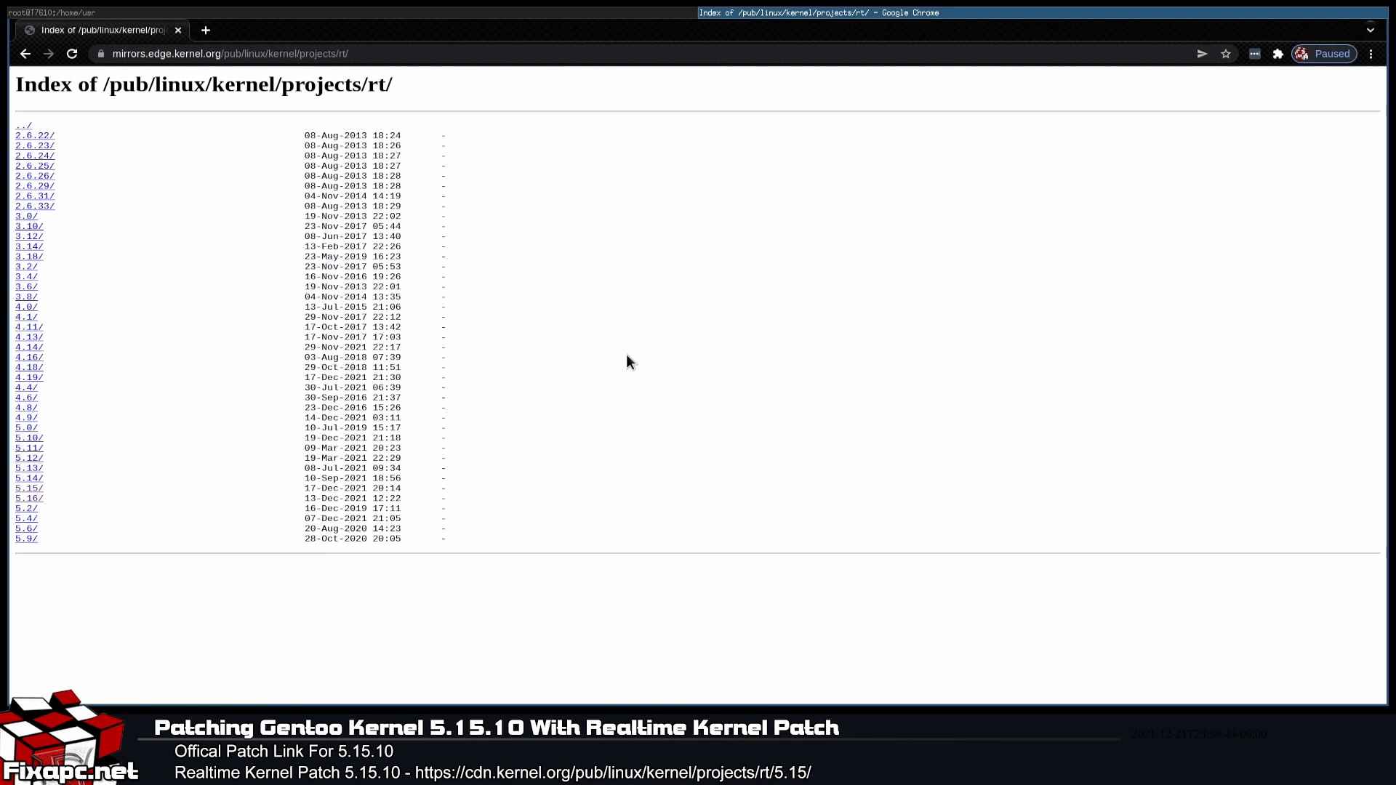
pyautogui.moveTo(106, 536)
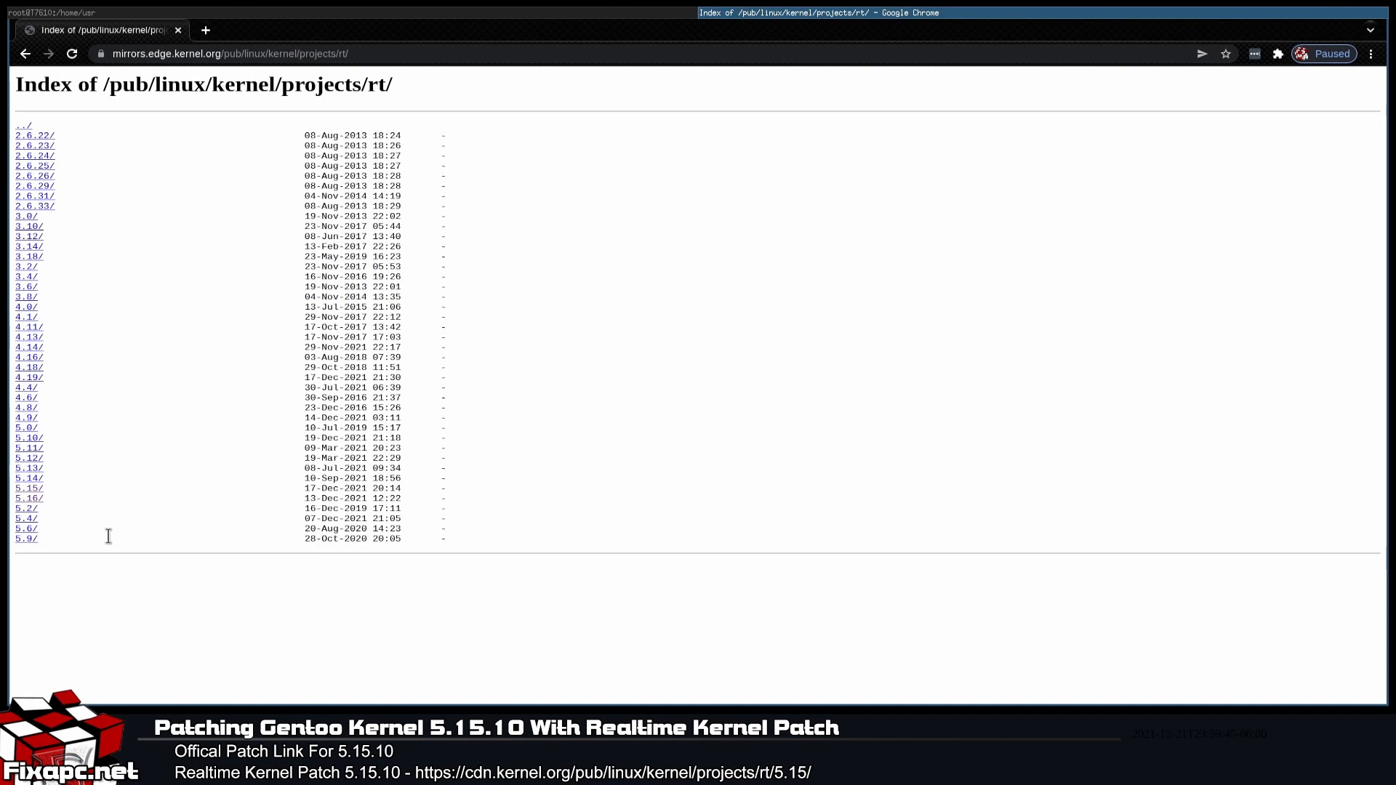
pyautogui.moveTo(171, 558)
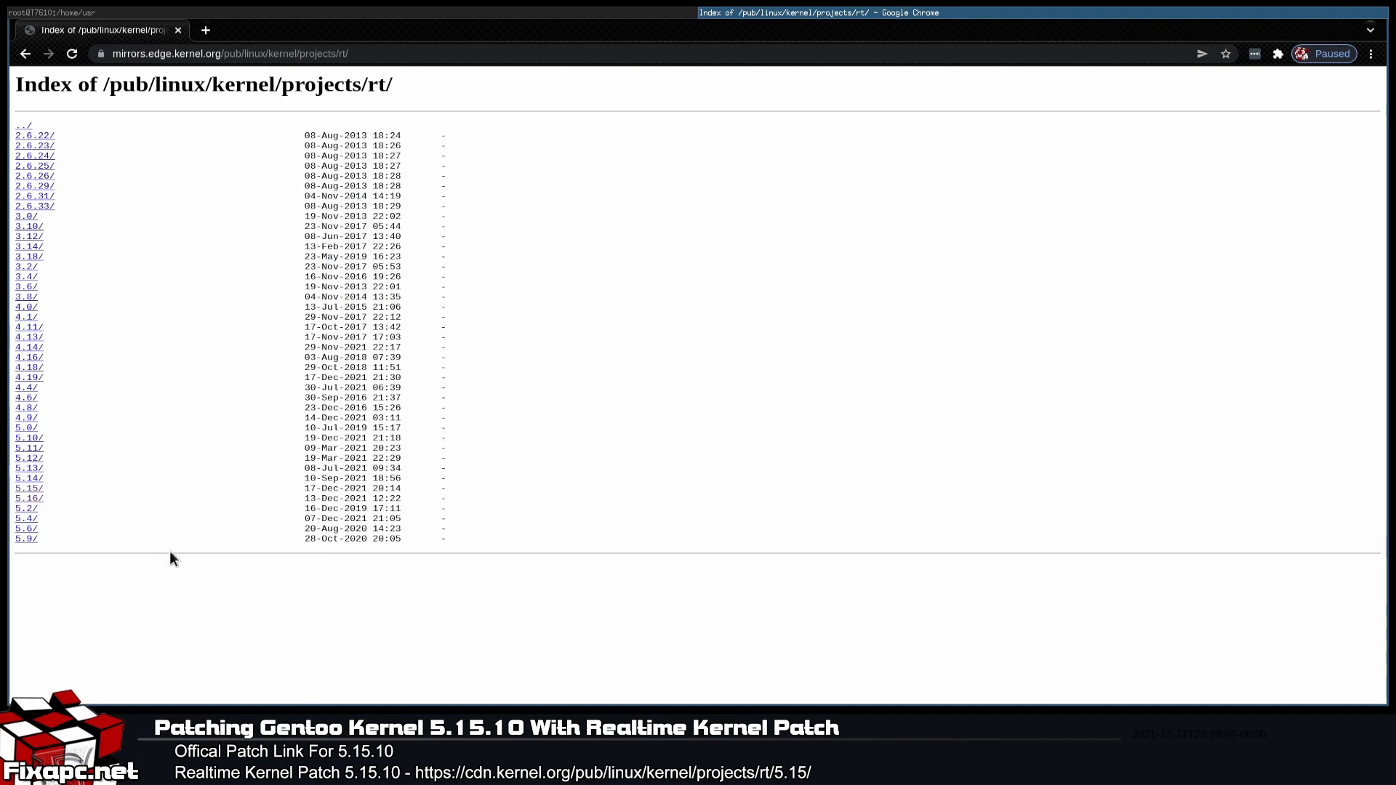
pyautogui.moveTo(188, 554)
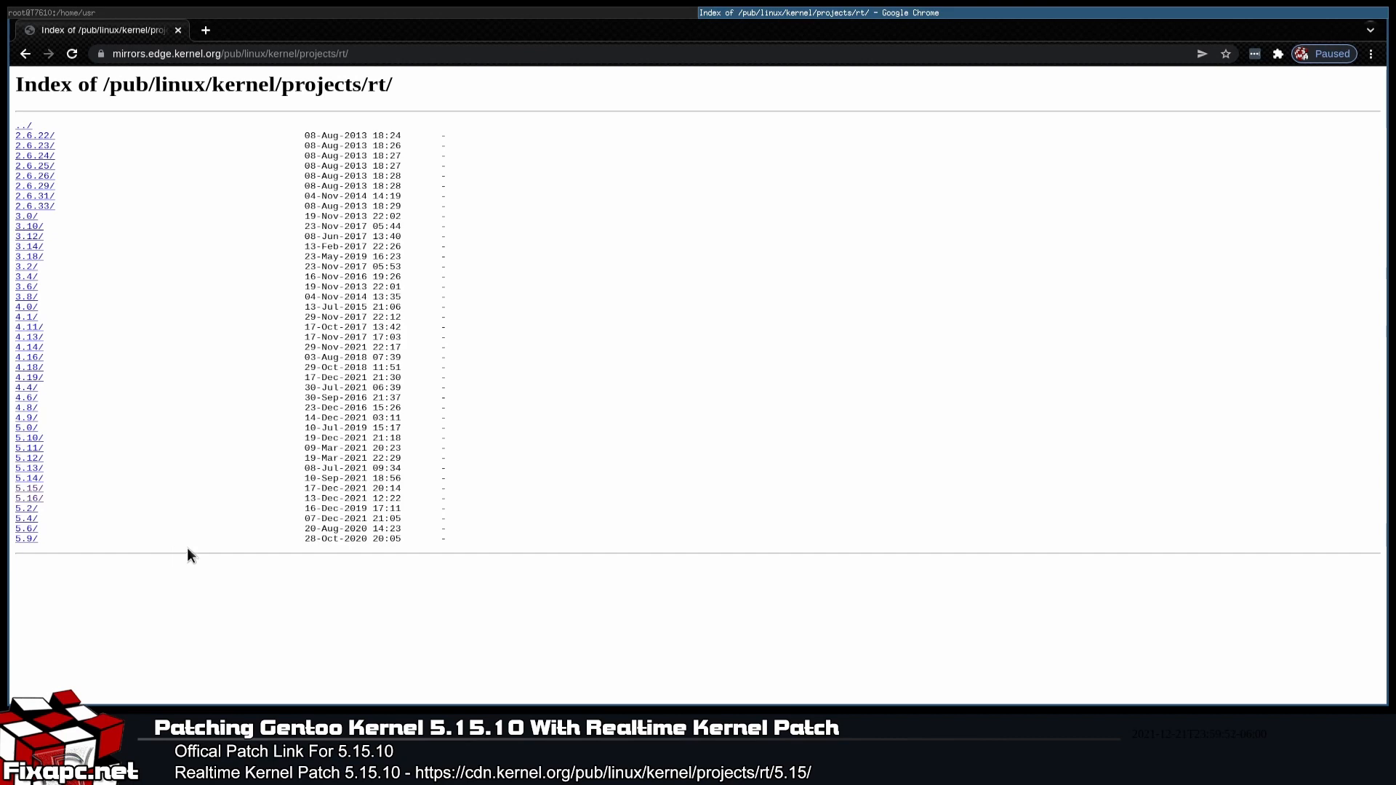
# Step: In a new tab, search Google for 'realtime linux patch' and scan the results
pyautogui.click(205, 29)
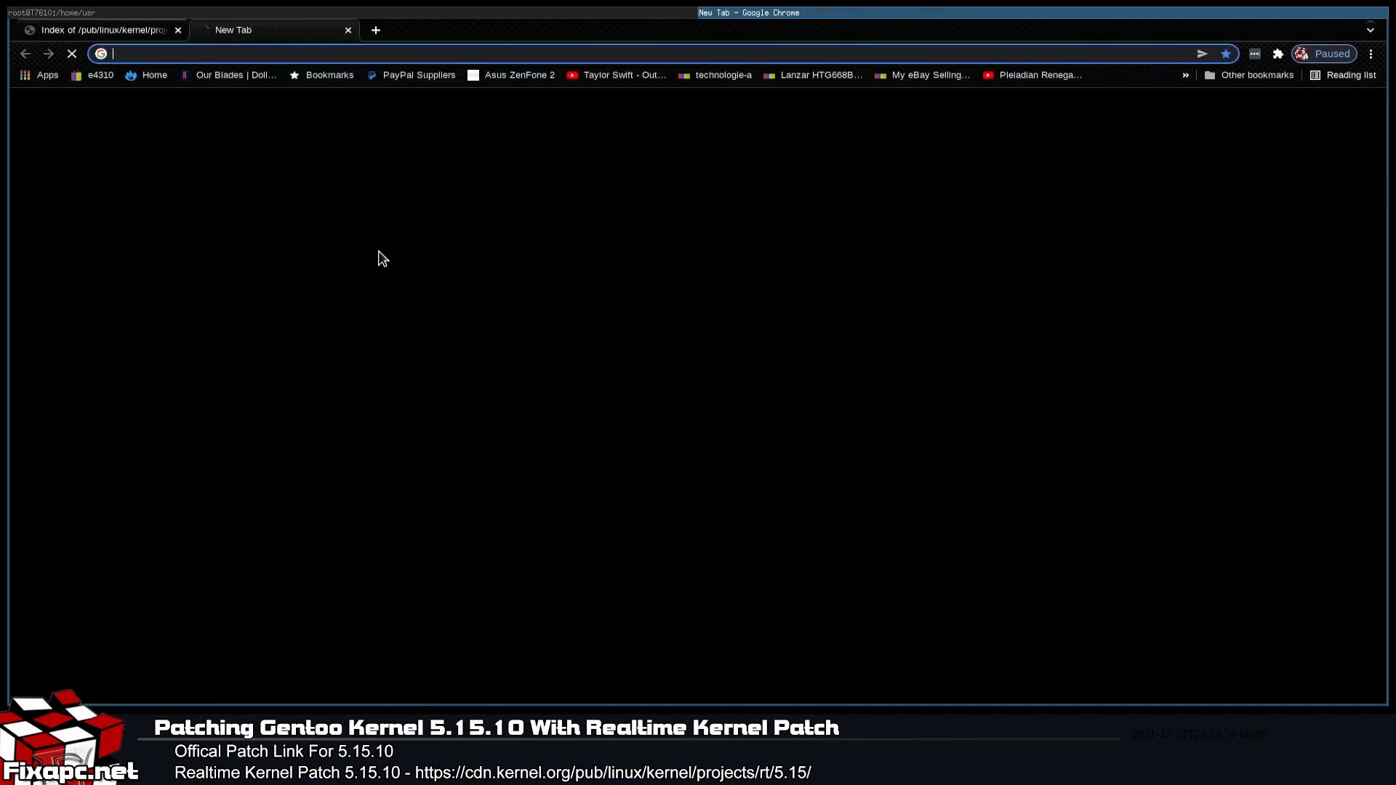
pyautogui.write('lre')
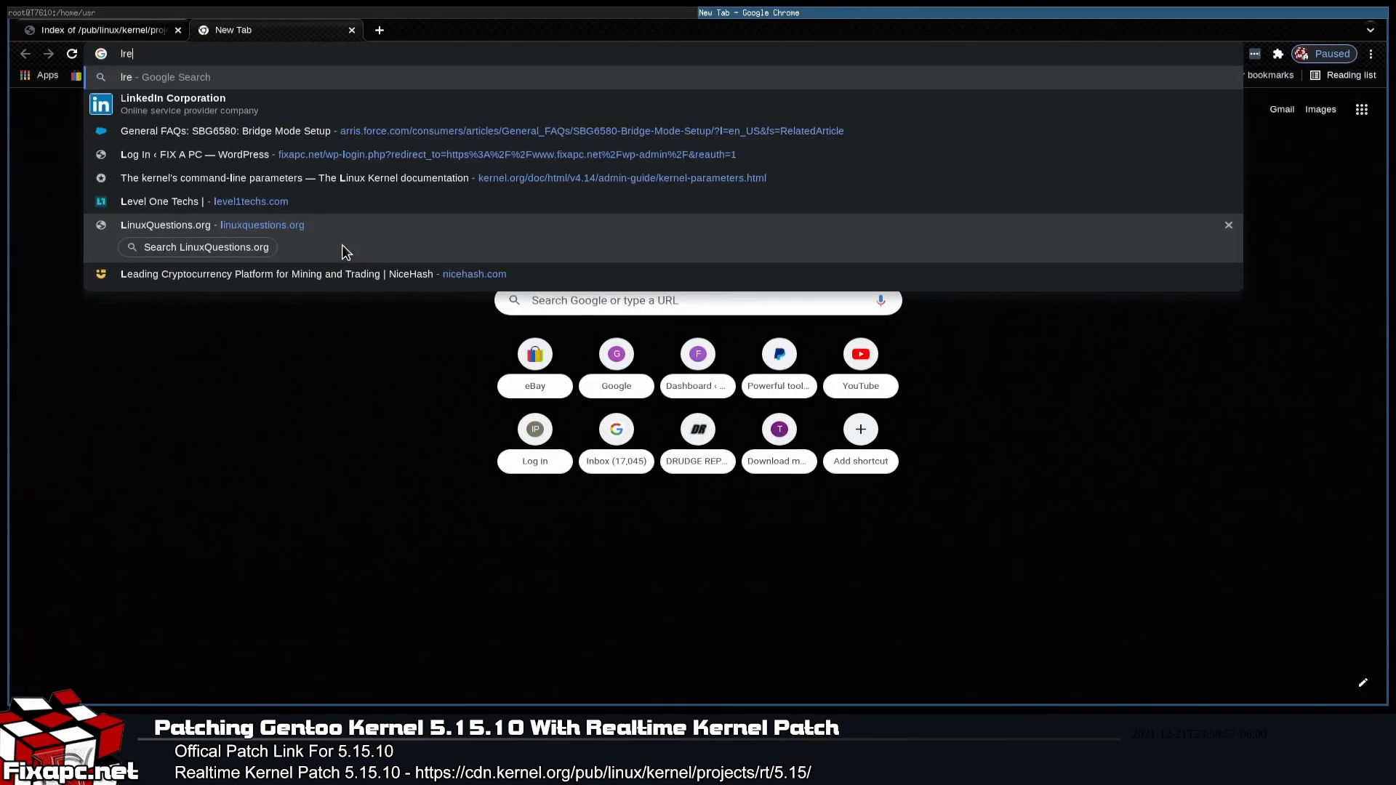
pyautogui.write('realtime patch')
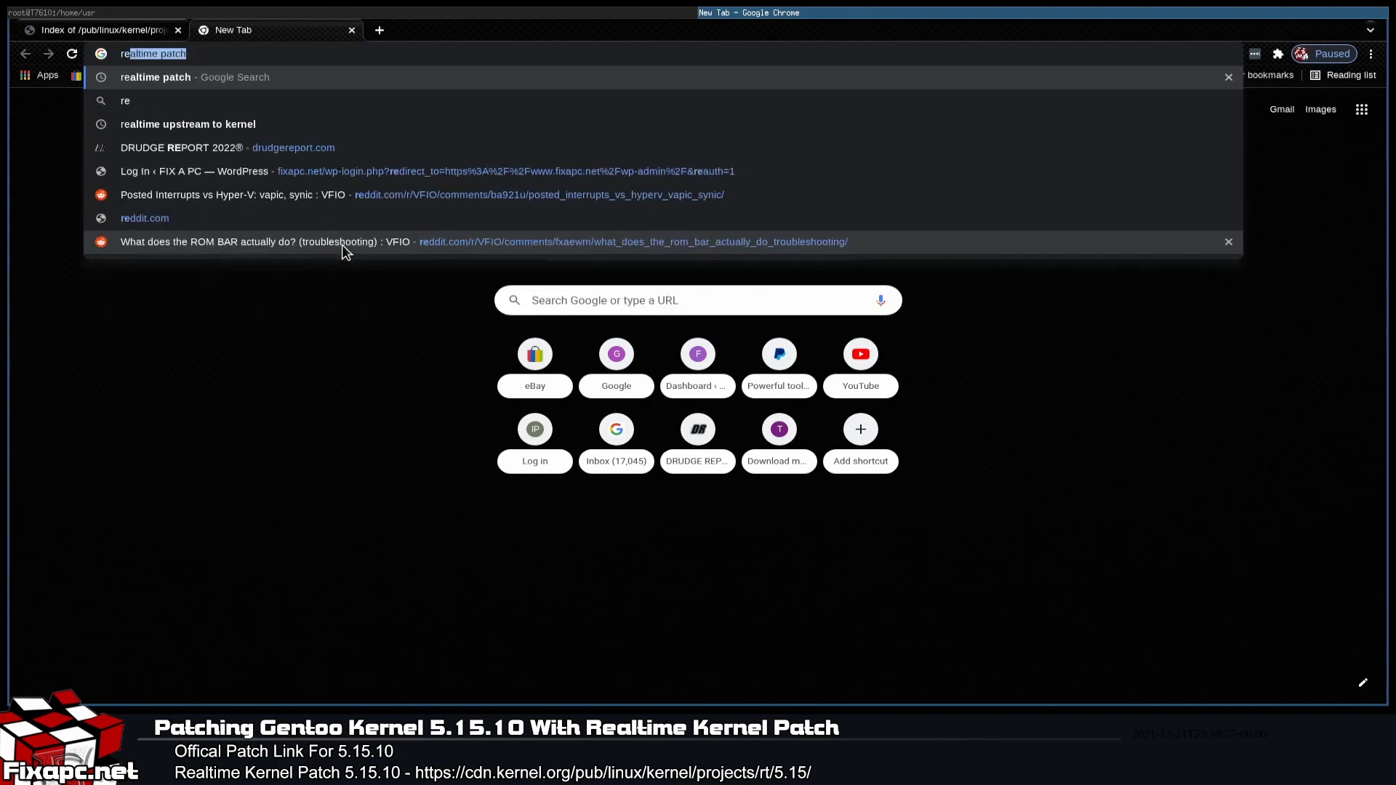
pyautogui.write('realtime linux p;at')
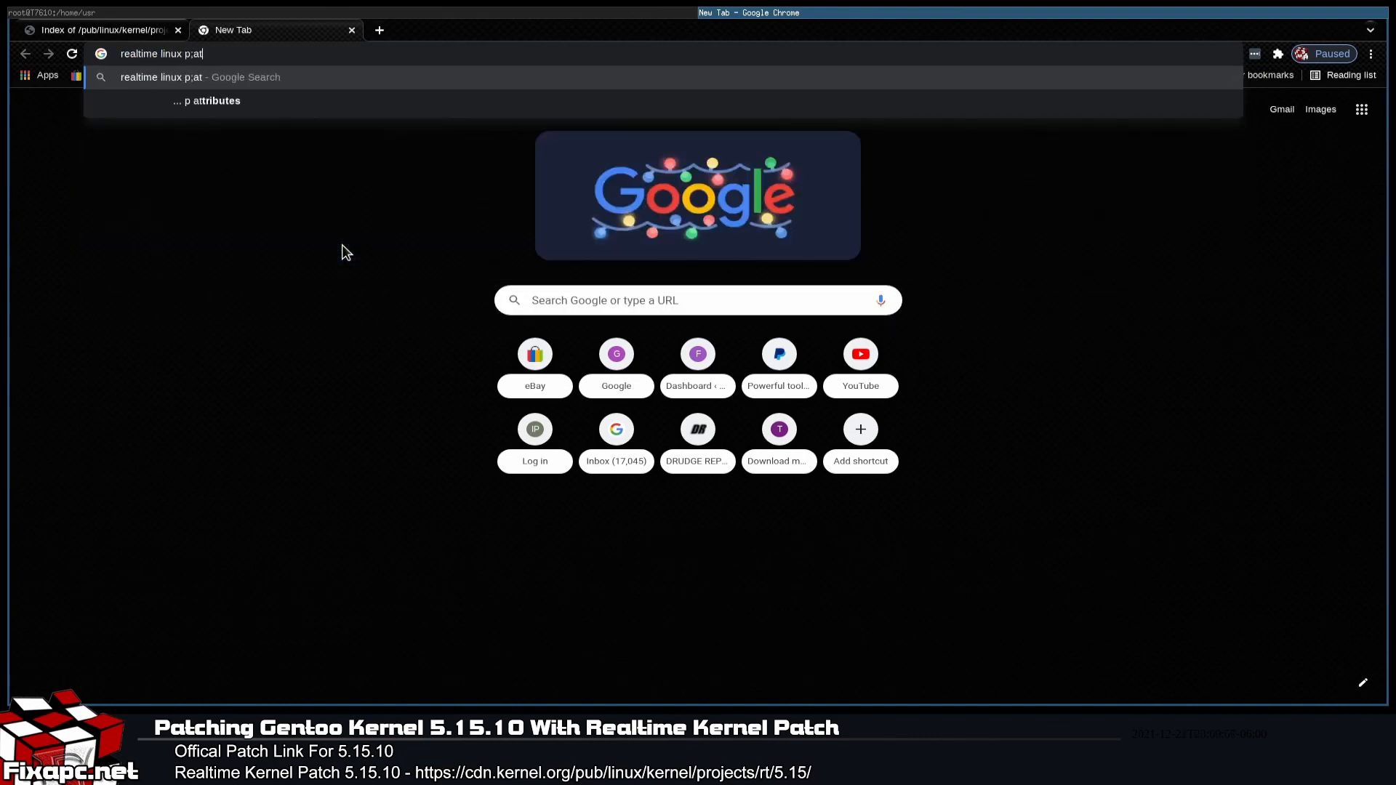
pyautogui.press('Return')
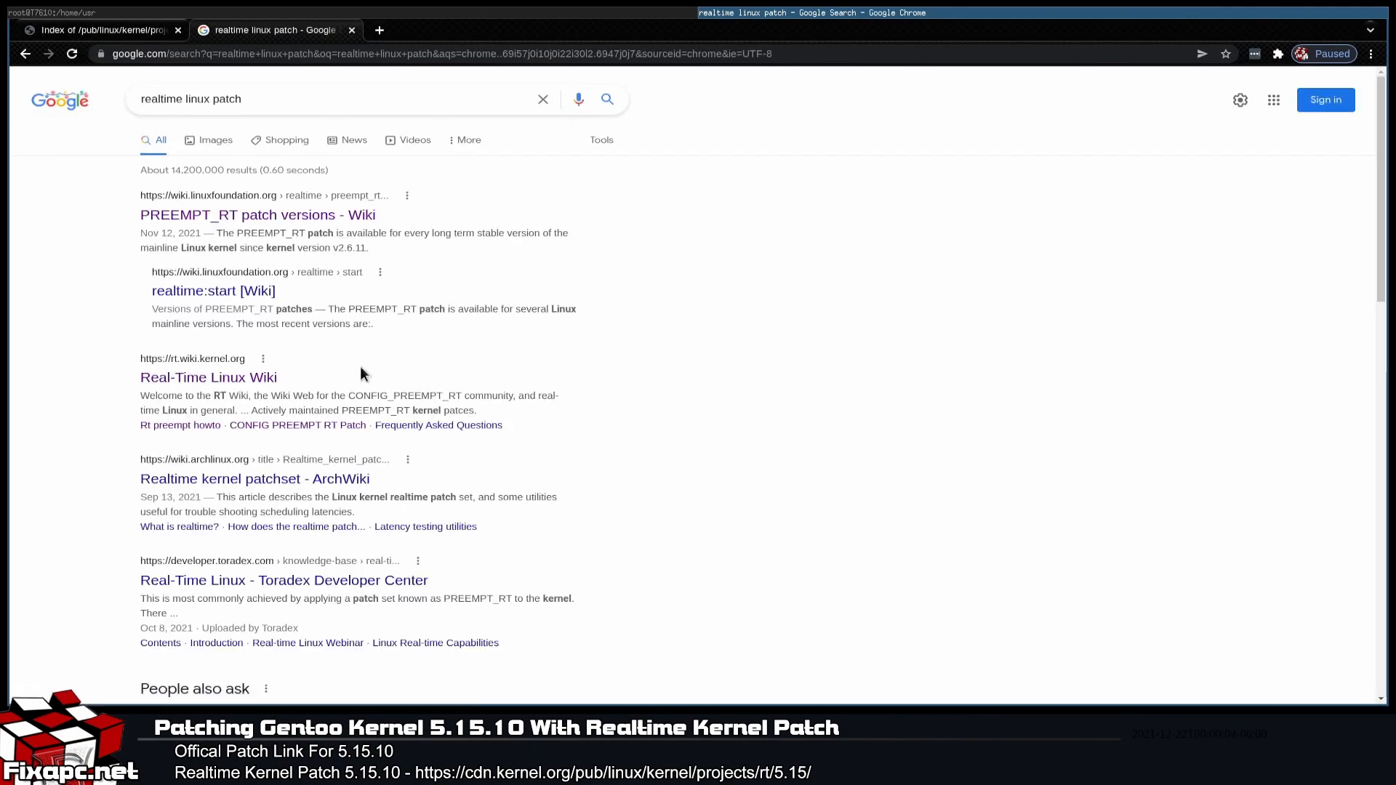
pyautogui.scroll(-3)
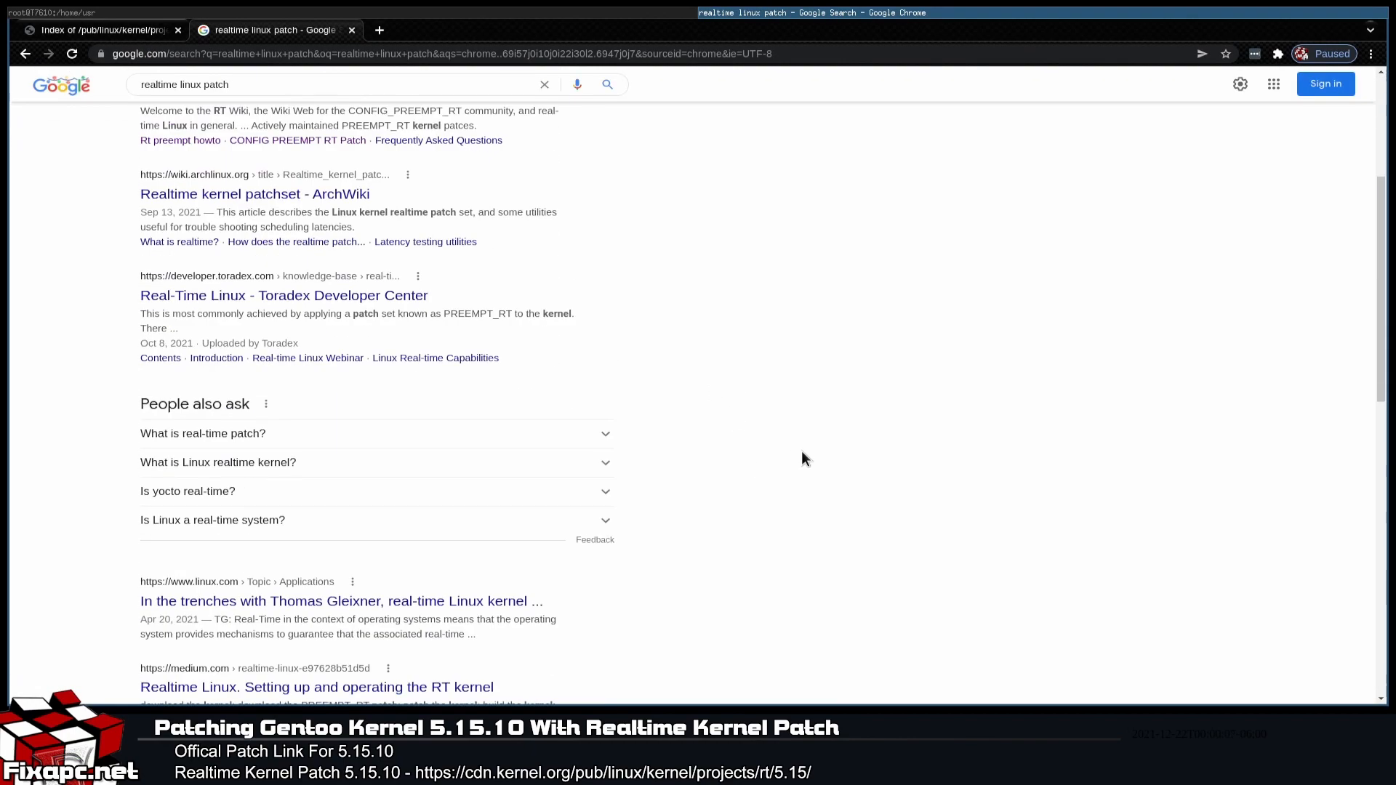
pyautogui.scroll(-3)
pyautogui.write(' home')
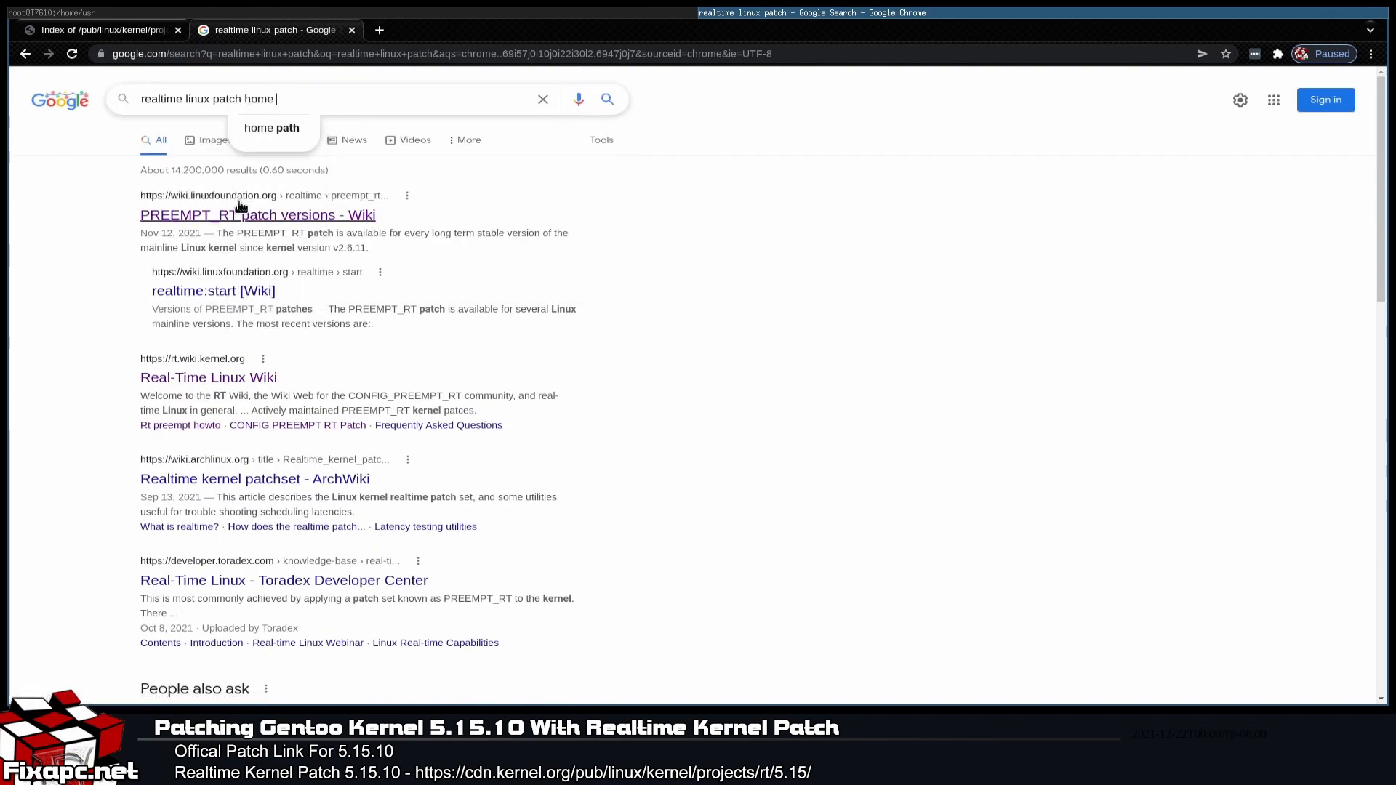
# Step: Search 'realtime linux patch home page' and land on the realtime:start wiki page
pyautogui.press('Return')
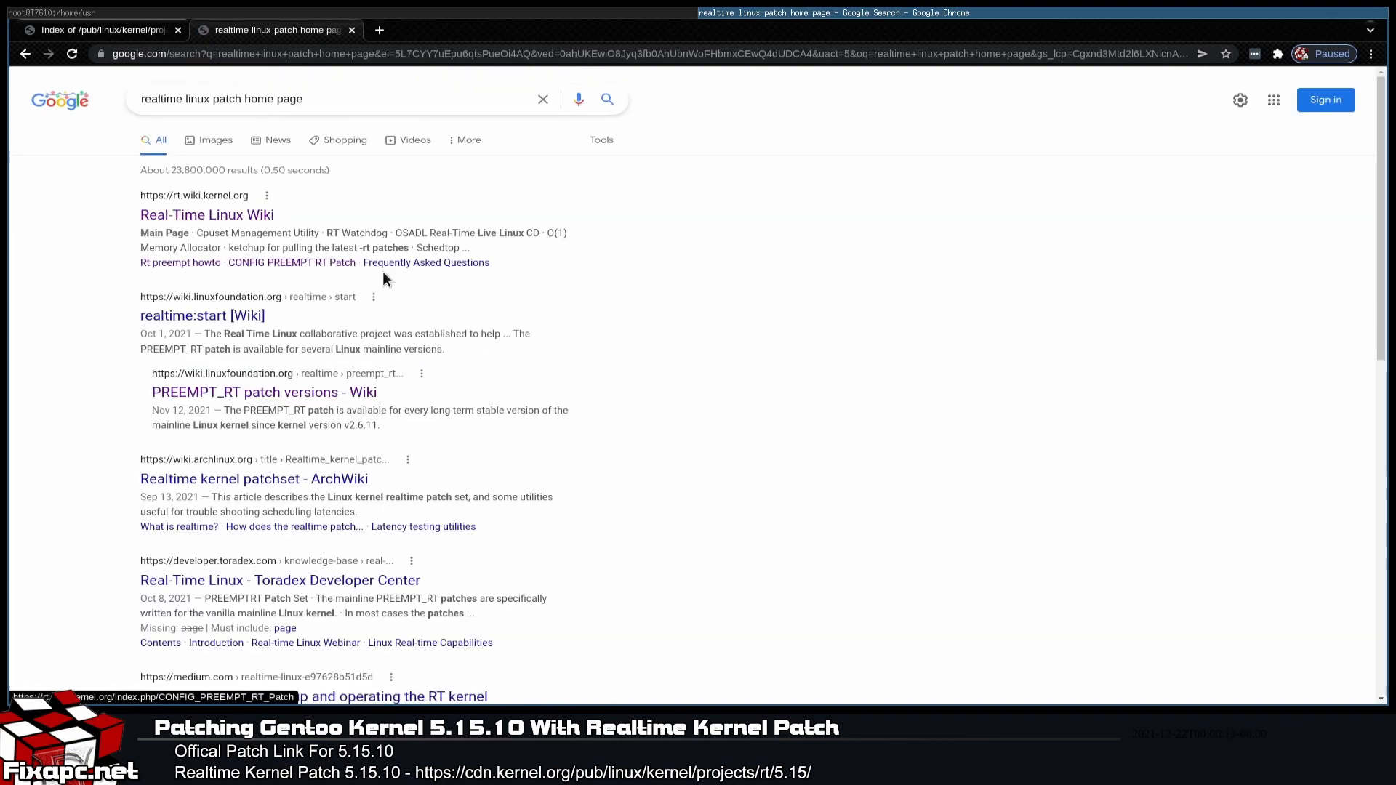
pyautogui.click(207, 215)
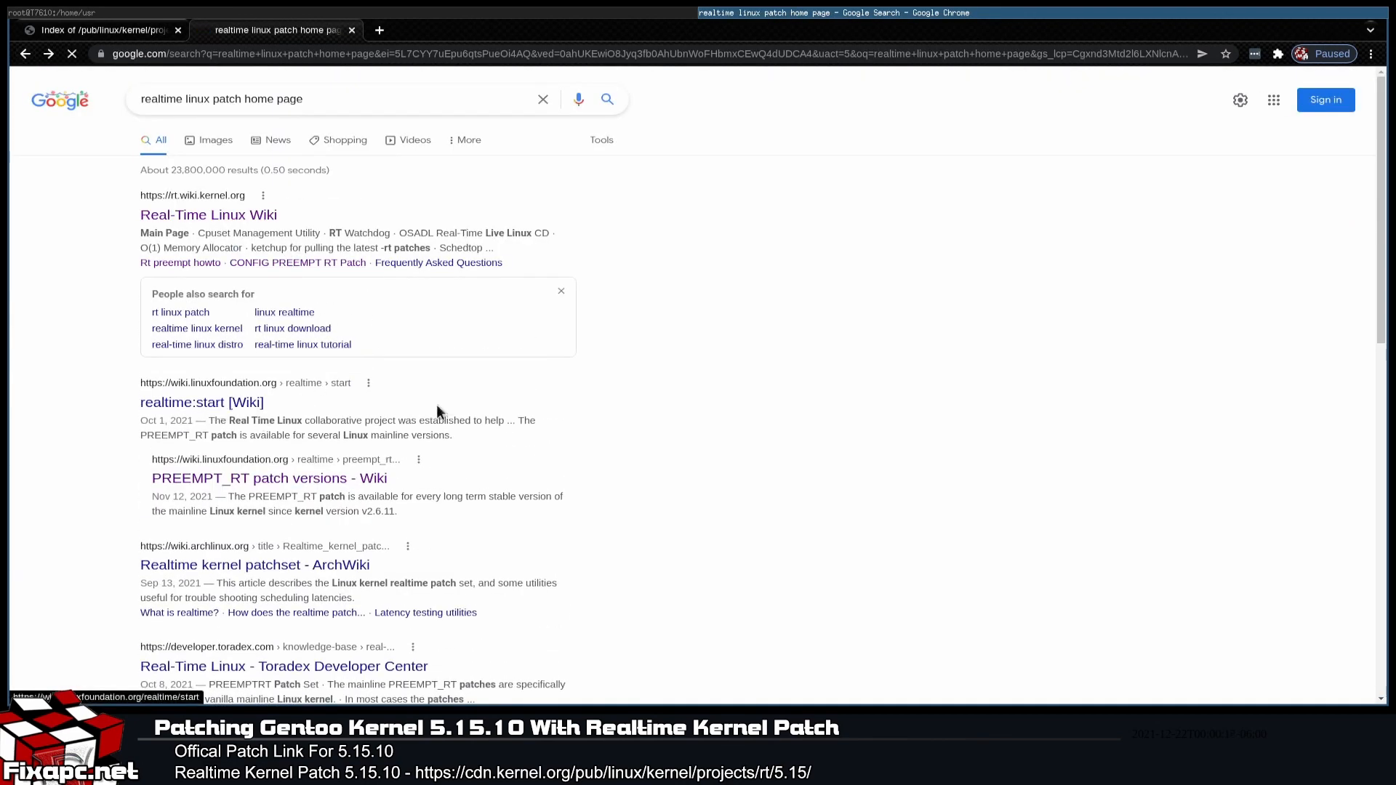
pyautogui.click(200, 402)
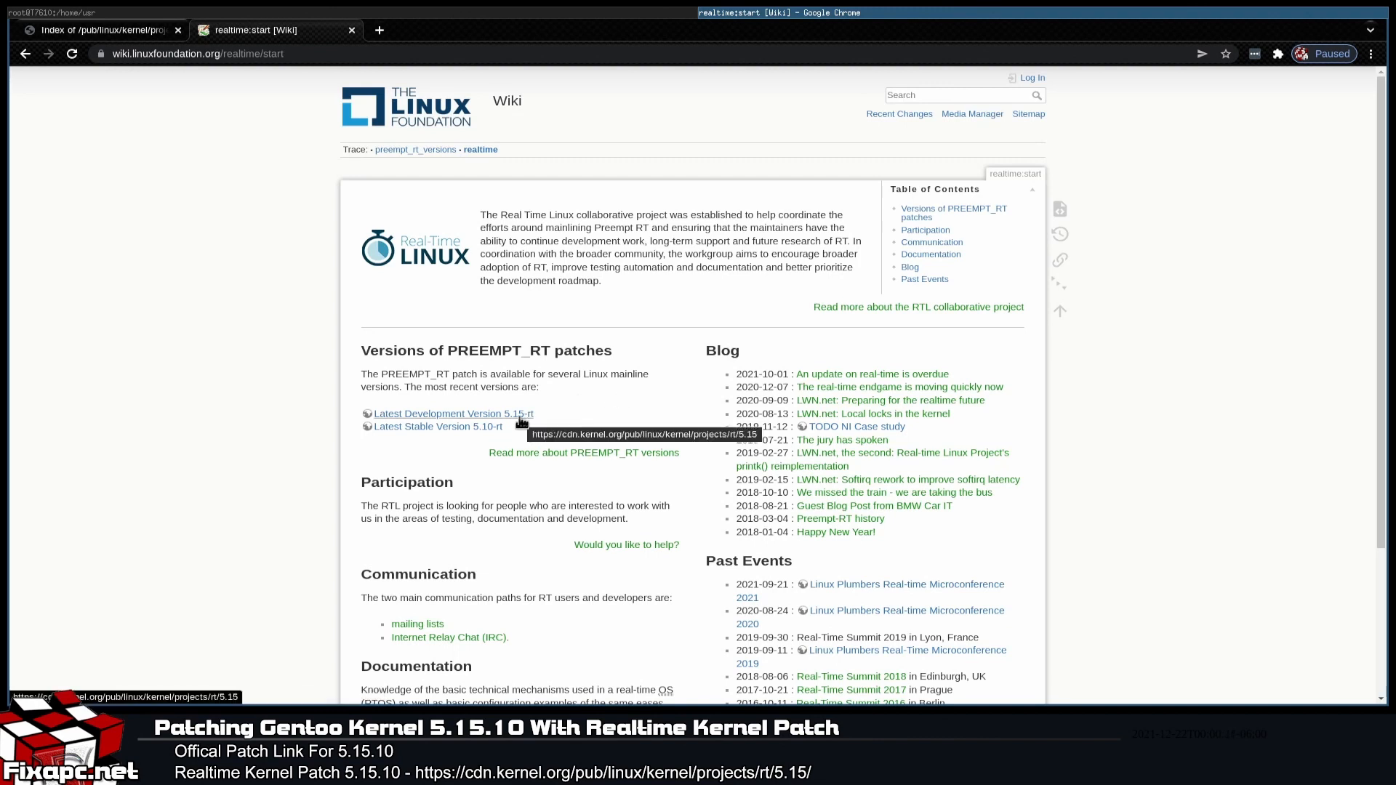
# Step: Browse the cdn.kernel.org rt/5.15 index showing the patch-5.15.10-rt24 files
pyautogui.click(454, 413)
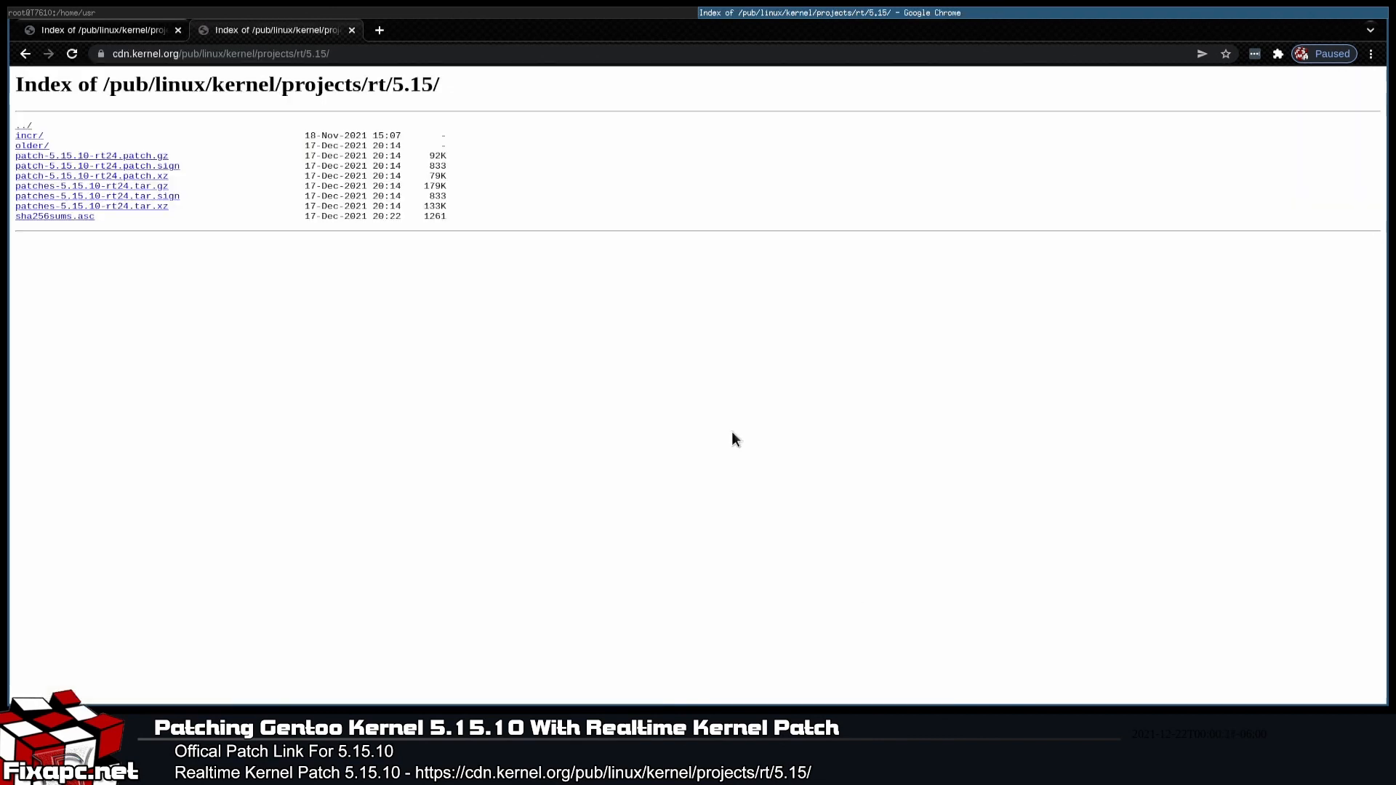
pyautogui.moveTo(656, 279)
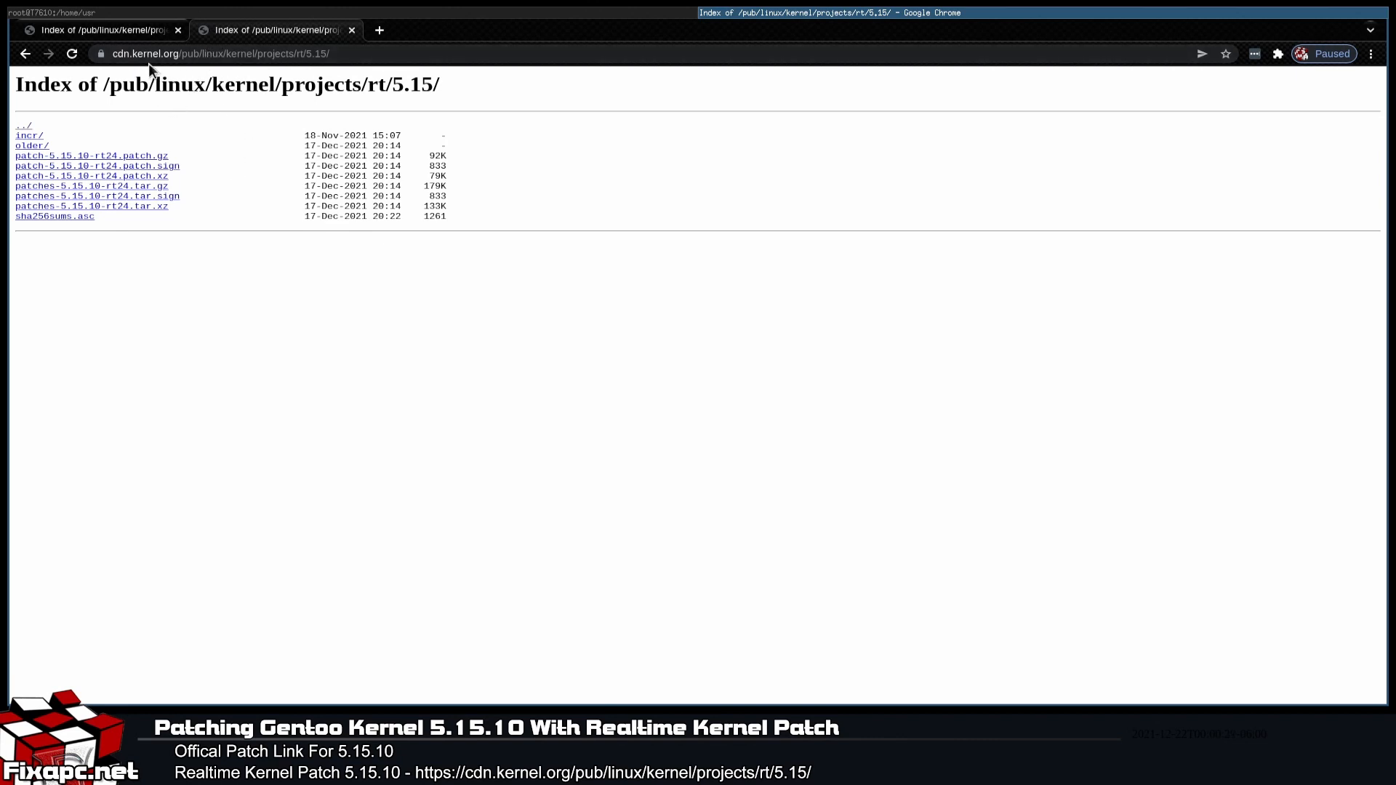
pyautogui.moveTo(336, 279)
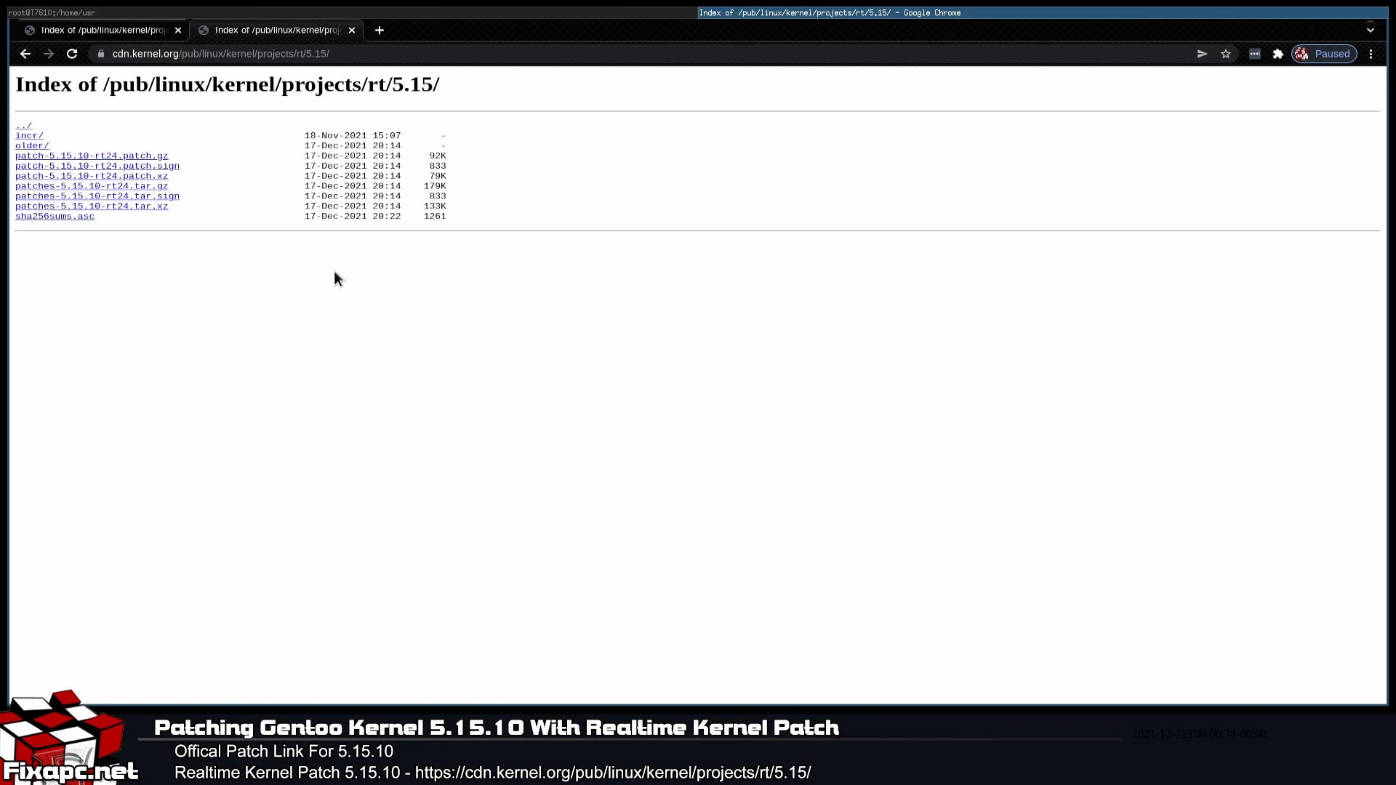
pyautogui.moveTo(128, 135)
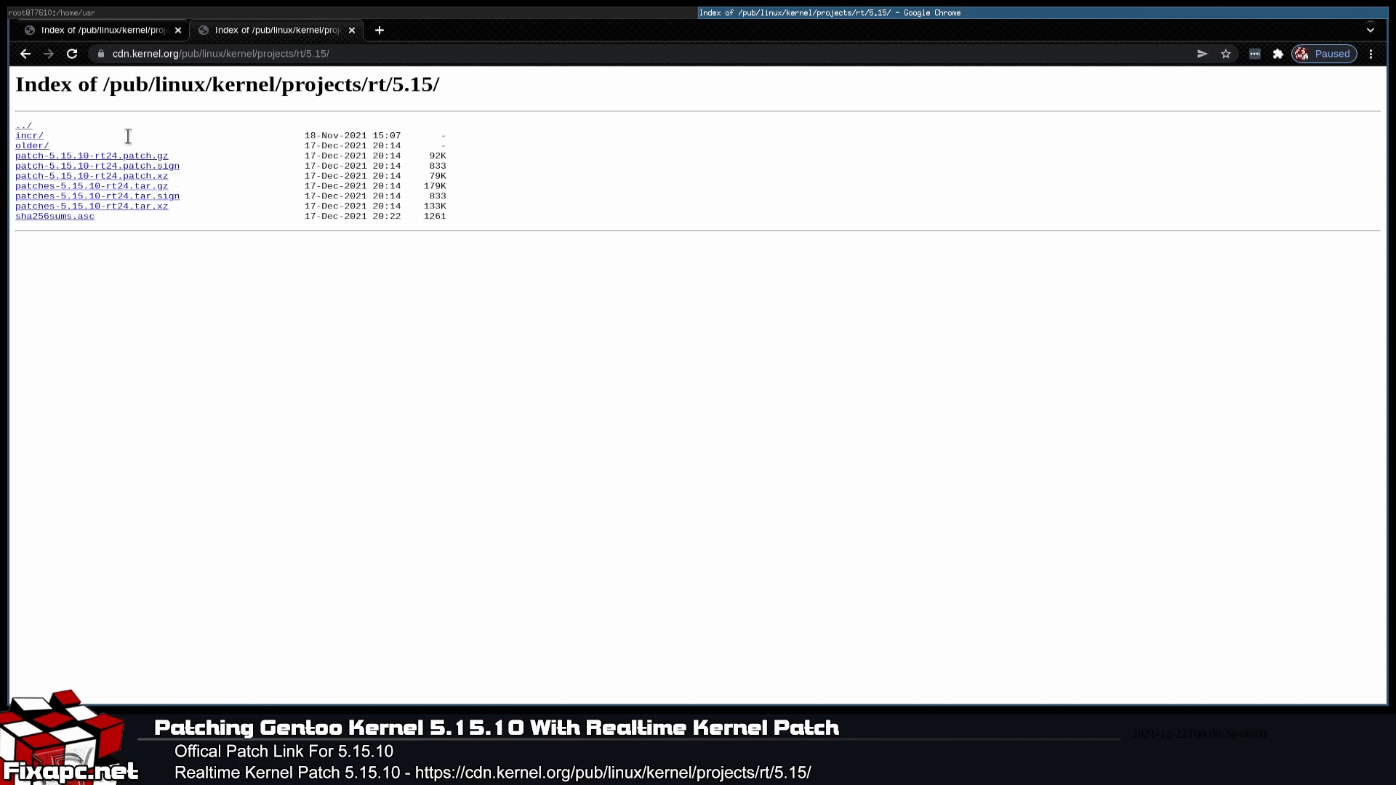
pyautogui.moveTo(122, 188)
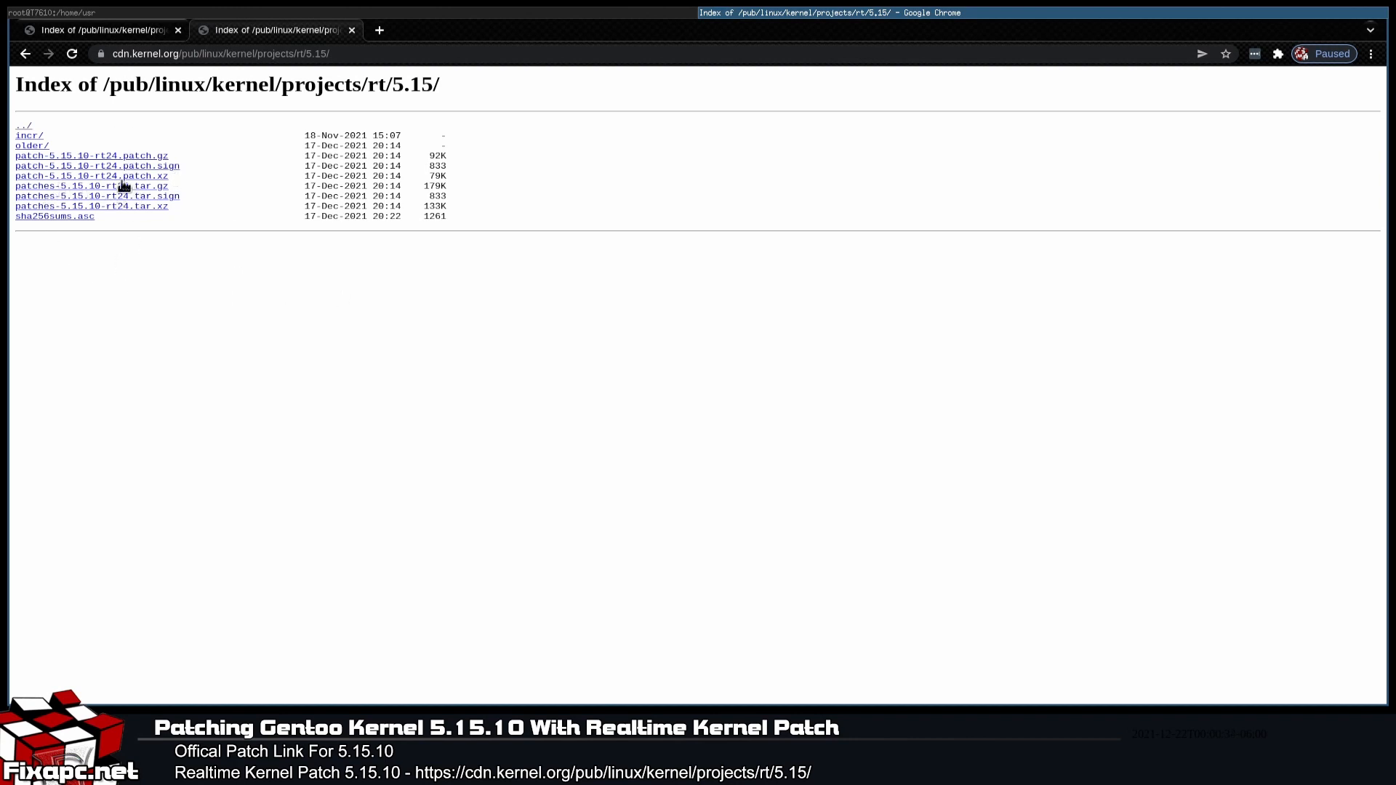
pyautogui.moveTo(63, 217)
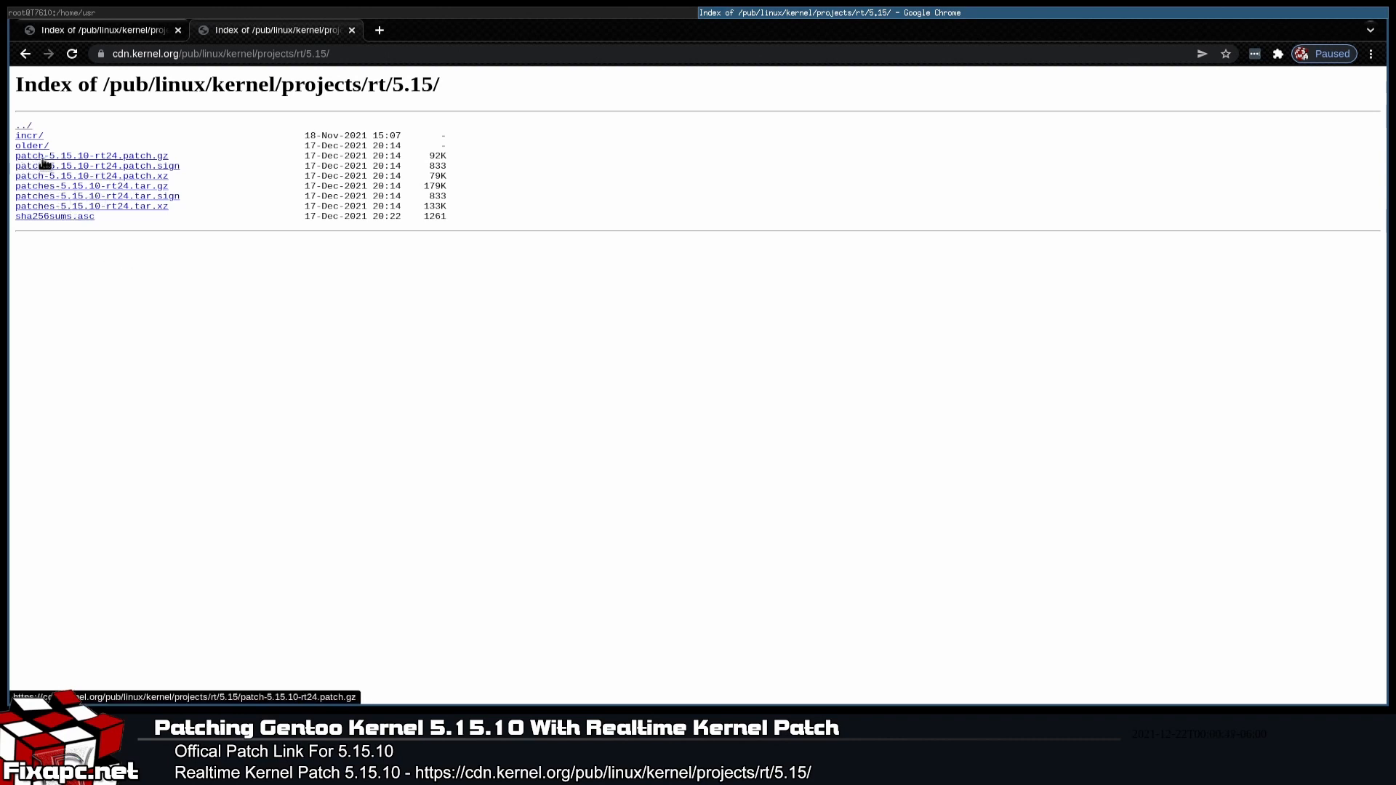
pyautogui.moveTo(96, 166)
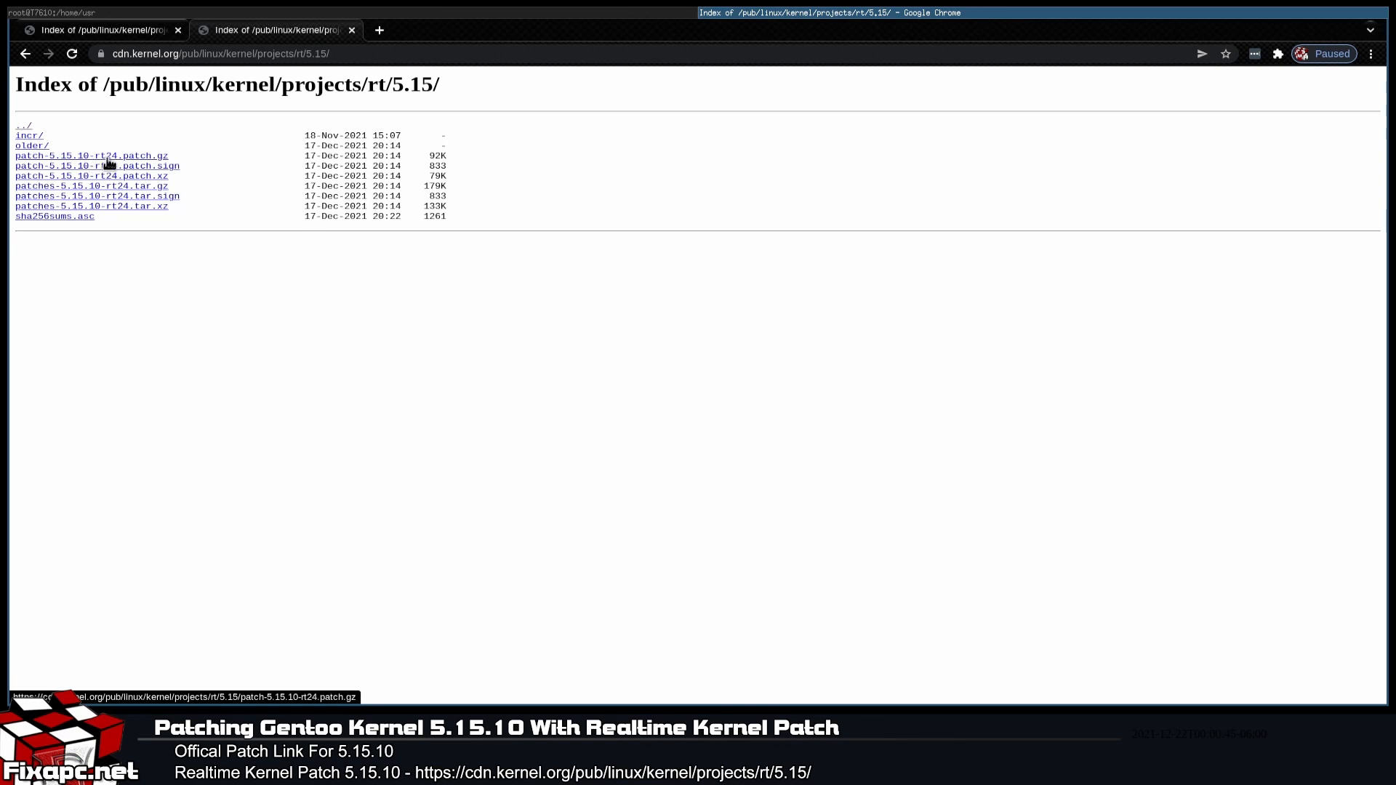
pyautogui.moveTo(53, 196)
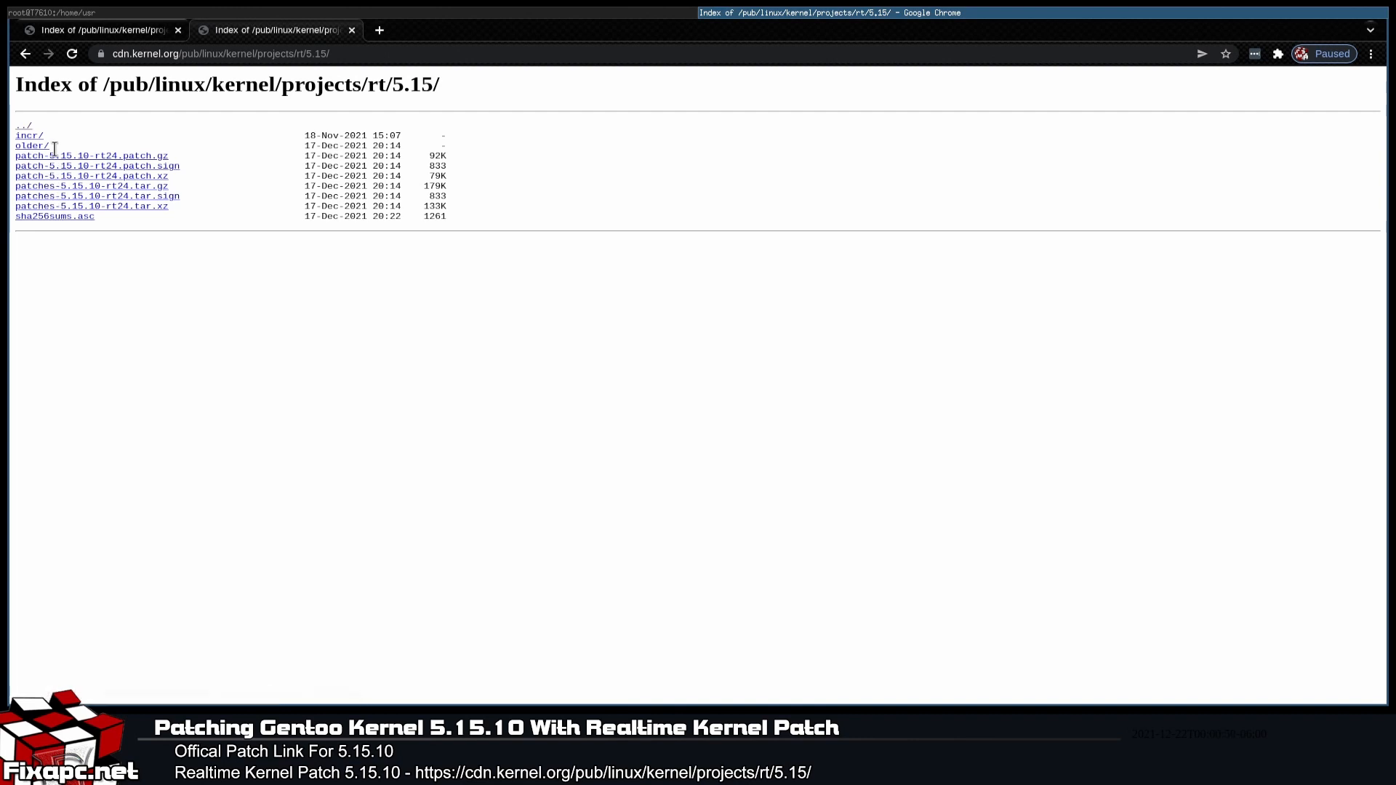
pyautogui.moveTo(117, 159)
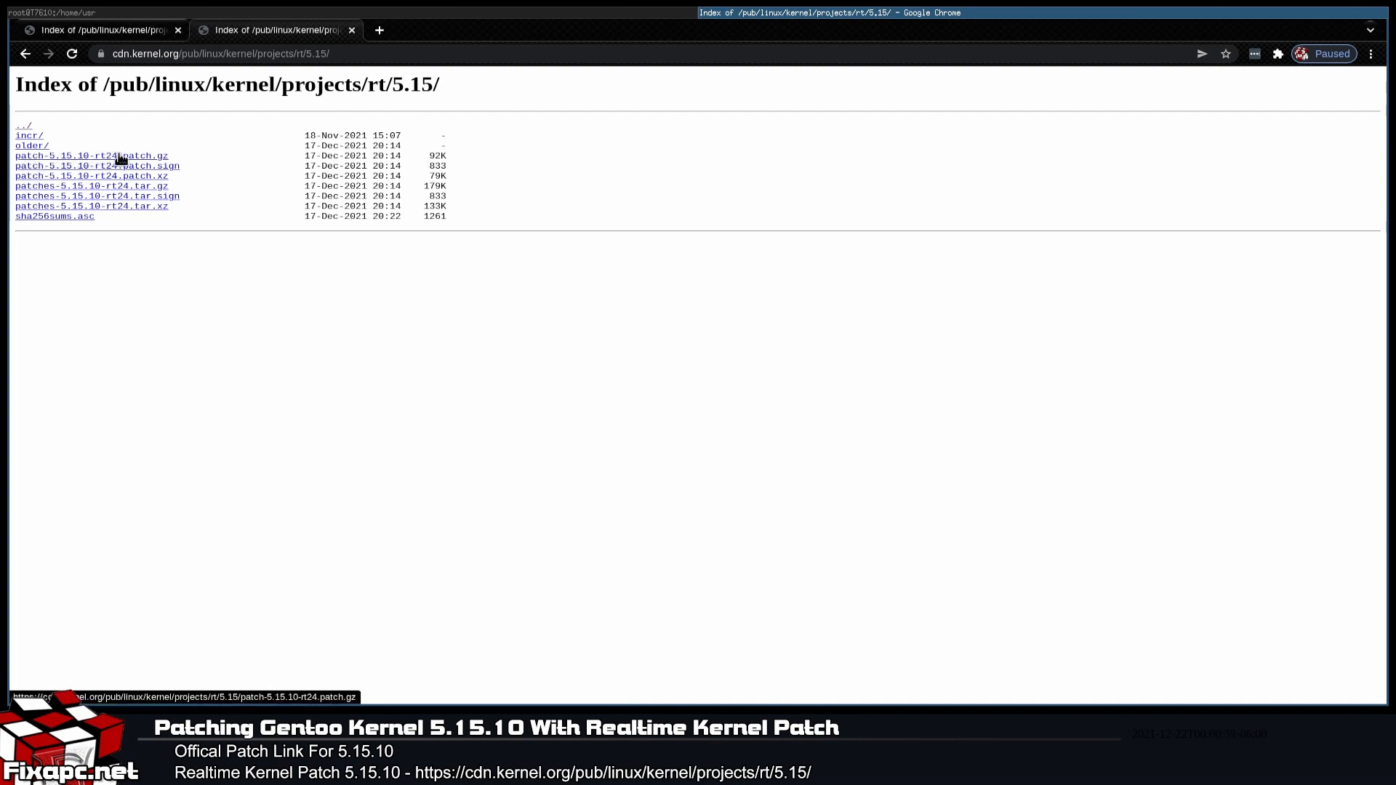
pyautogui.moveTo(142, 166)
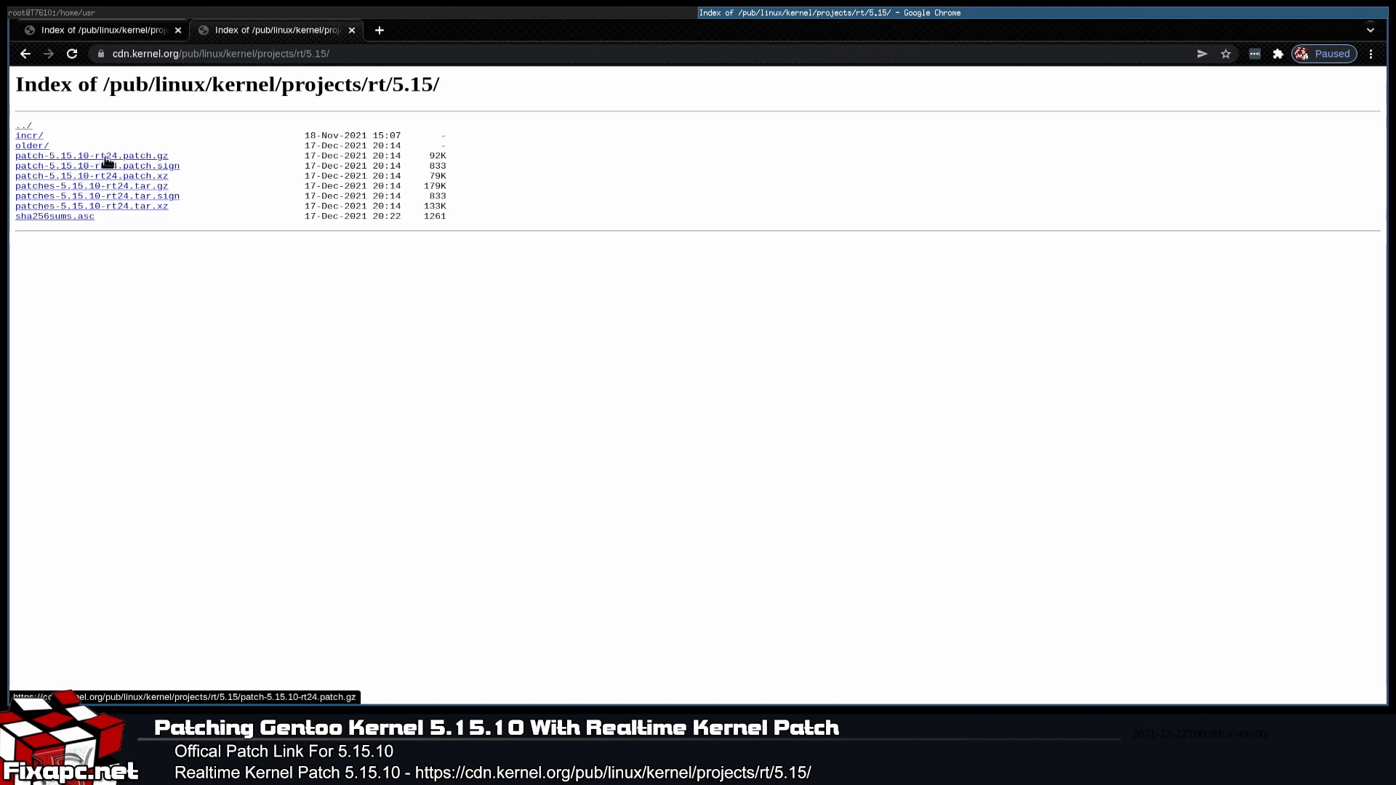
pyautogui.moveTo(49, 196)
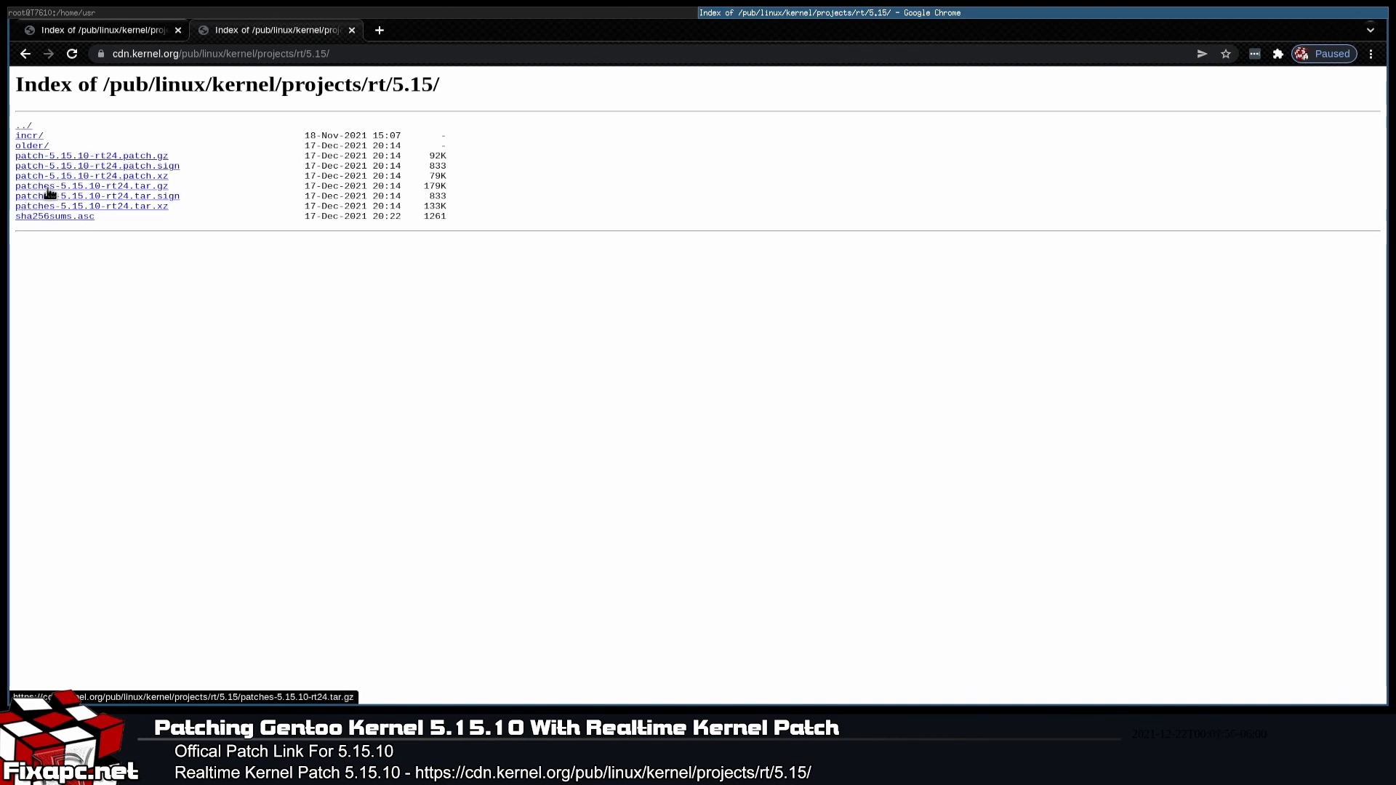
pyautogui.moveTo(96, 193)
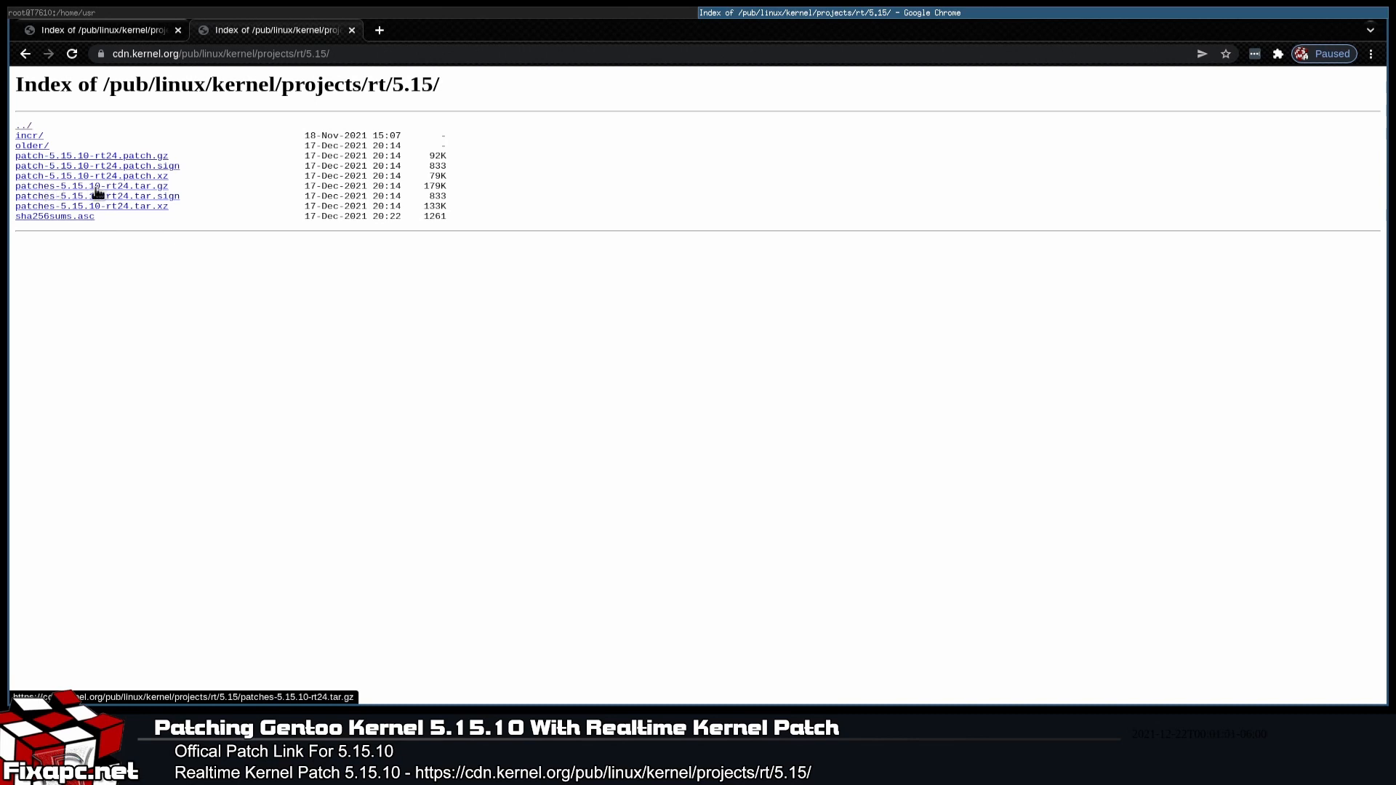
pyautogui.moveTo(85, 216)
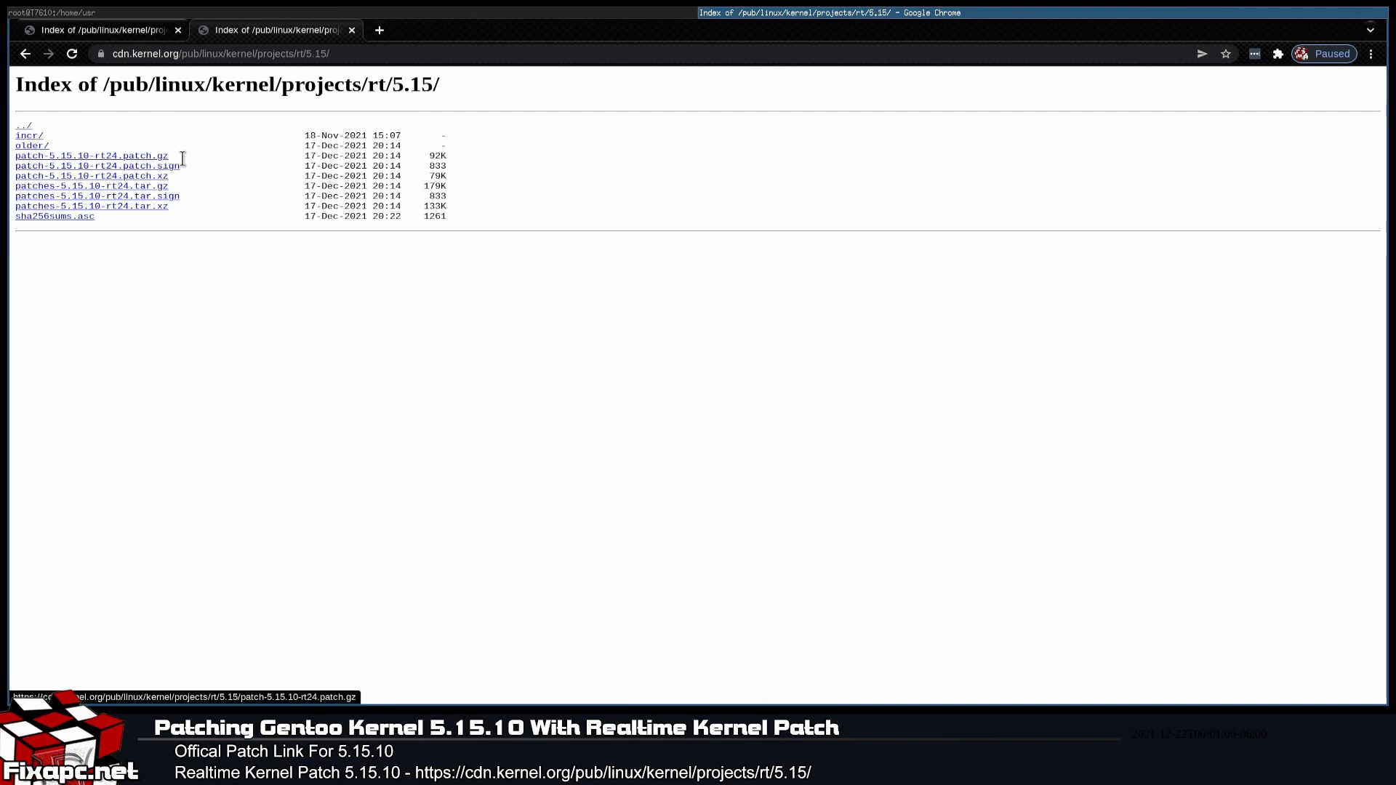
pyautogui.moveTo(210, 166)
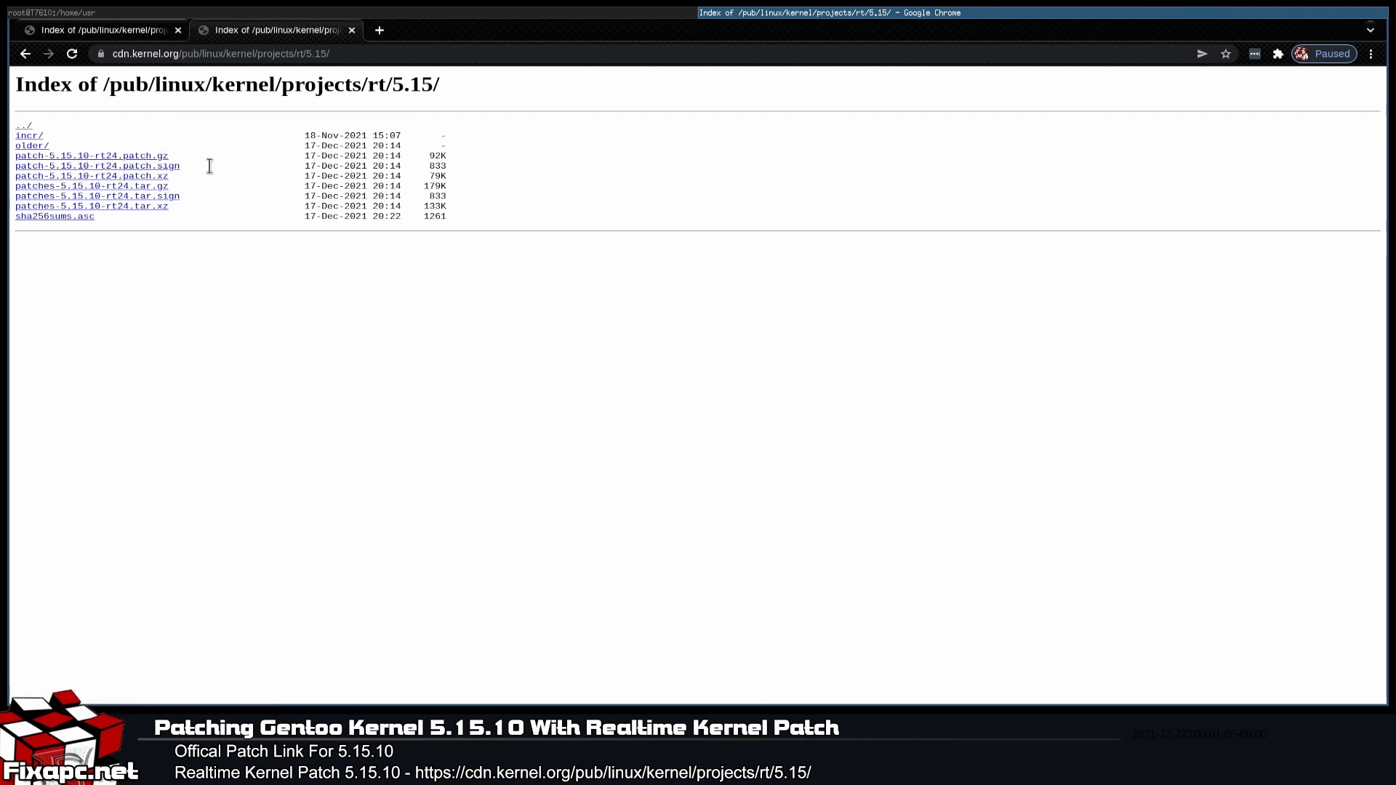
pyautogui.moveTo(91, 165)
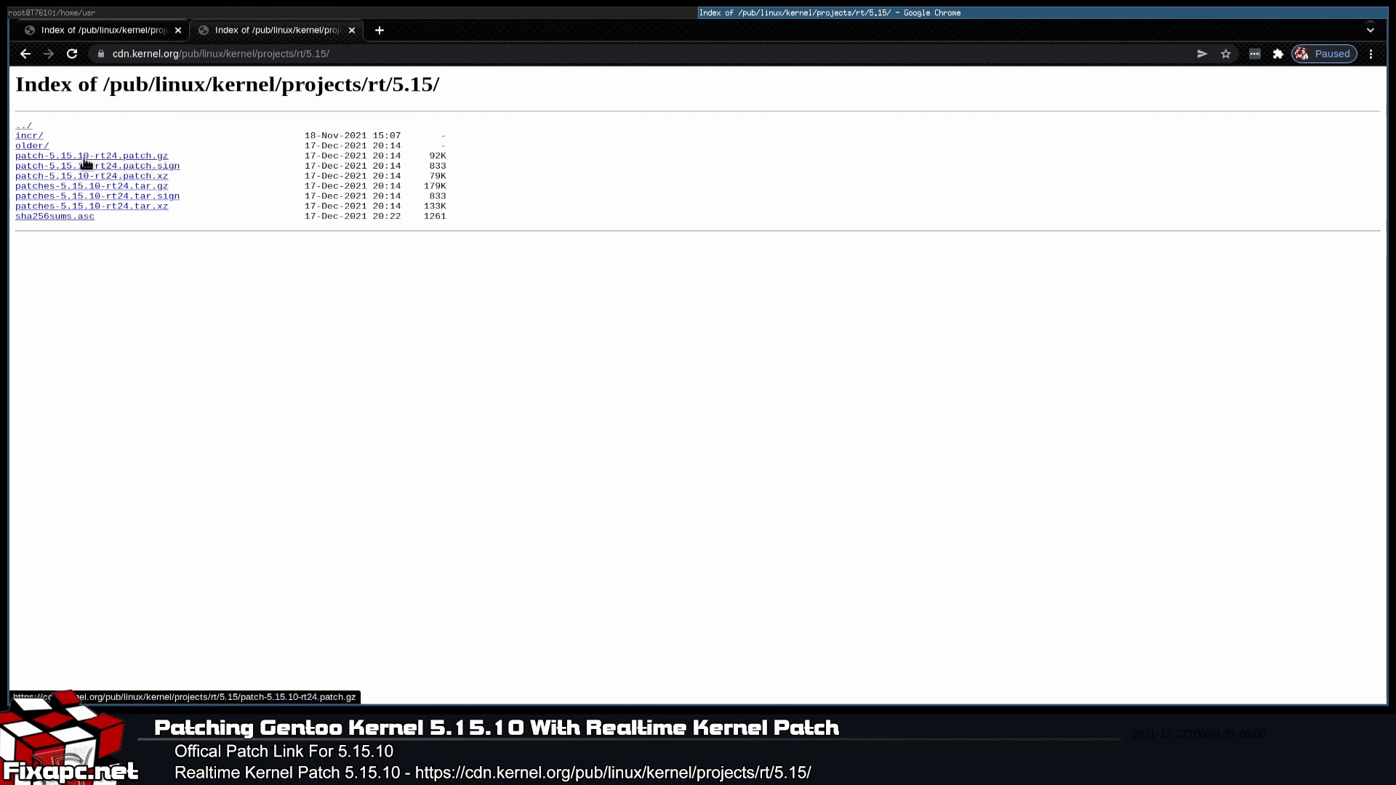
pyautogui.moveTo(653, 83)
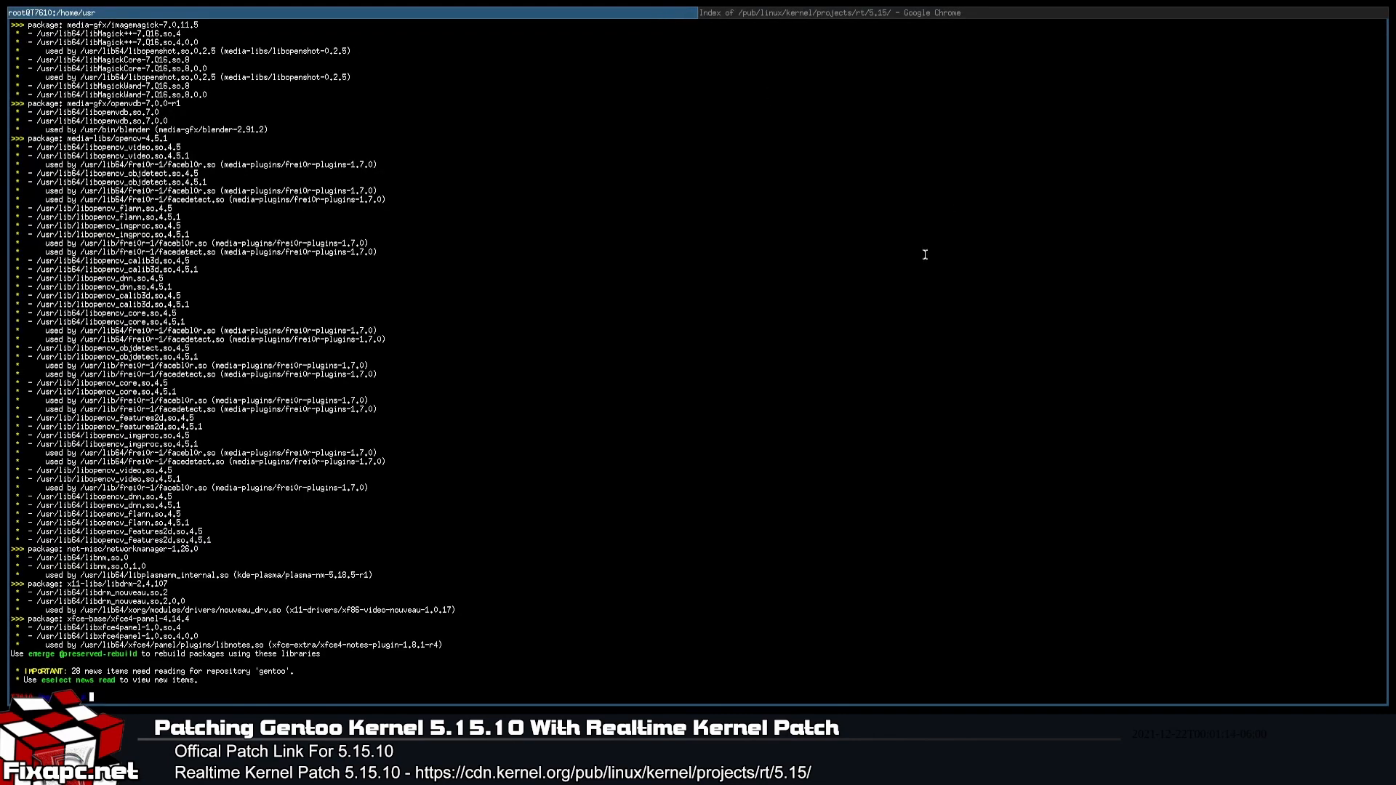
# Step: Move into /usr/src/linux, list kernel symlink targets with eselect, and begin the wget command
pyautogui.write('cd /usr/src/linux')
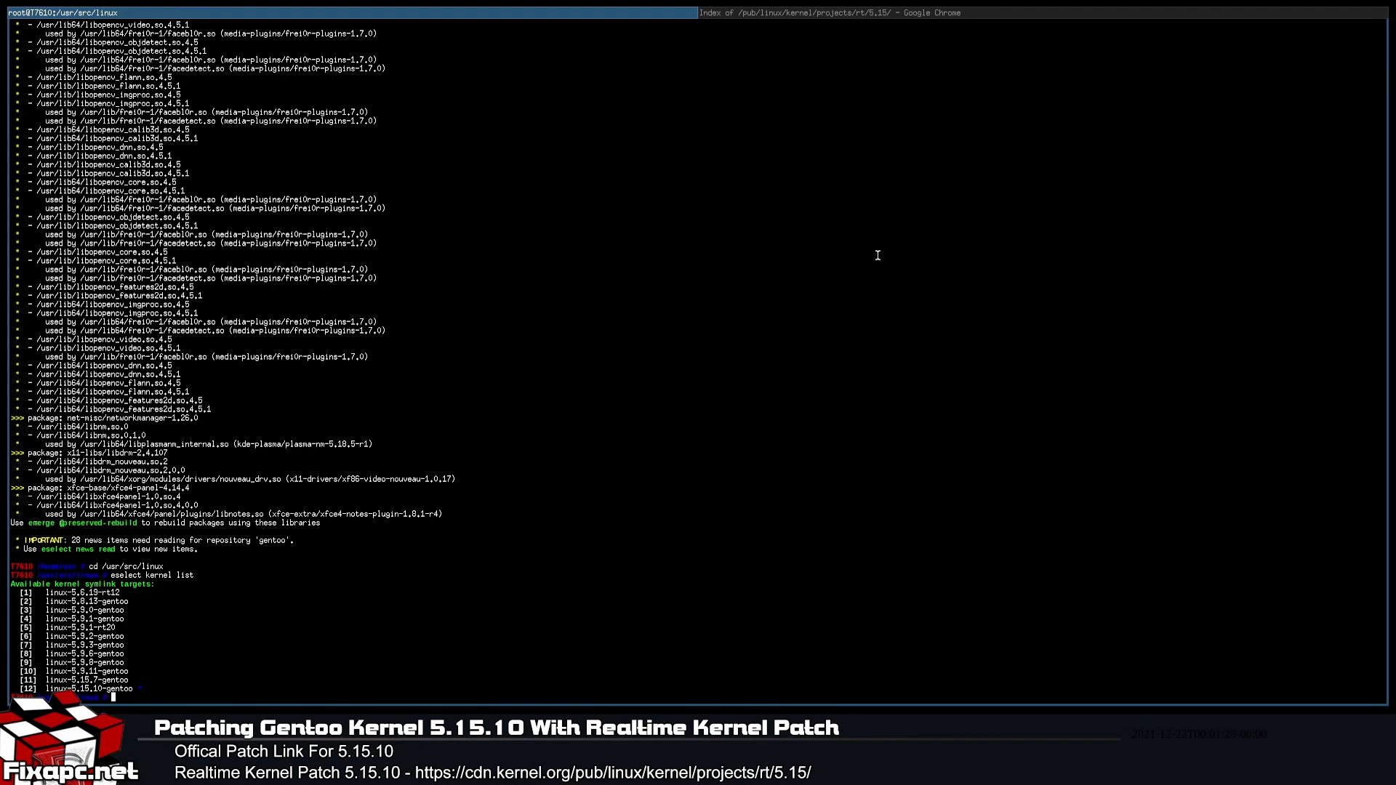
pyautogui.write('ese')
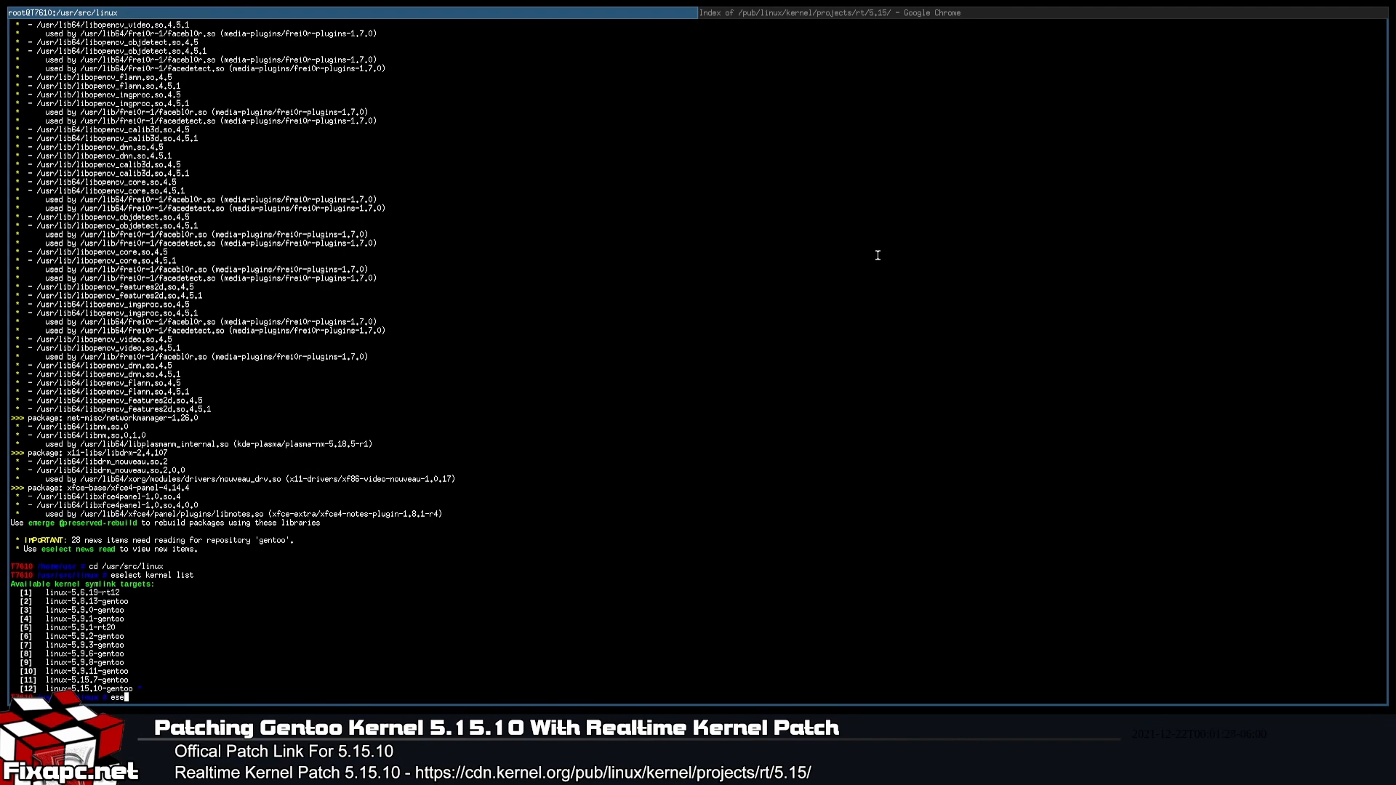
pyautogui.write('eselect kernel set')
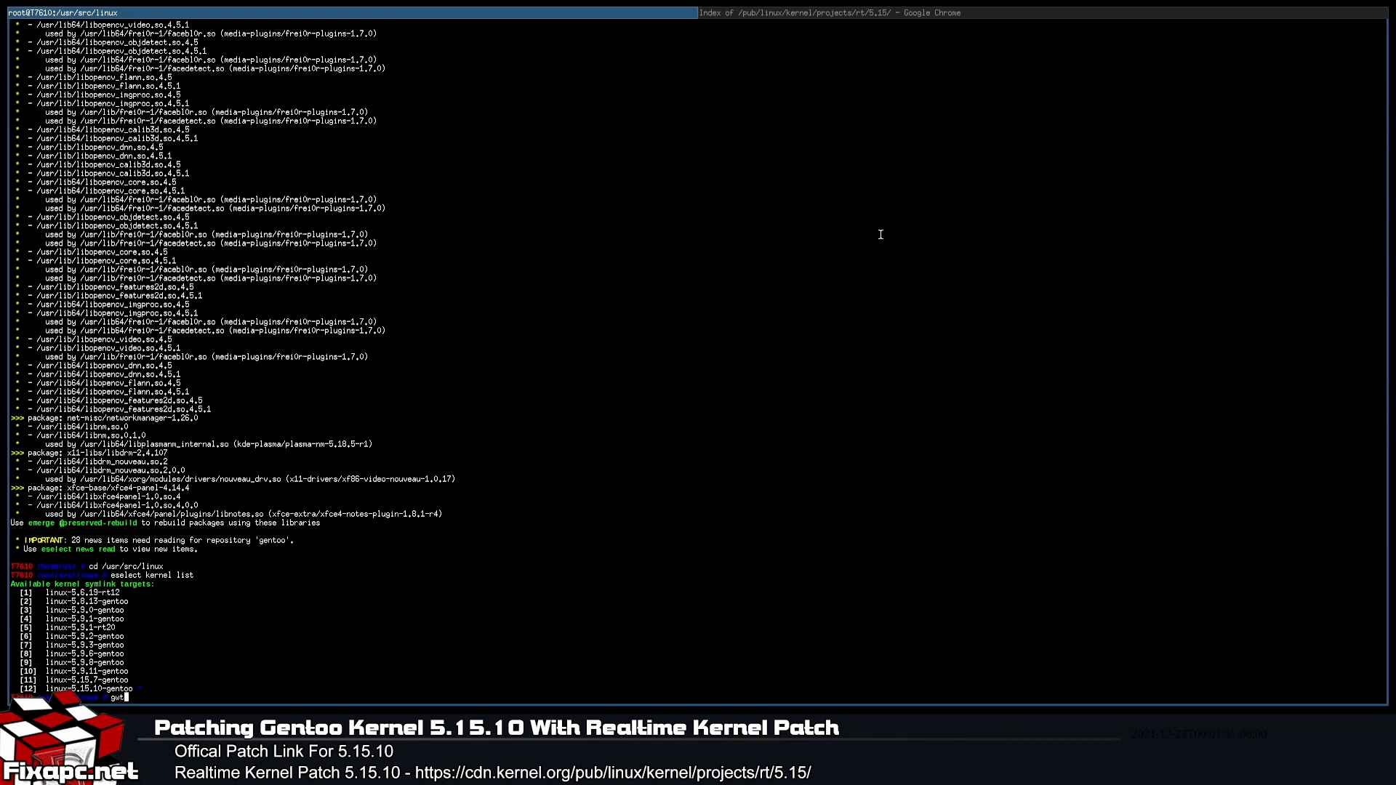
pyautogui.write('wget')
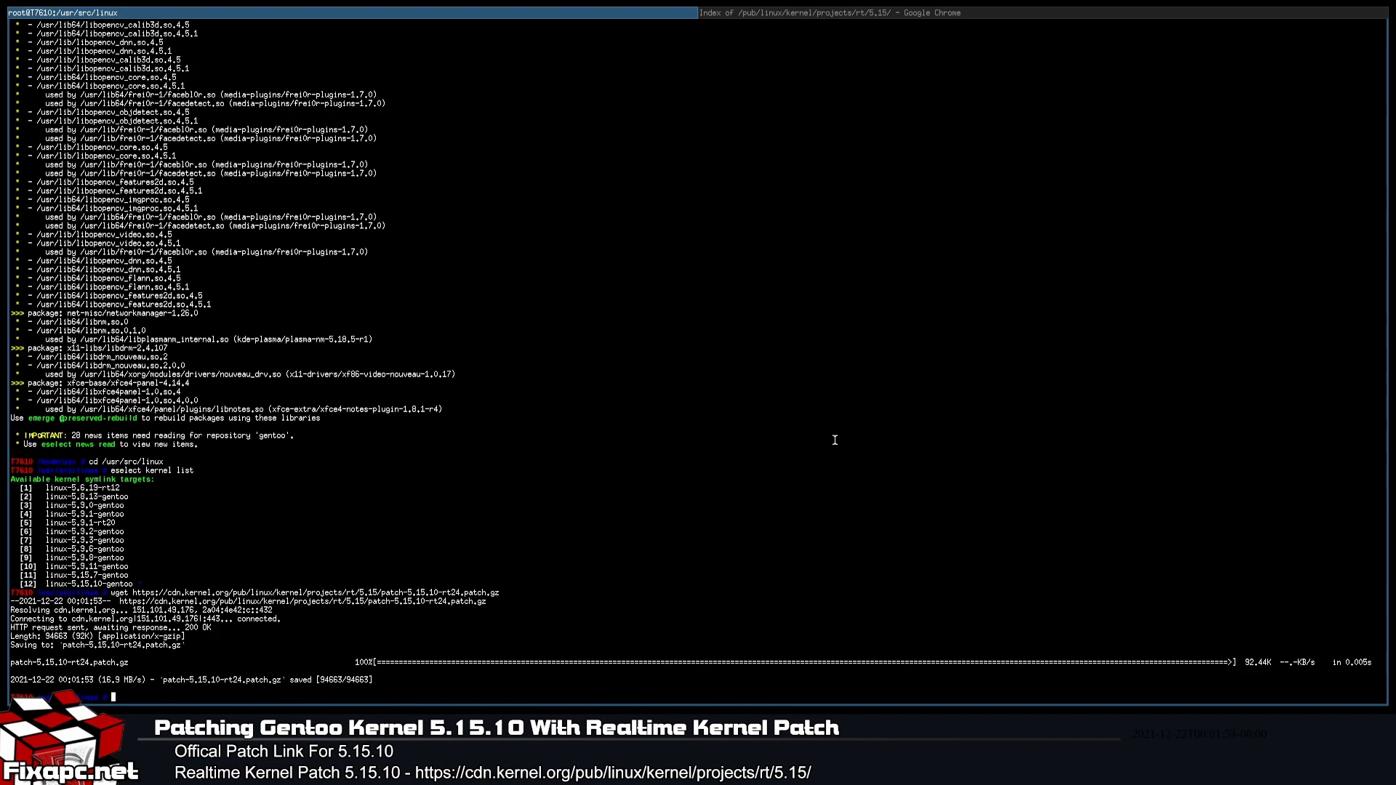
# Step: Gunzip patch-5.15.10-rt24.patch.gz and run patch -p1 < patch-5.15.10-rt24.patch
pyautogui.write('gunzip')
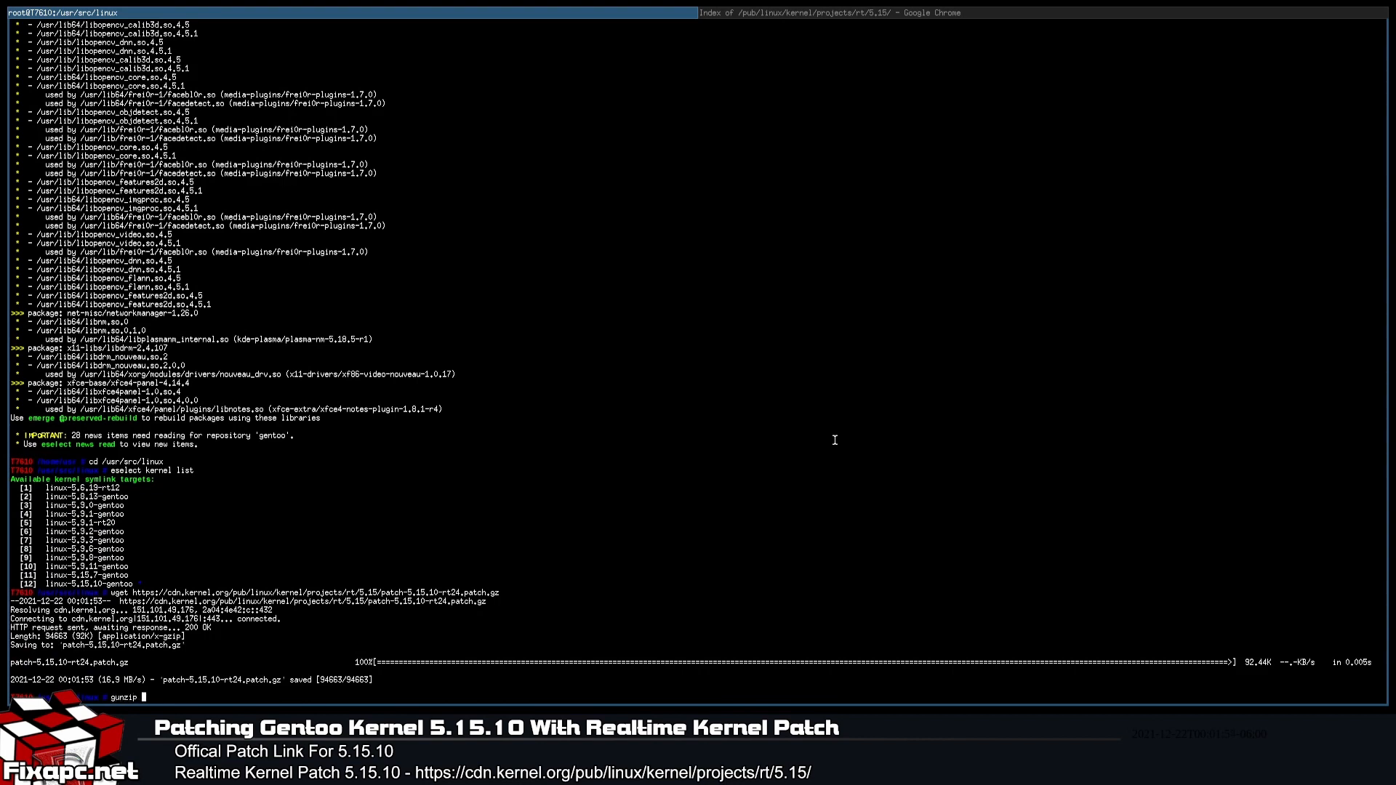
pyautogui.write('patch-5.15.10-rt24.patch.gz')
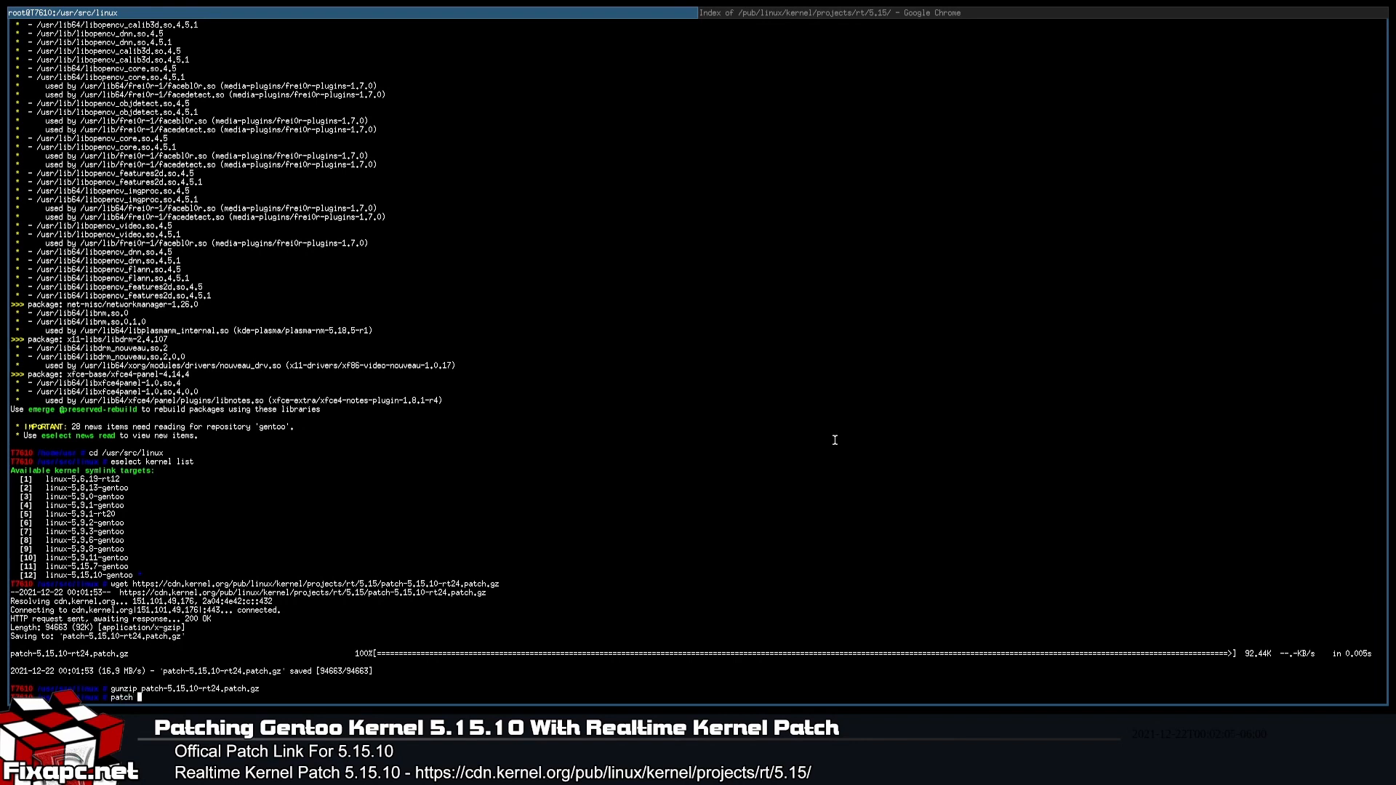
pyautogui.write('-p1')
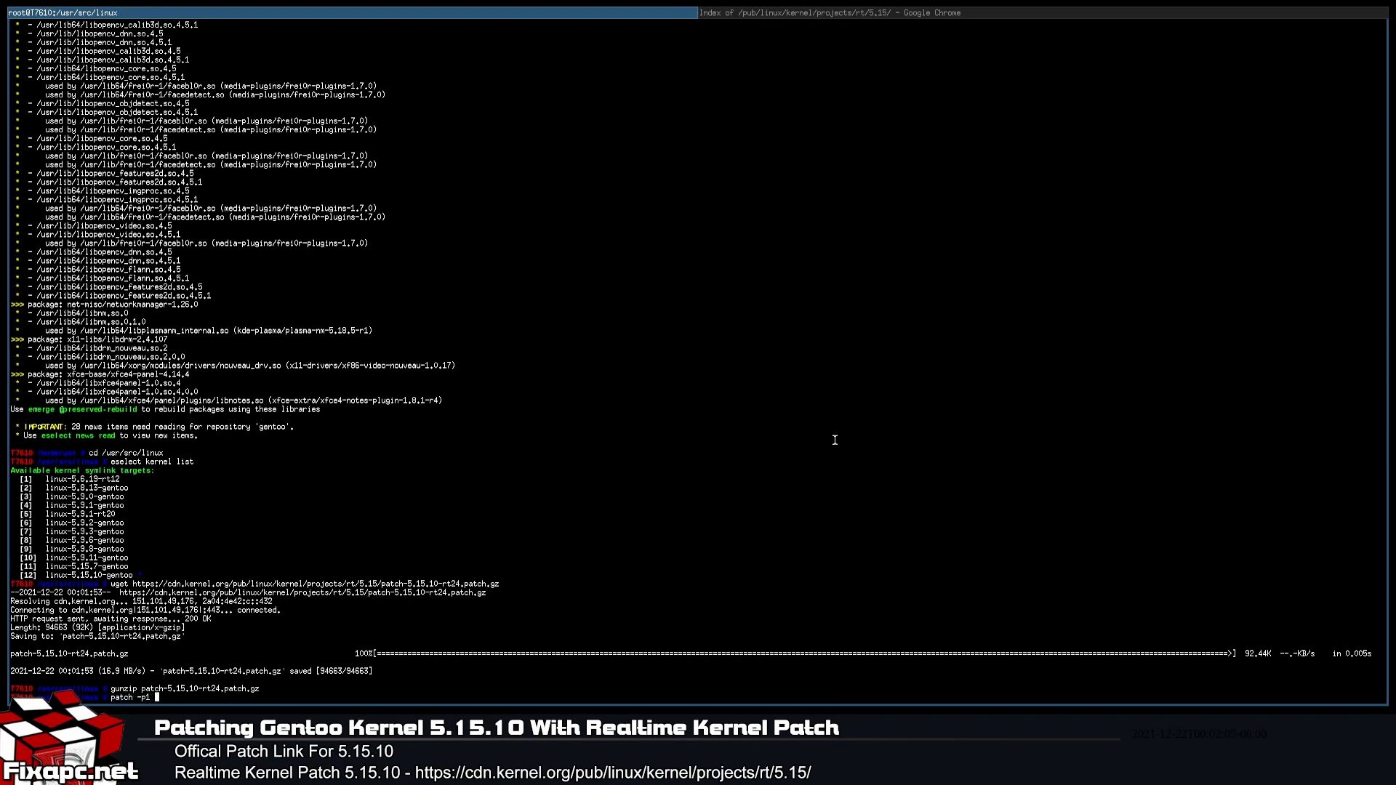
pyautogui.write('<')
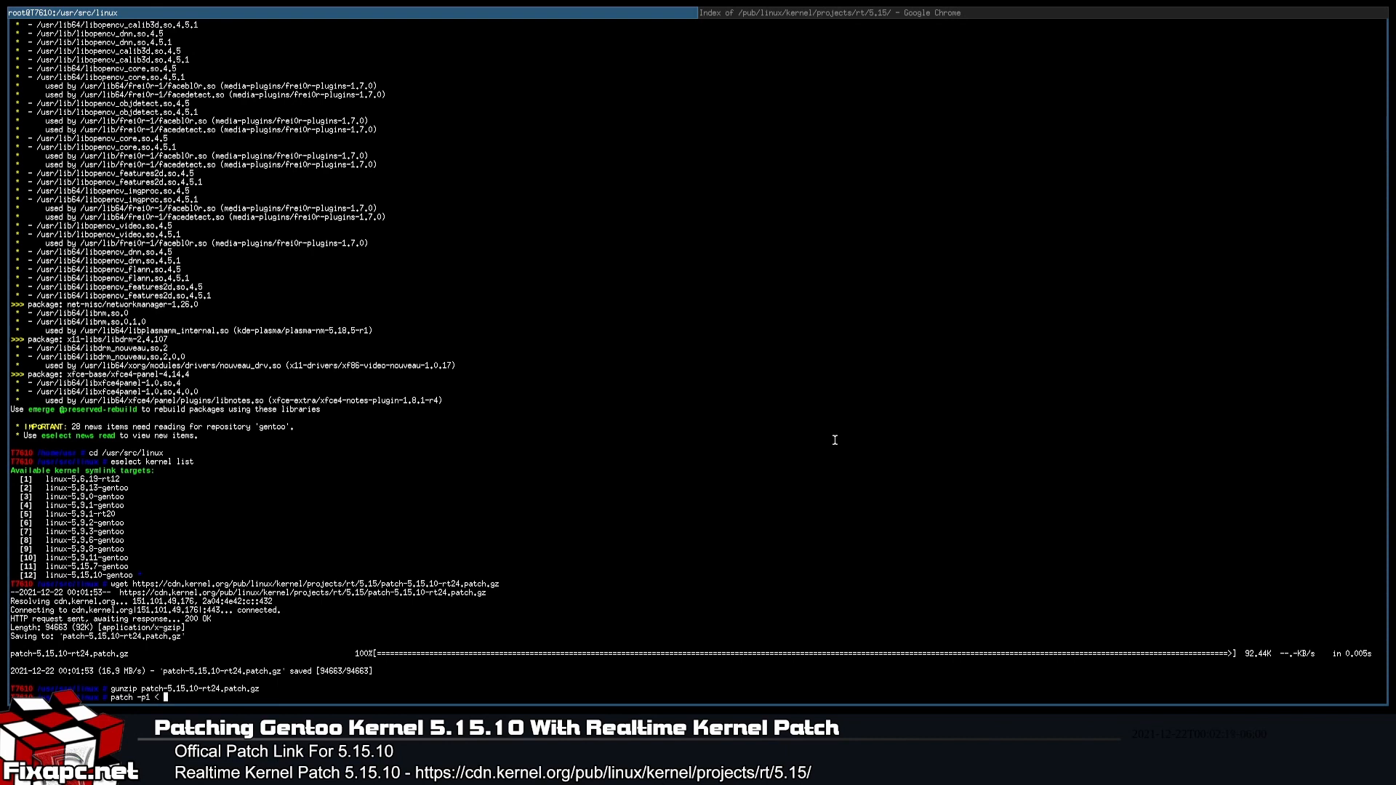
pyautogui.write('patch-5.15.10-rt24.patch')
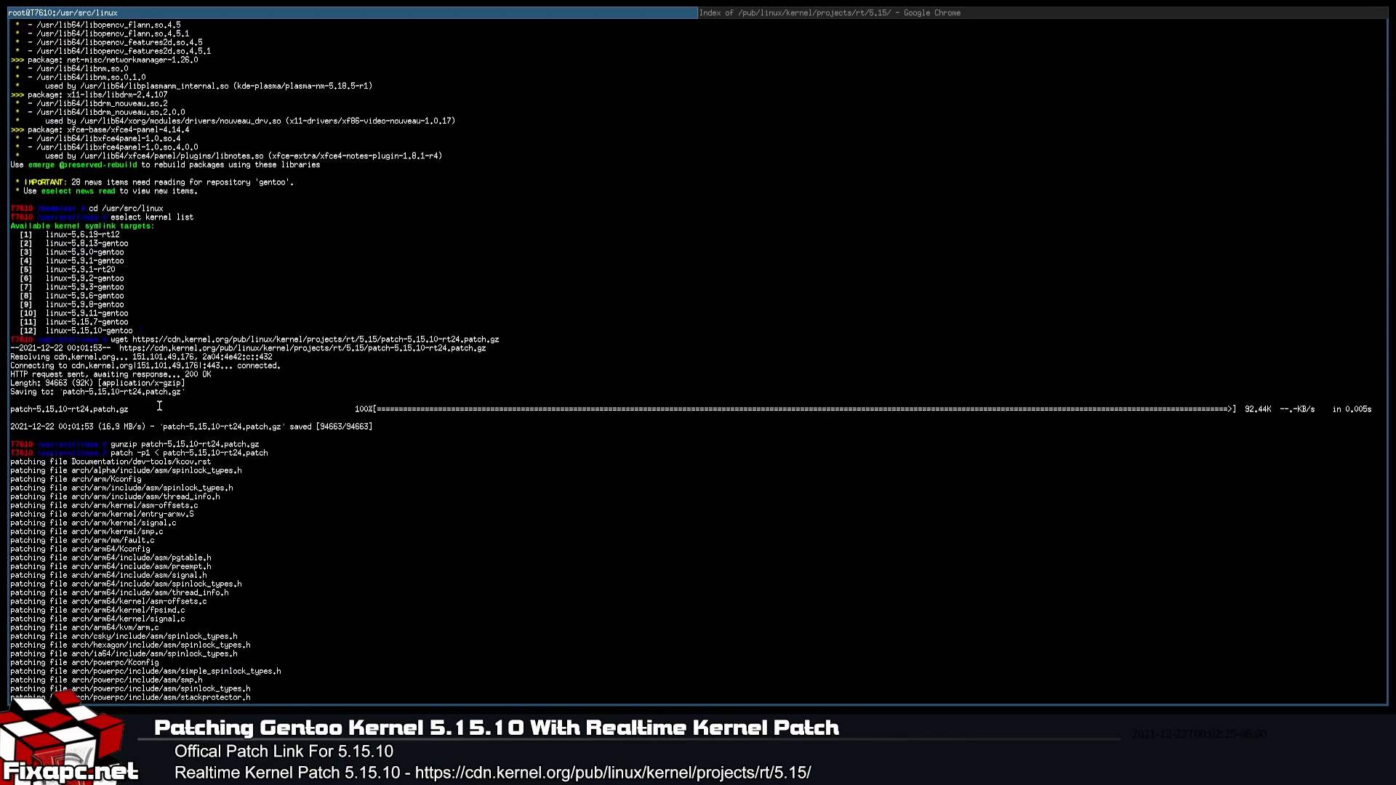
# Step: Scroll through the 'patching file' output across kernel, mm, net and sound sources
pyautogui.scroll(-3)
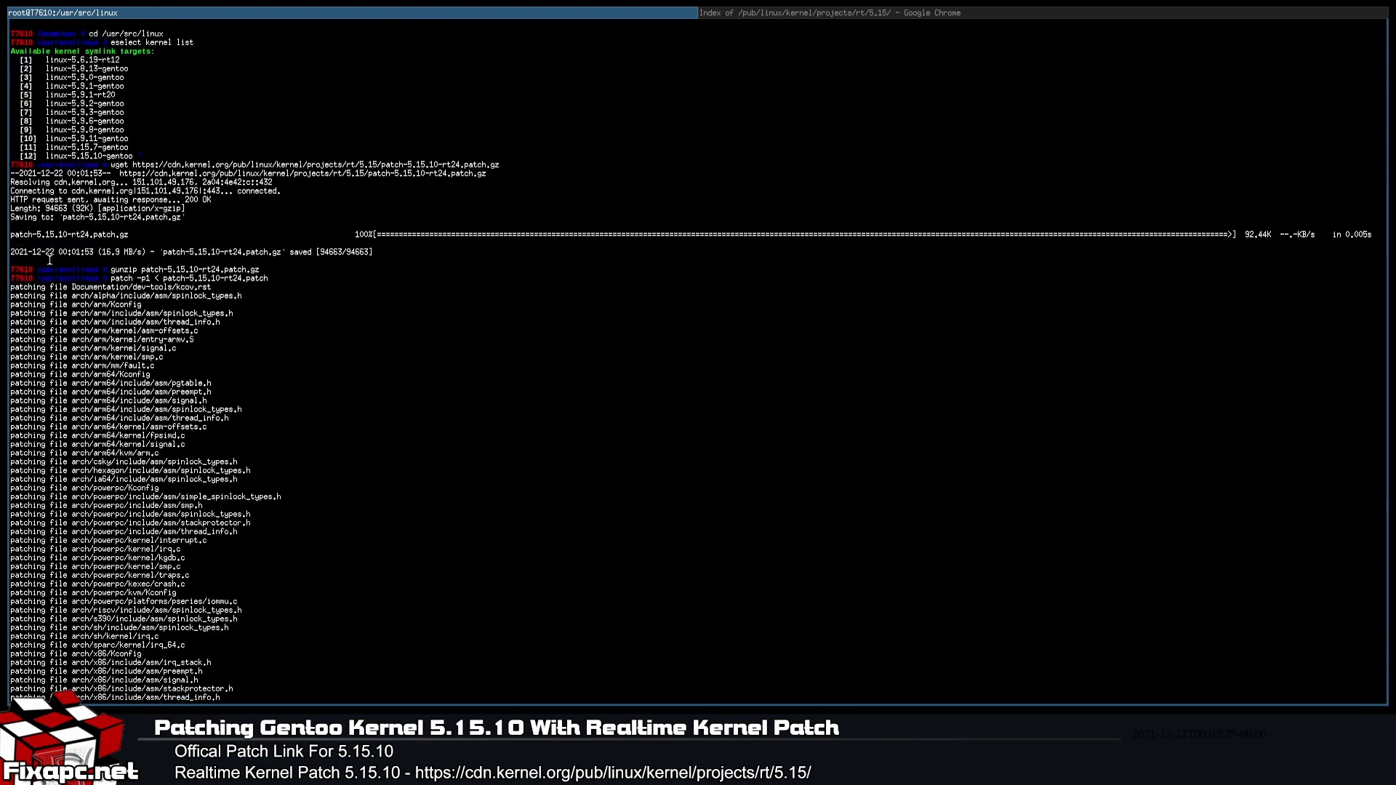
pyautogui.scroll(-3)
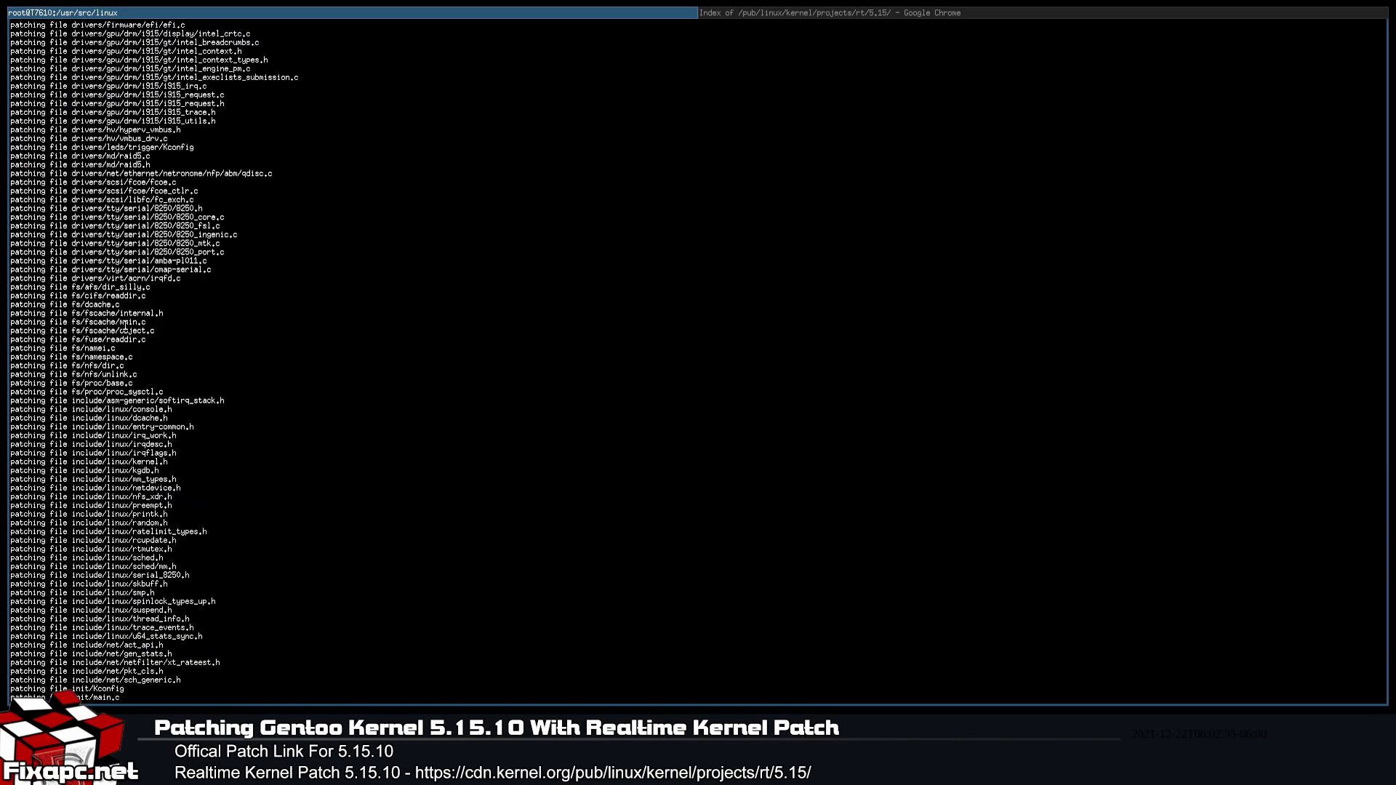
pyautogui.scroll(-3)
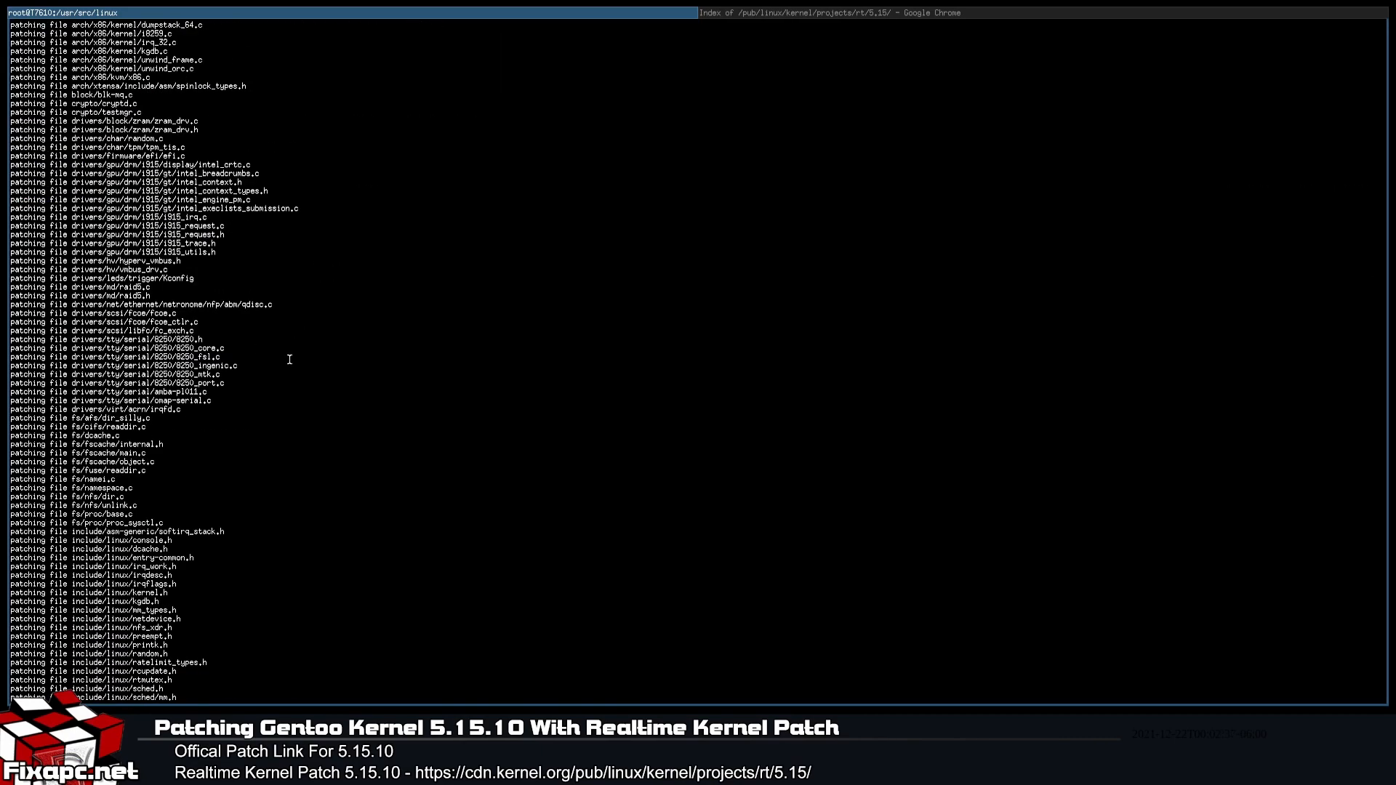
pyautogui.scroll(-3)
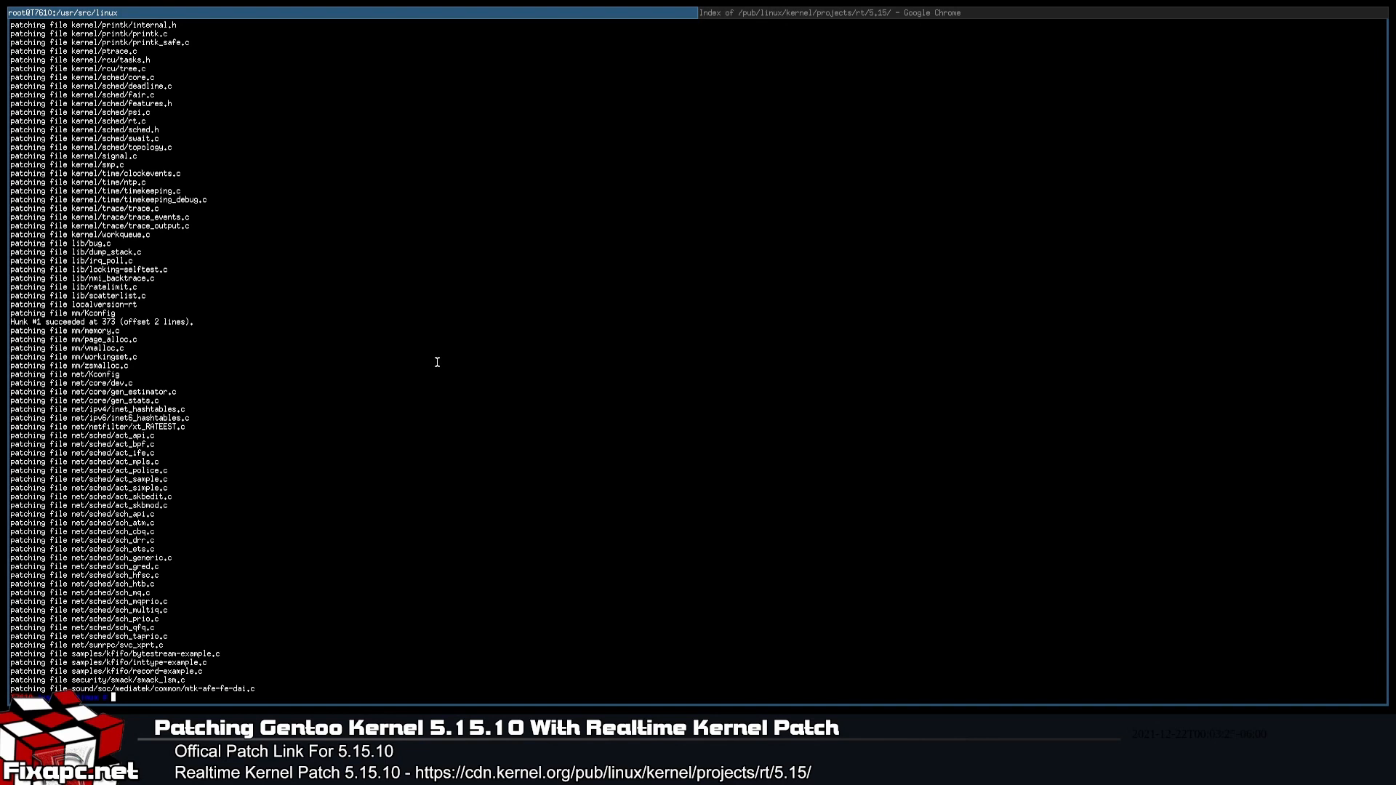
pyautogui.moveTo(272, 453)
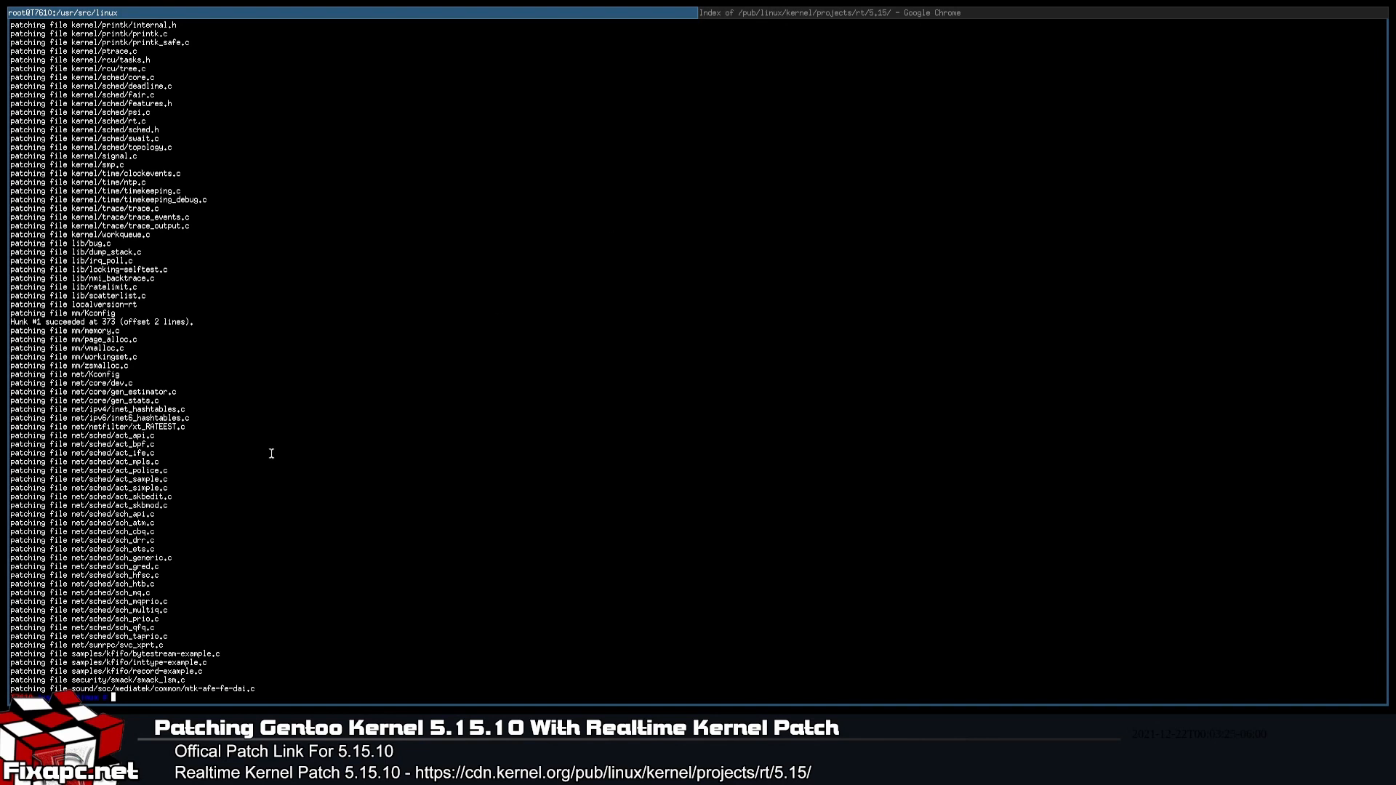
pyautogui.moveTo(408, 529)
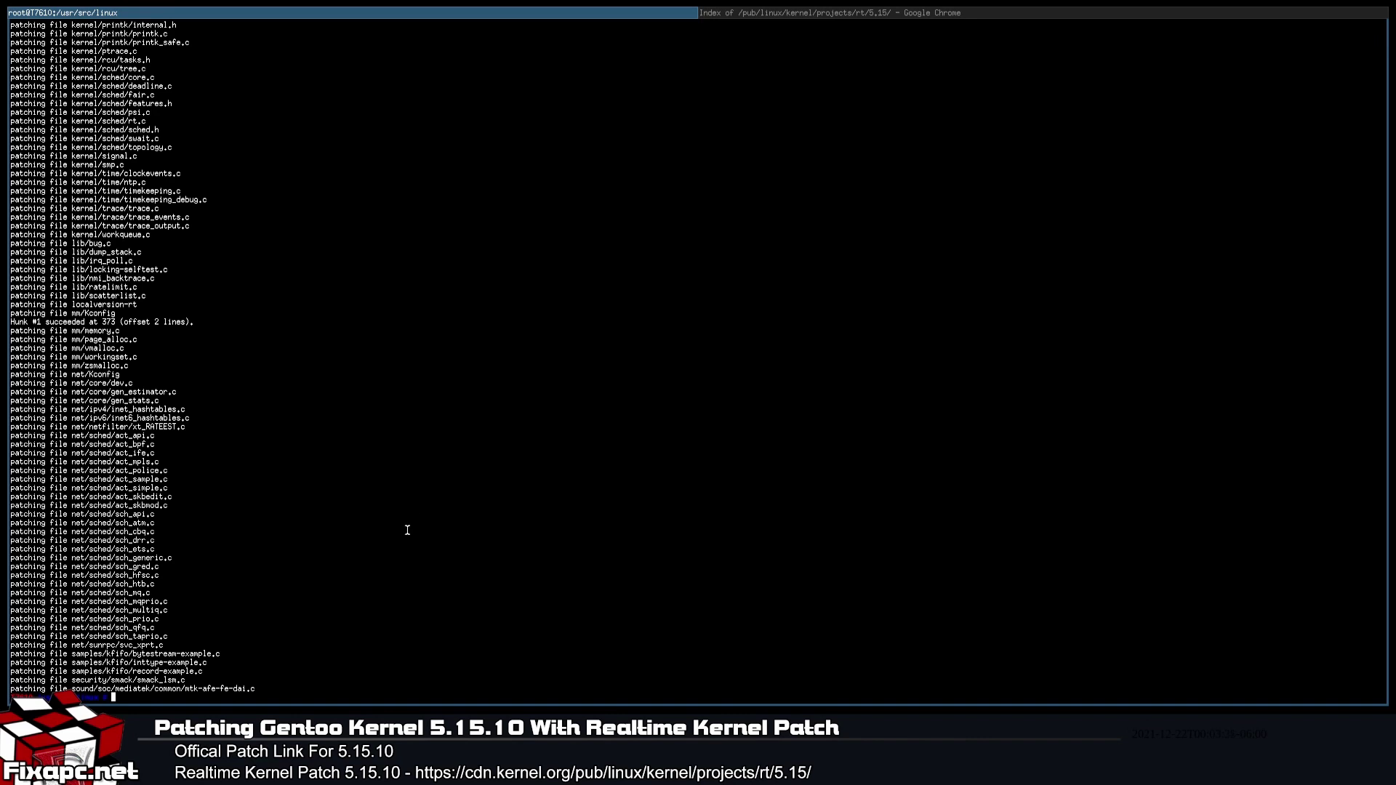
pyautogui.moveTo(515, 585)
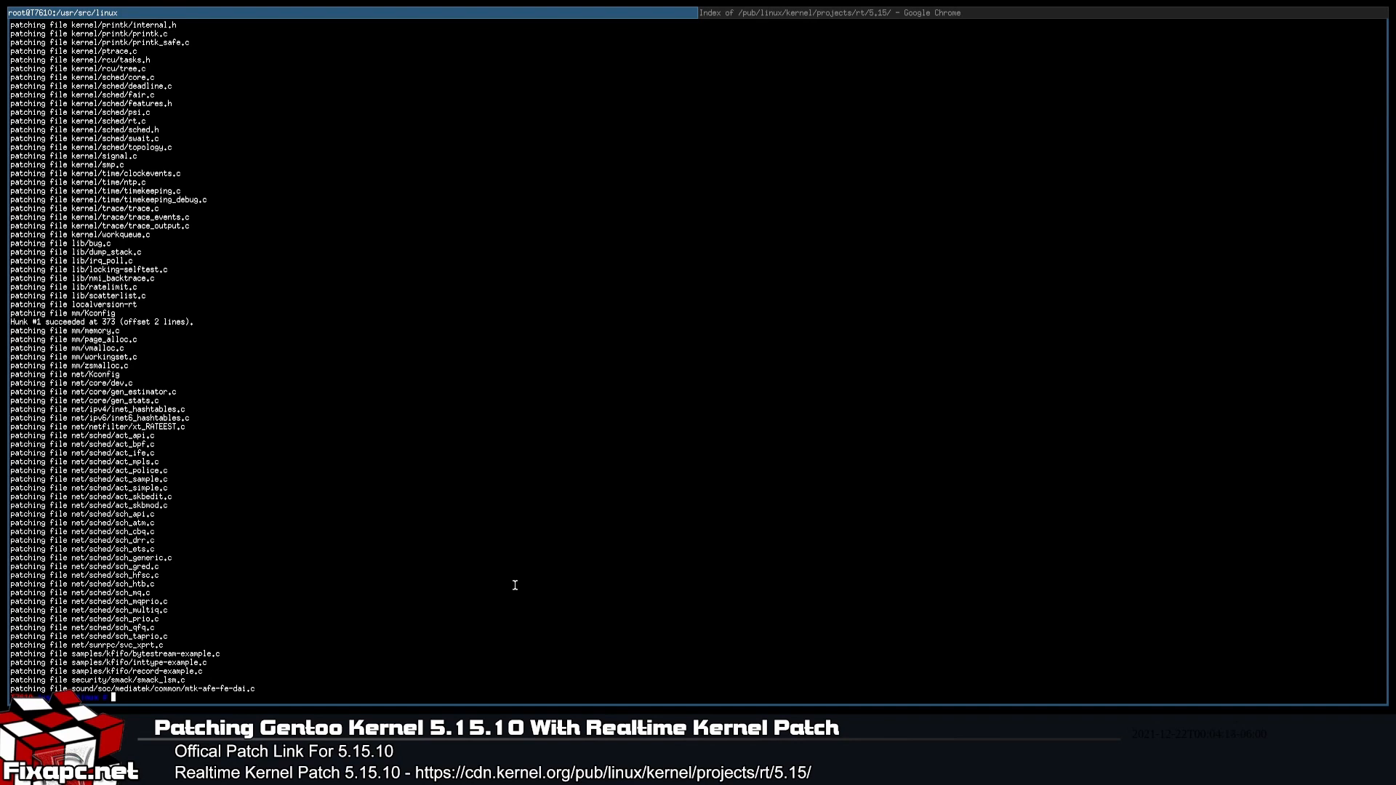
# Step: Run make menuconfig for Linux 5.15.10-gentoo and reach the General setup submenu
pyautogui.write('make menuconfig')
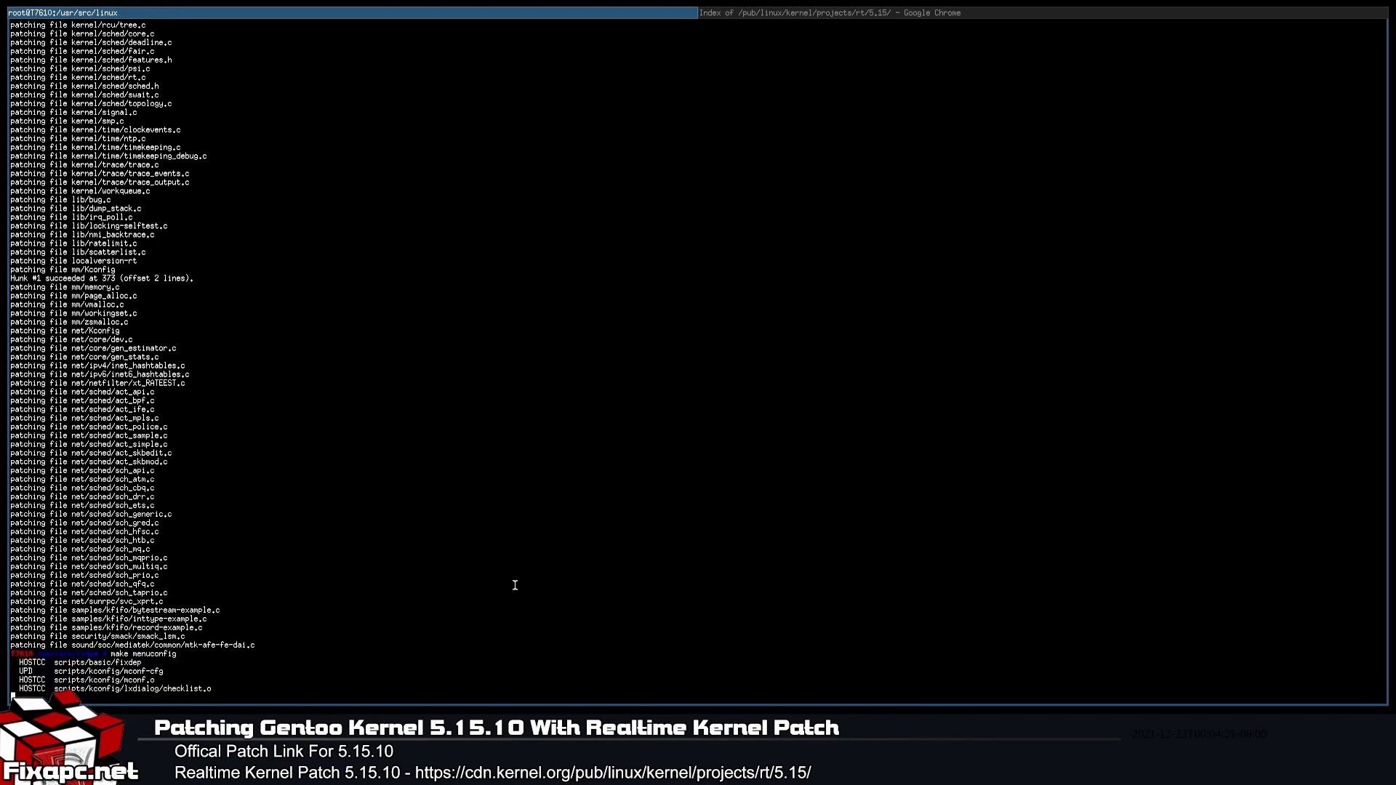
pyautogui.scroll(-3)
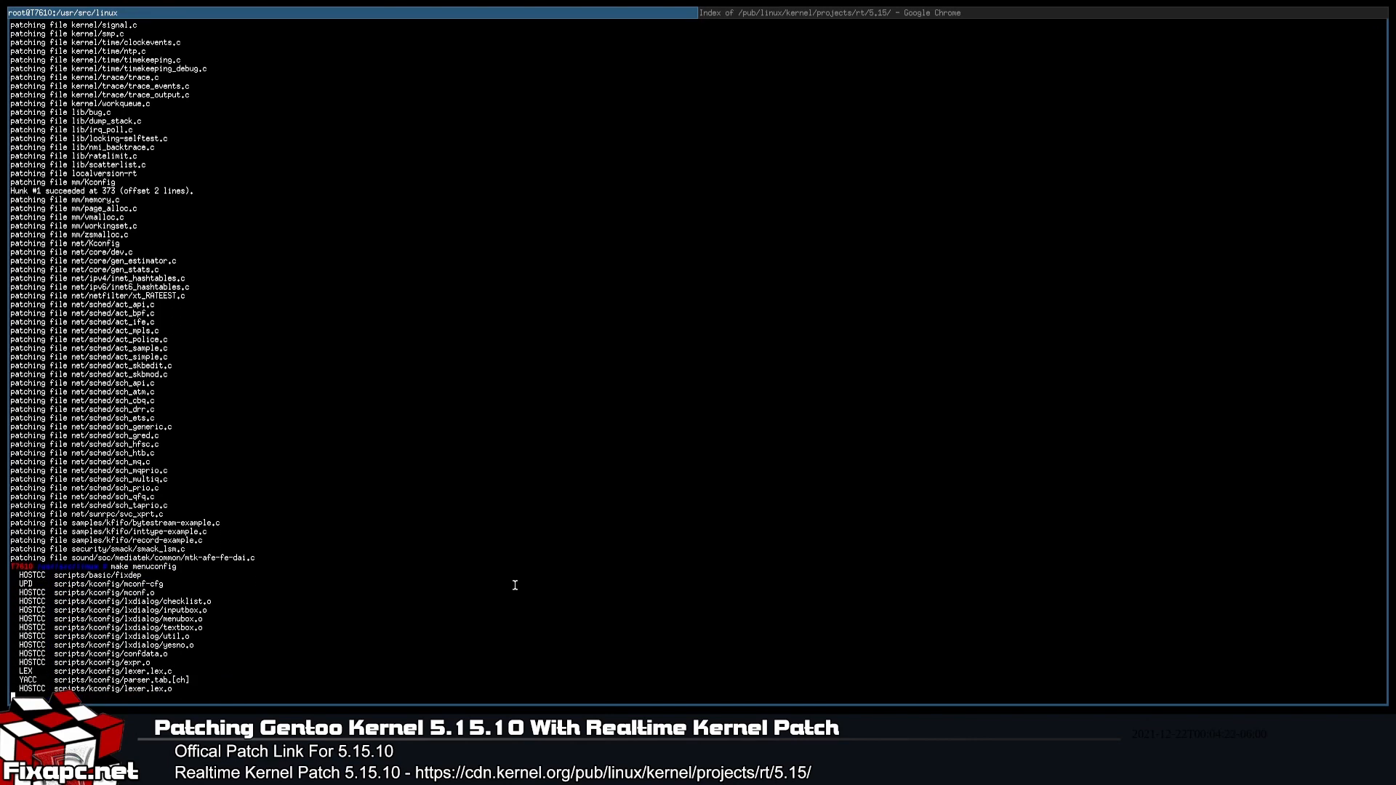
pyautogui.scroll(-3)
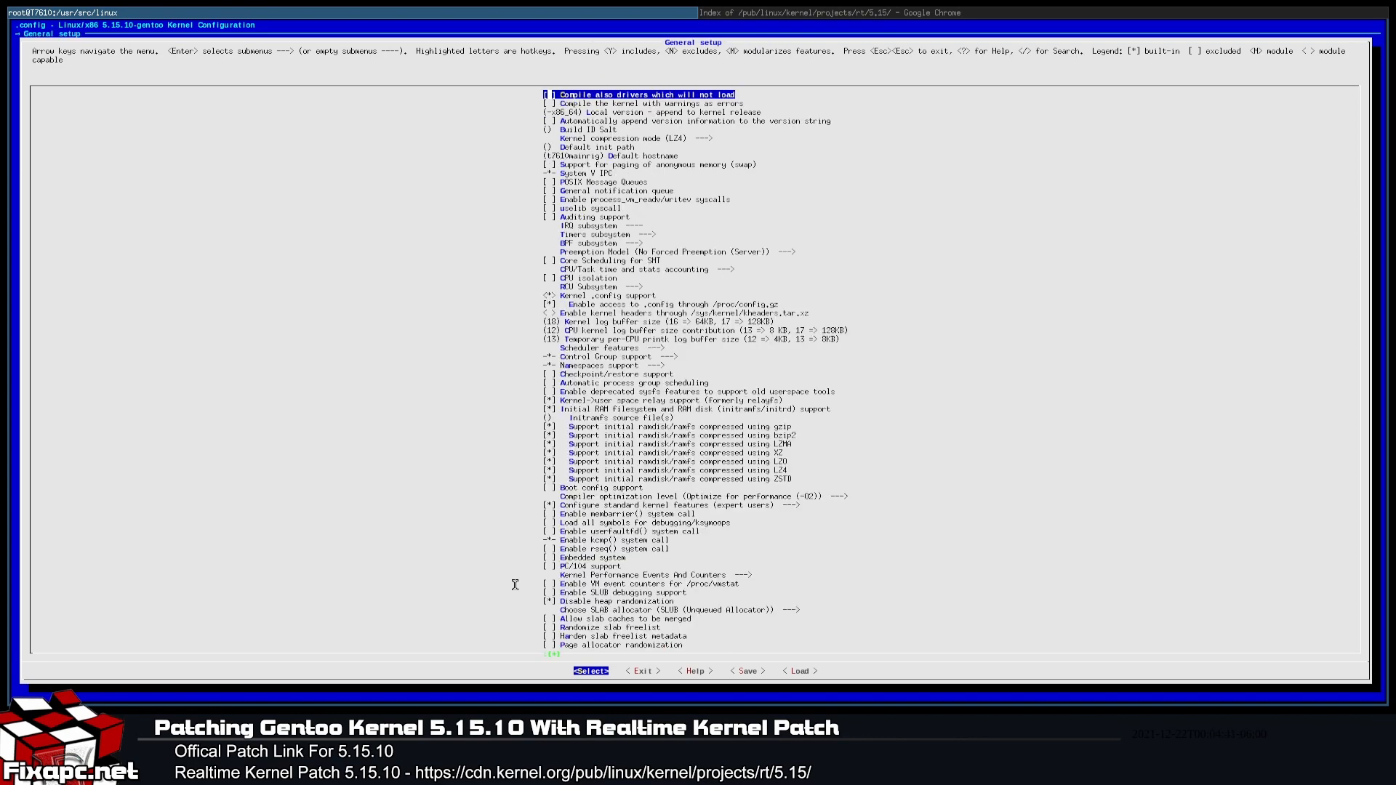
pyautogui.press('Down')
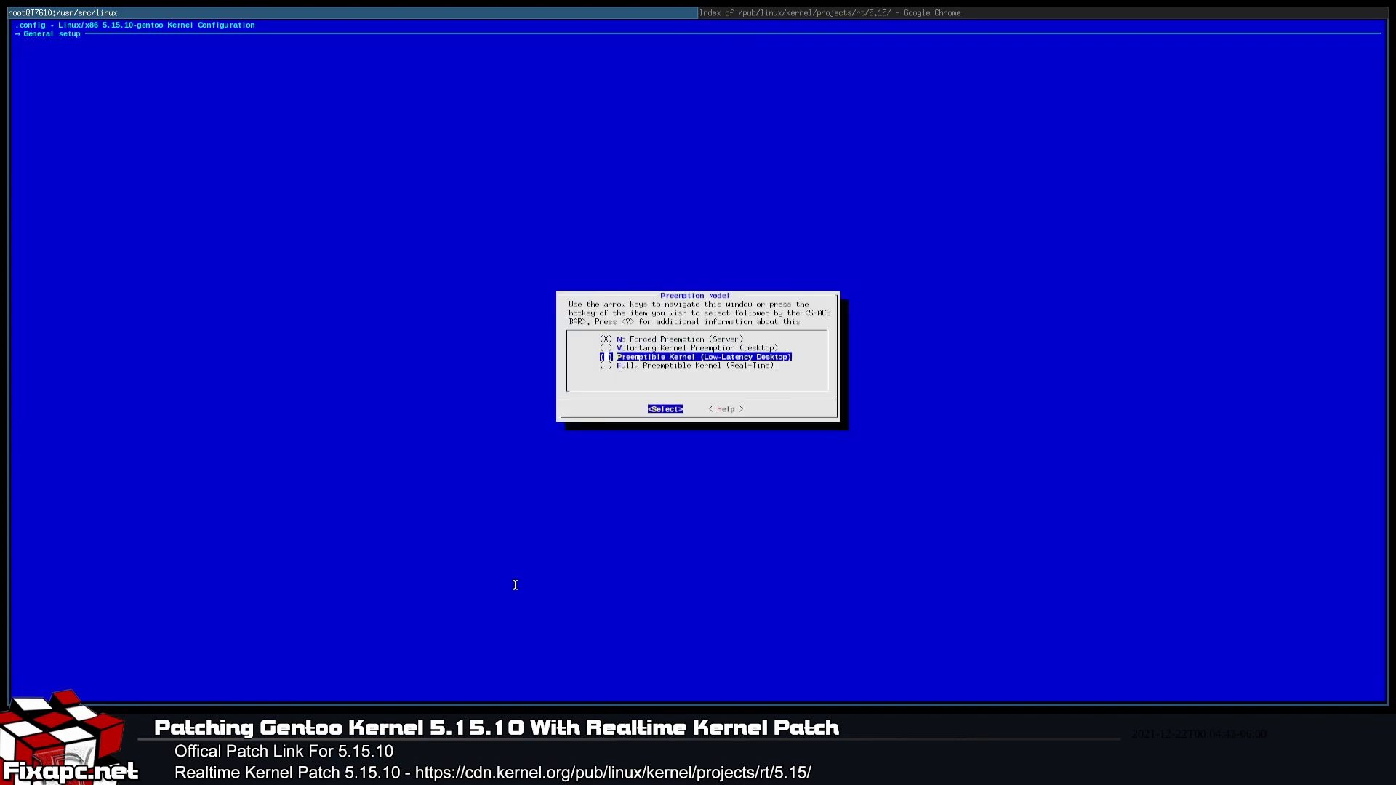
pyautogui.press('Down')
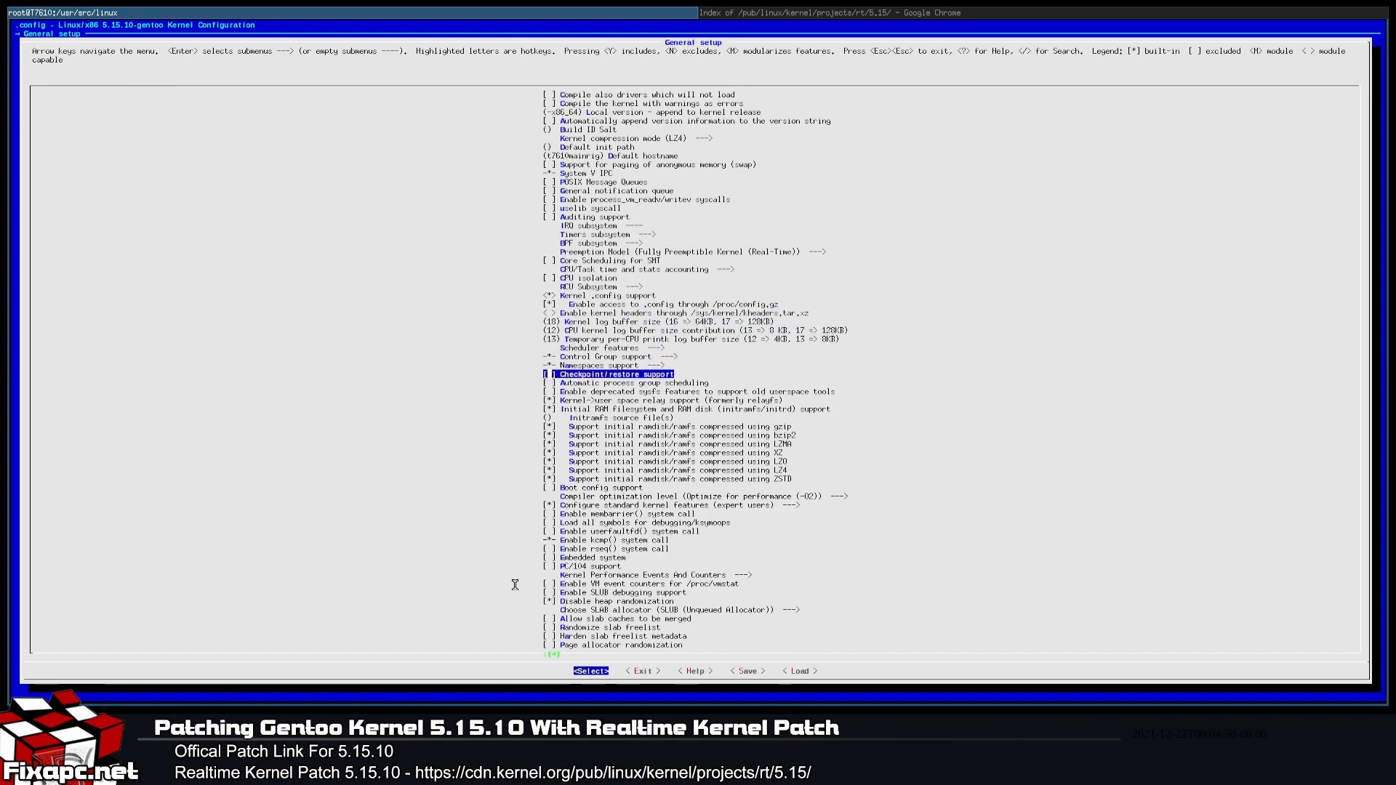
pyautogui.press('Down')
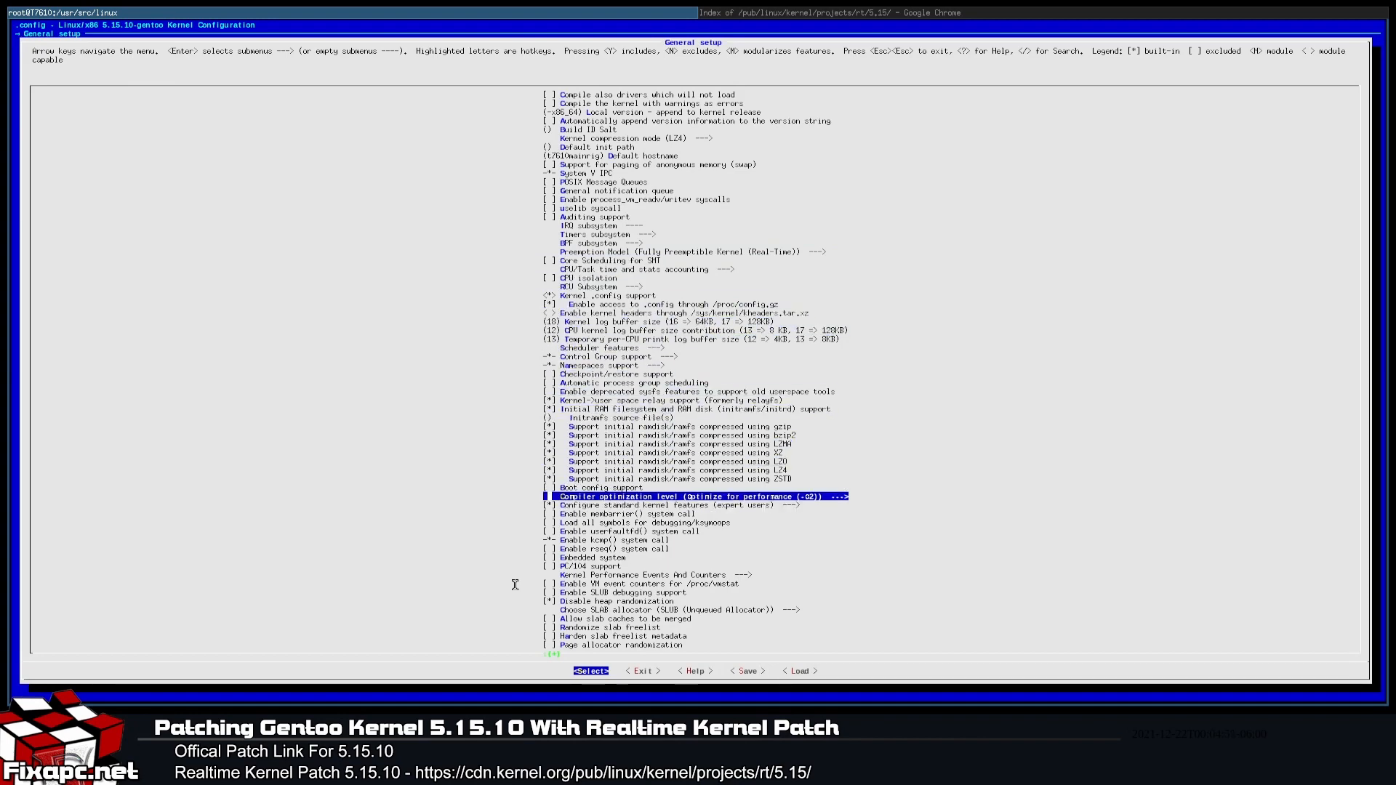
pyautogui.press('Down')
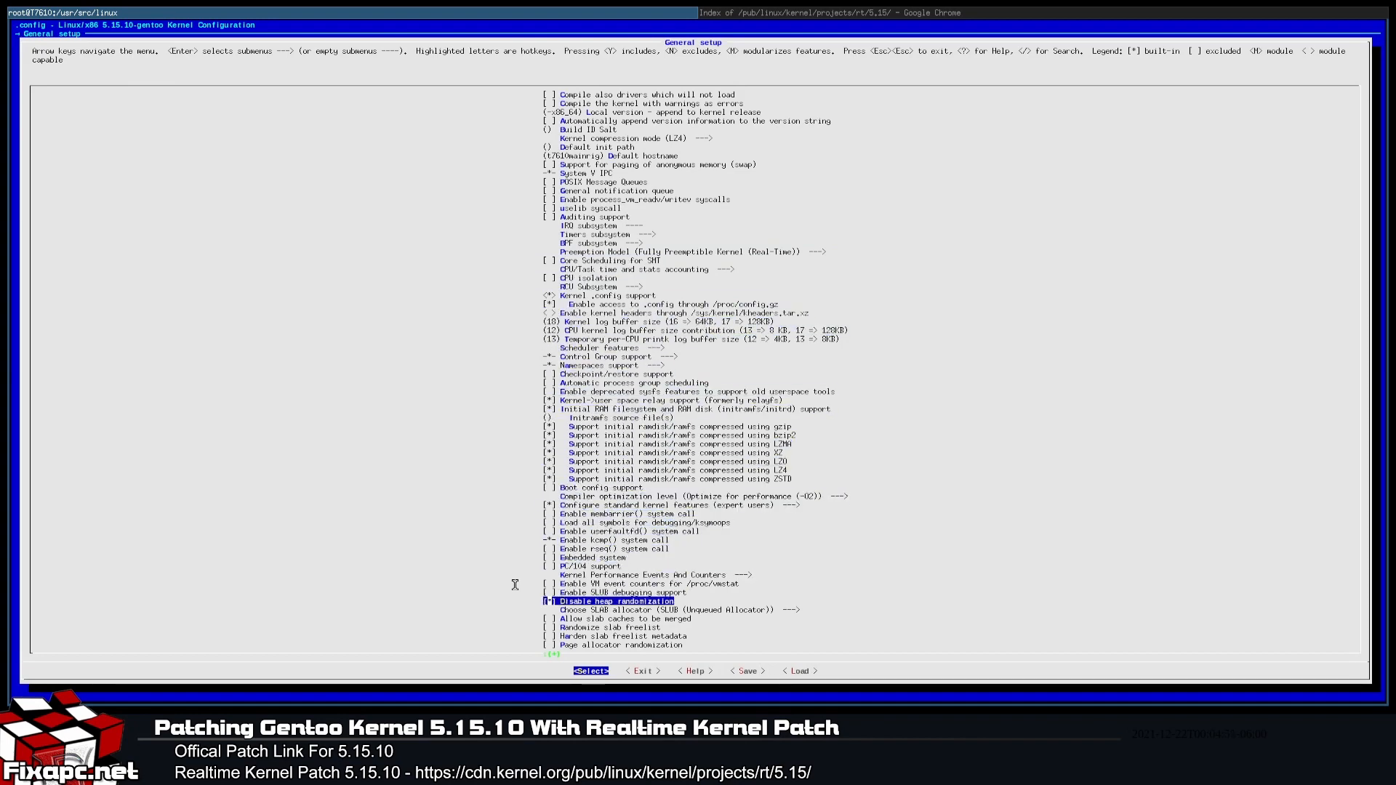
pyautogui.scroll(-3)
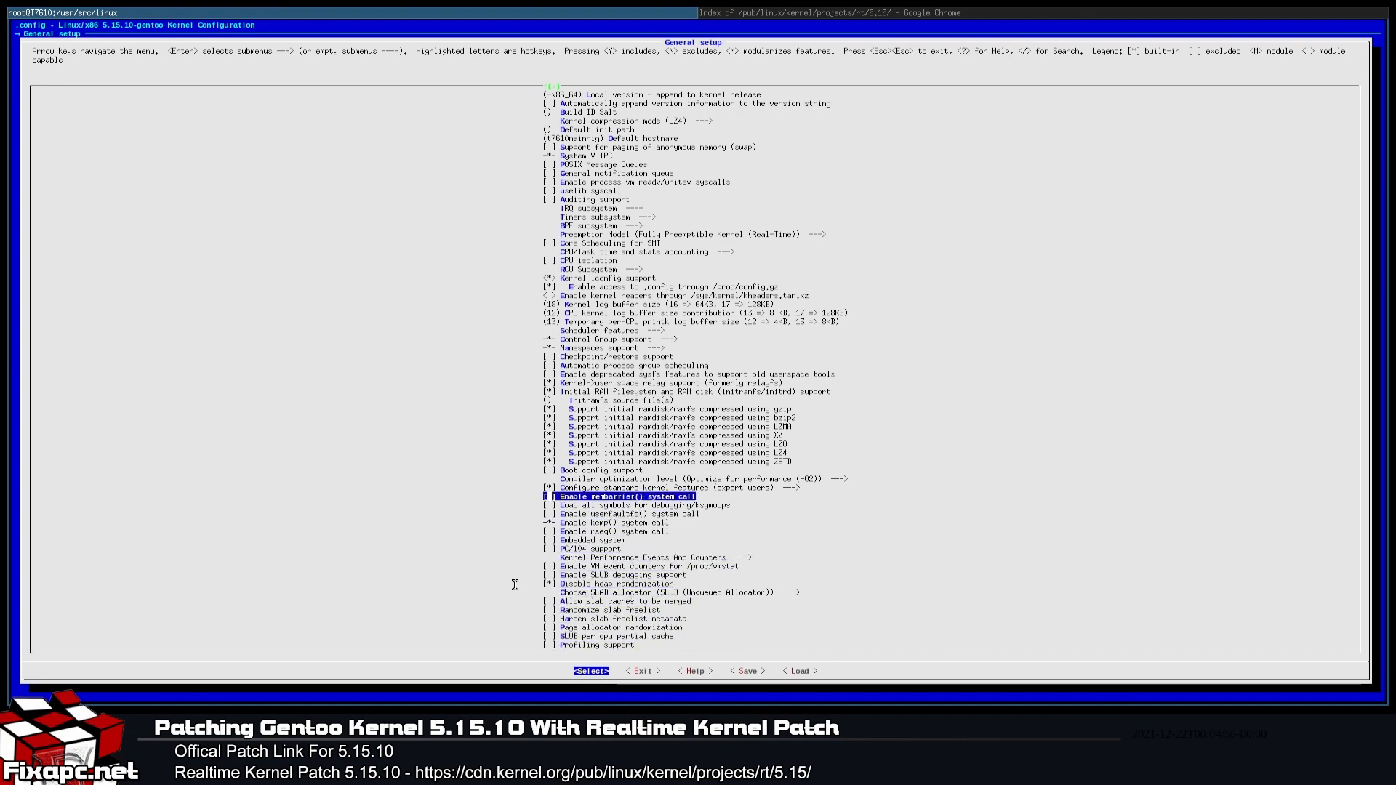
pyautogui.press('Up')
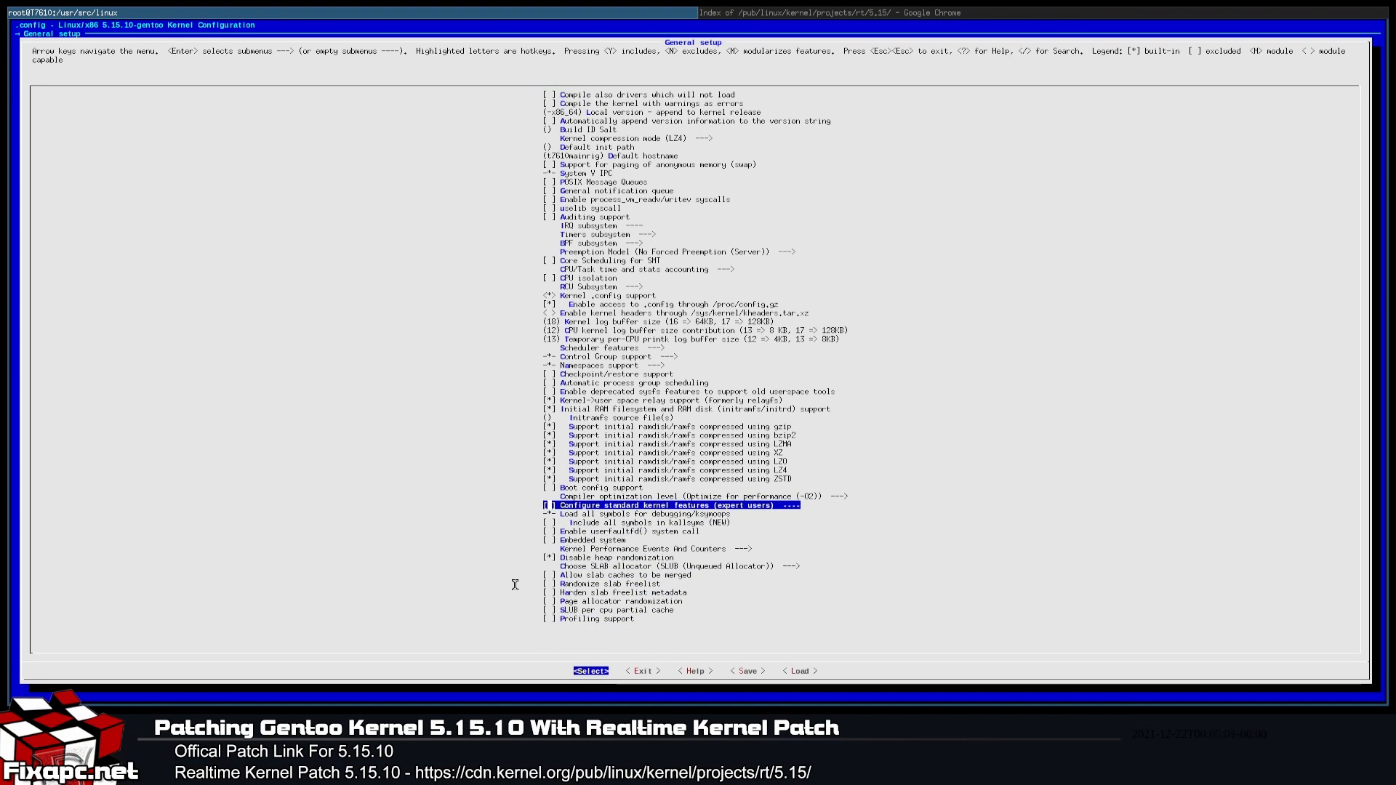
pyautogui.press('Up')
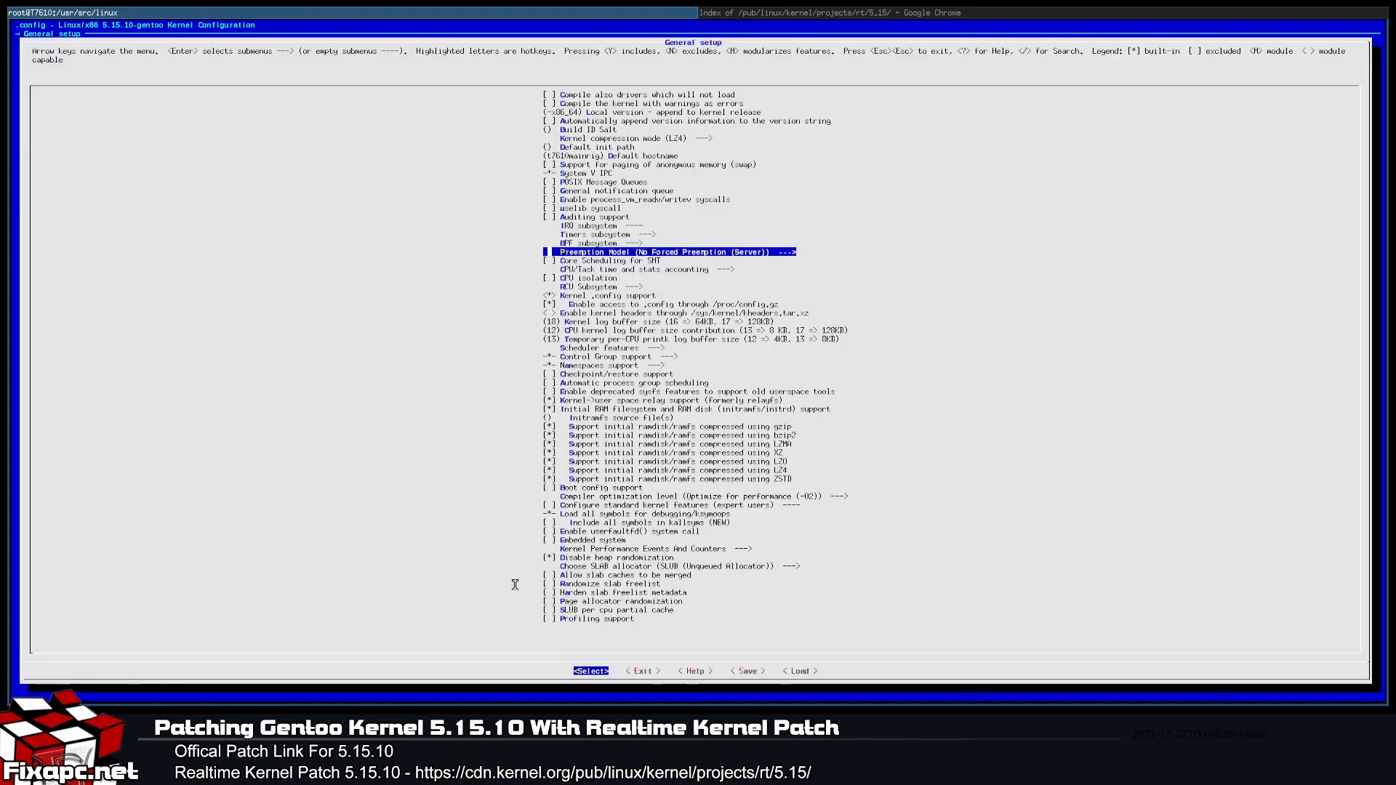
pyautogui.press('Down')
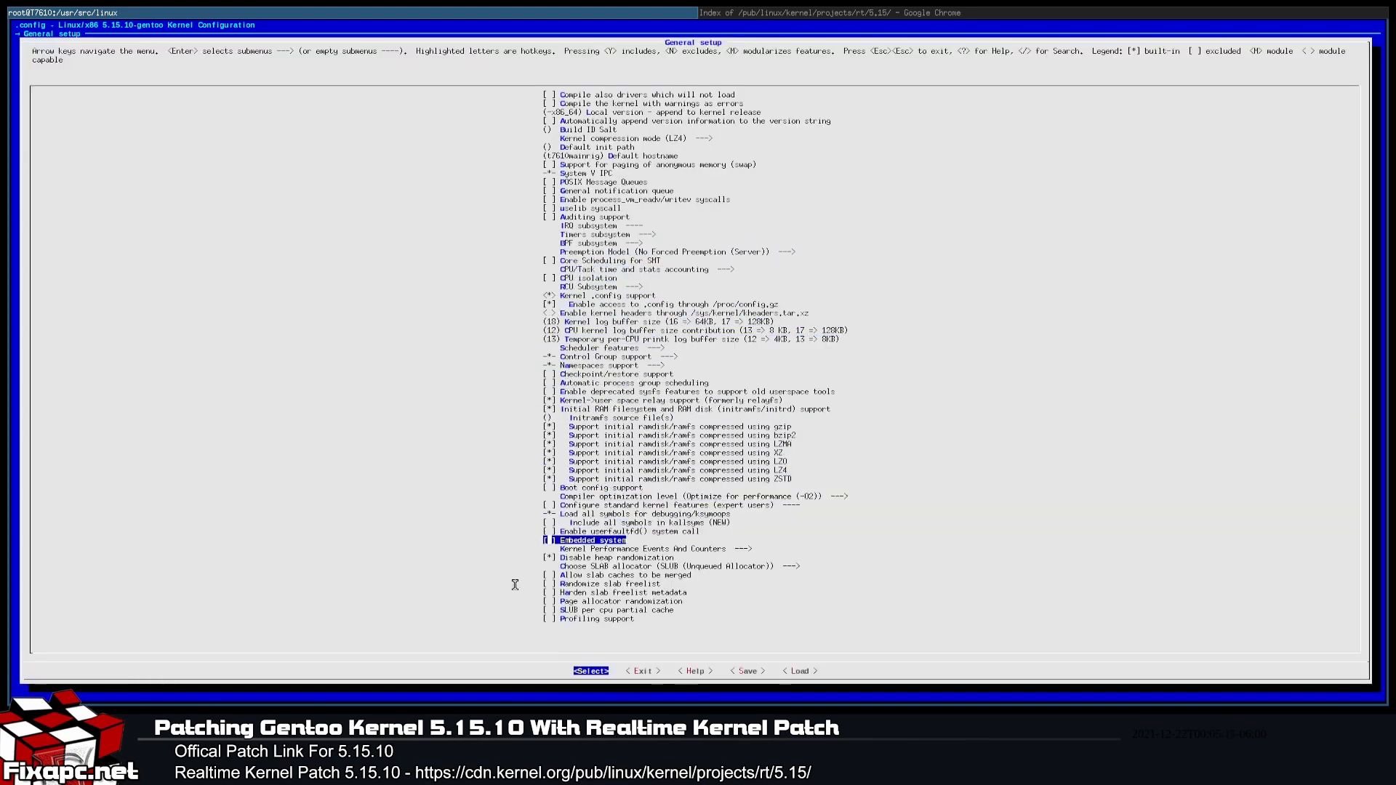
pyautogui.press('down')
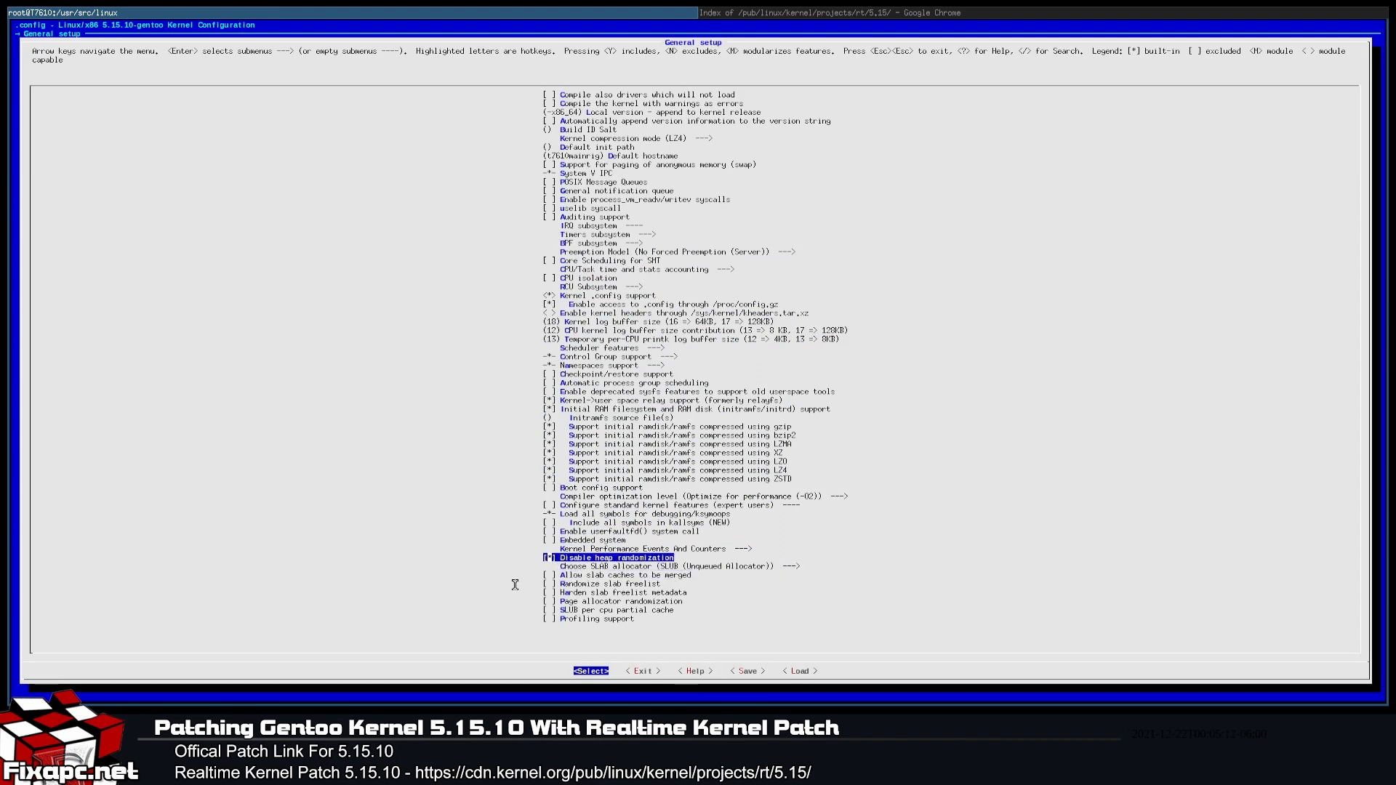
pyautogui.press('up')
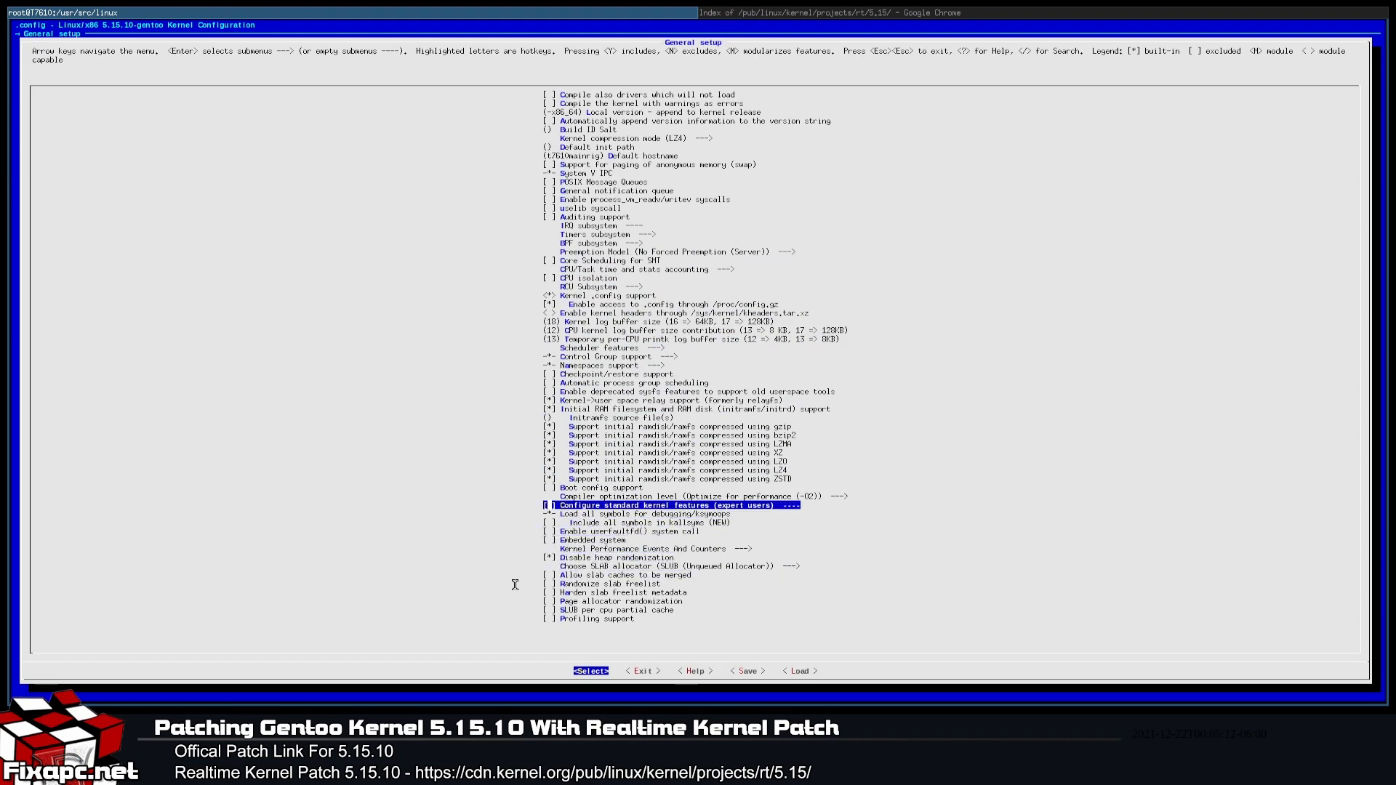
pyautogui.press('Up')
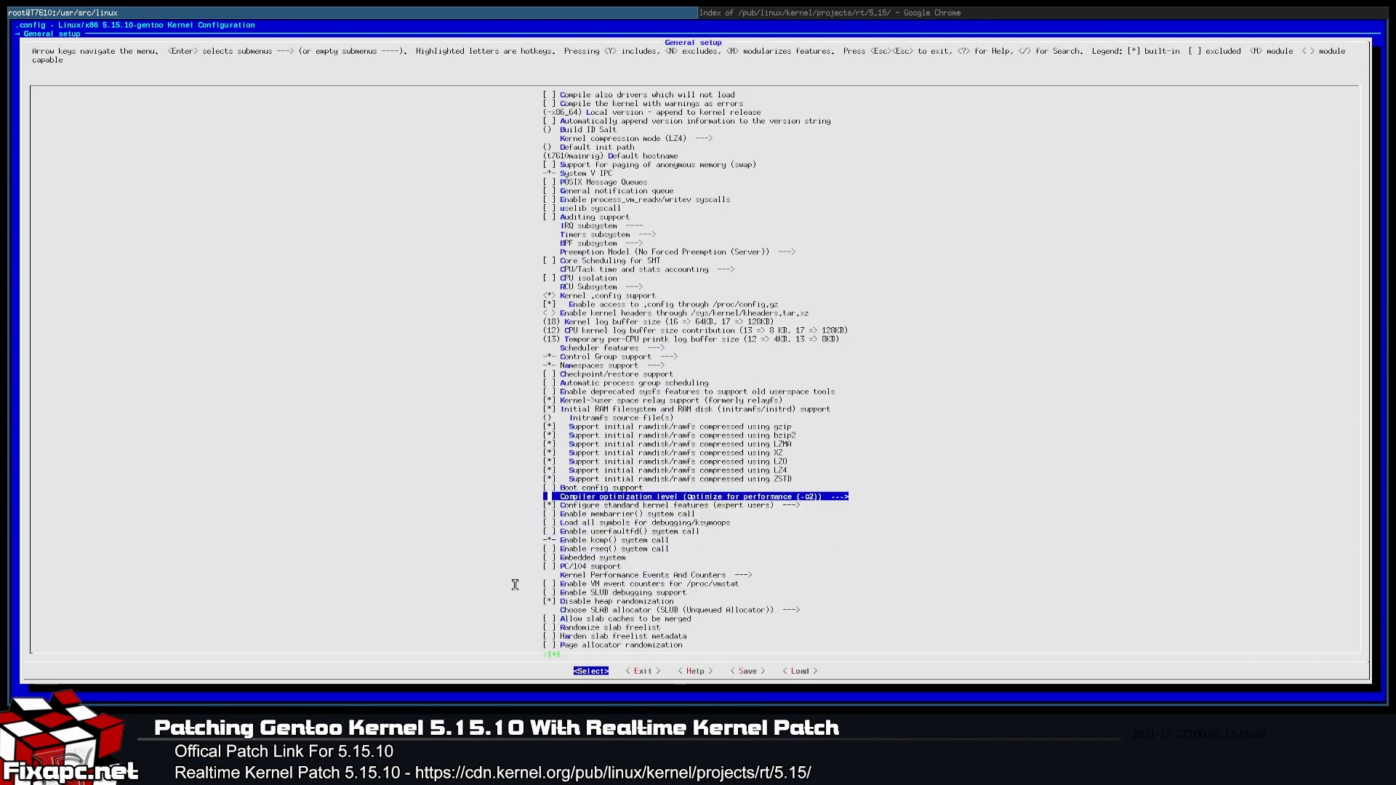
# Step: Choose Fully Preemptible Kernel (Real-Time) as the Preemption Model
pyautogui.press('Return')
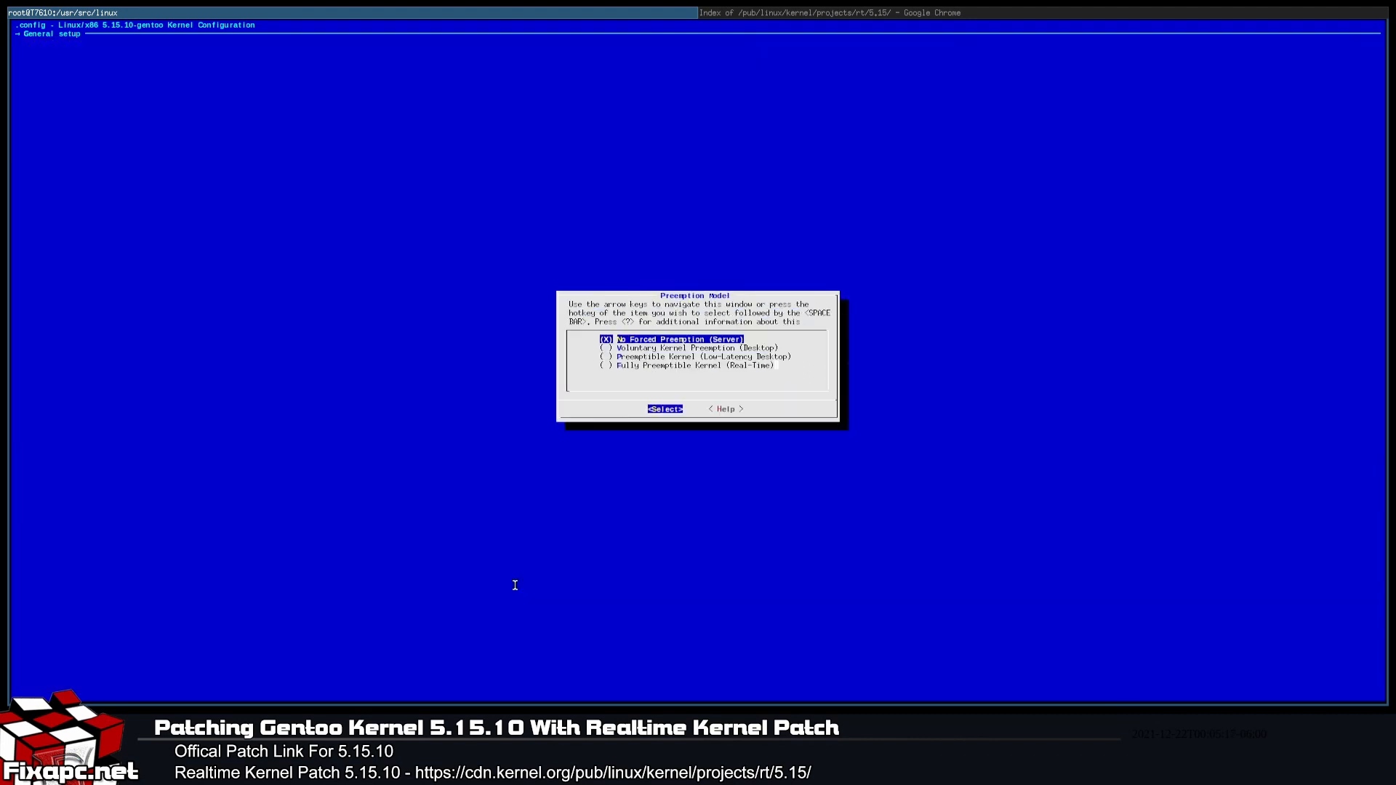
pyautogui.press('Down')
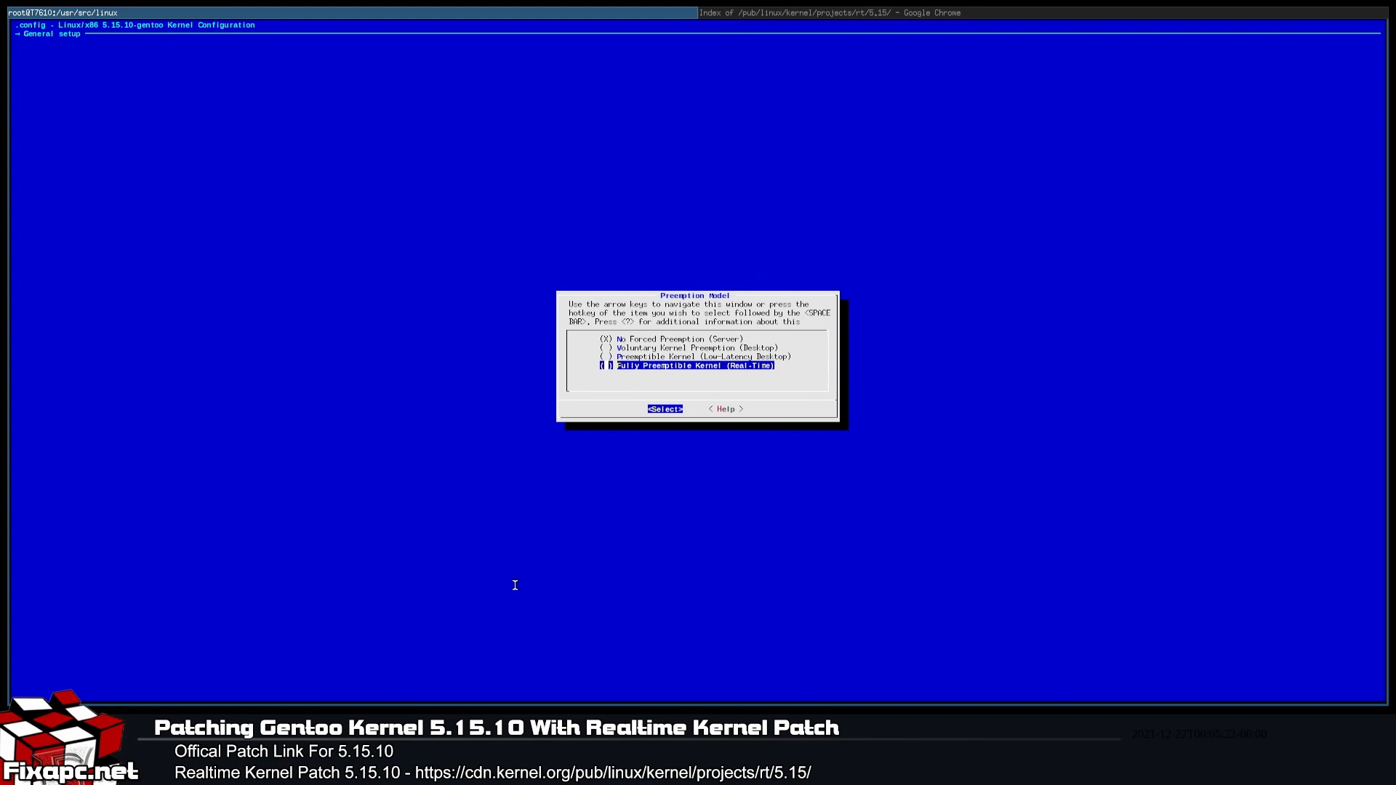
pyautogui.click(665, 409)
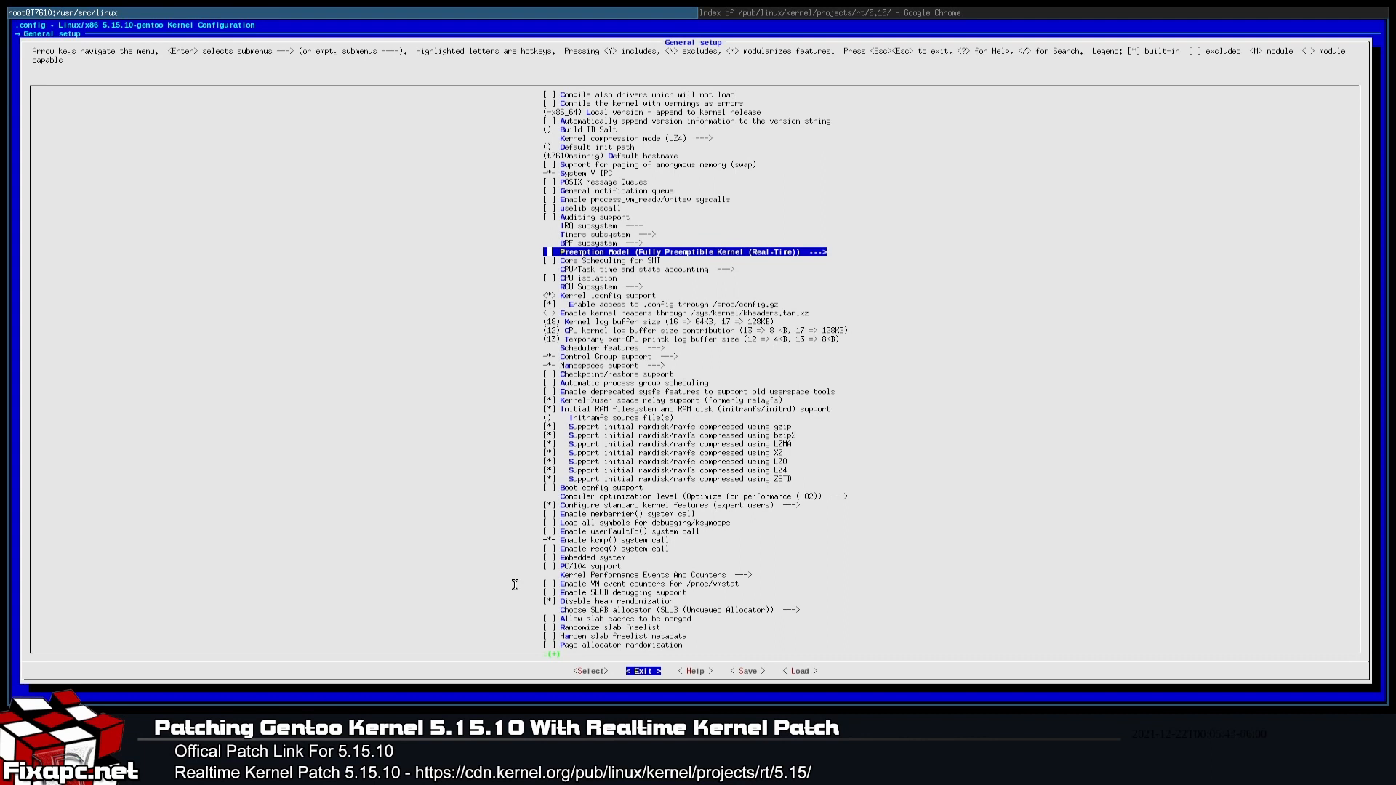
pyautogui.moveTo(675, 516)
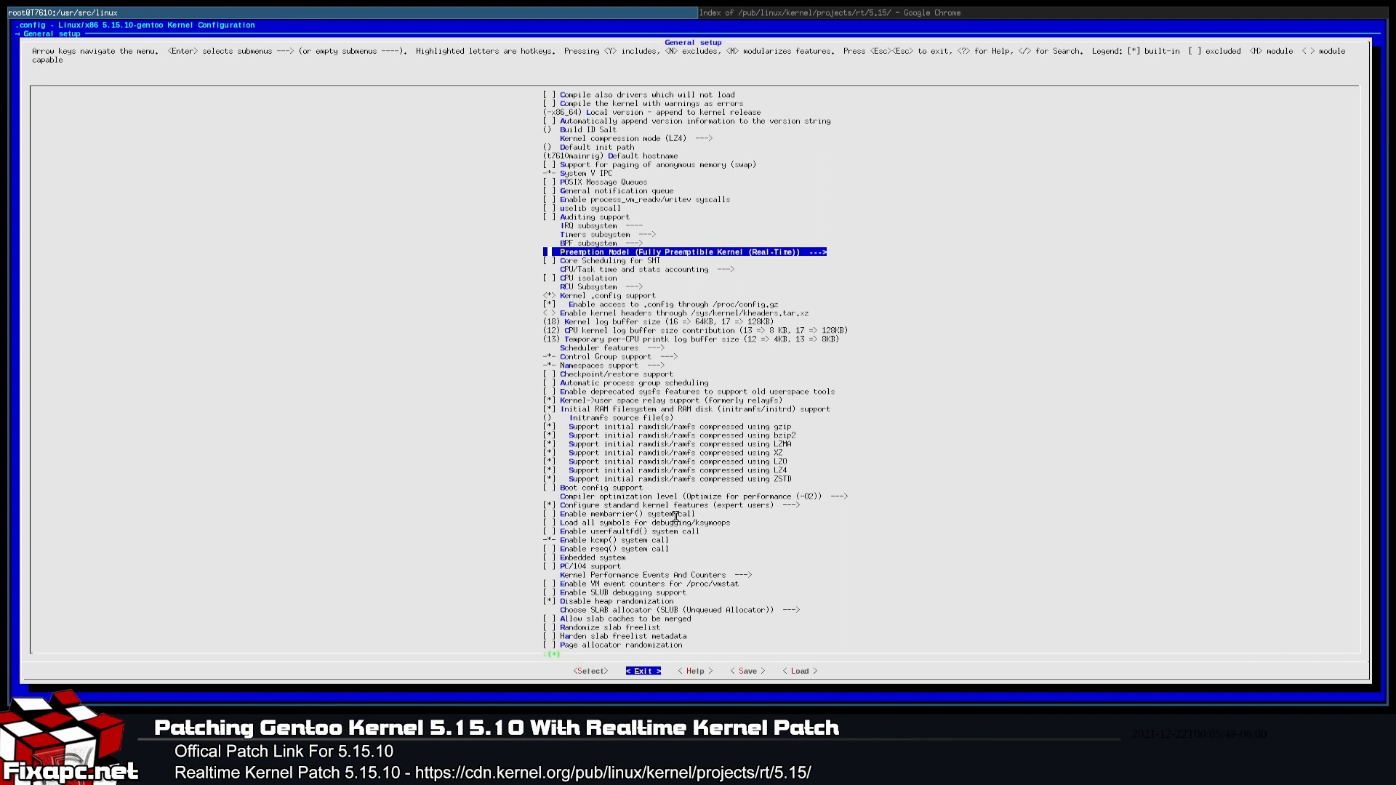